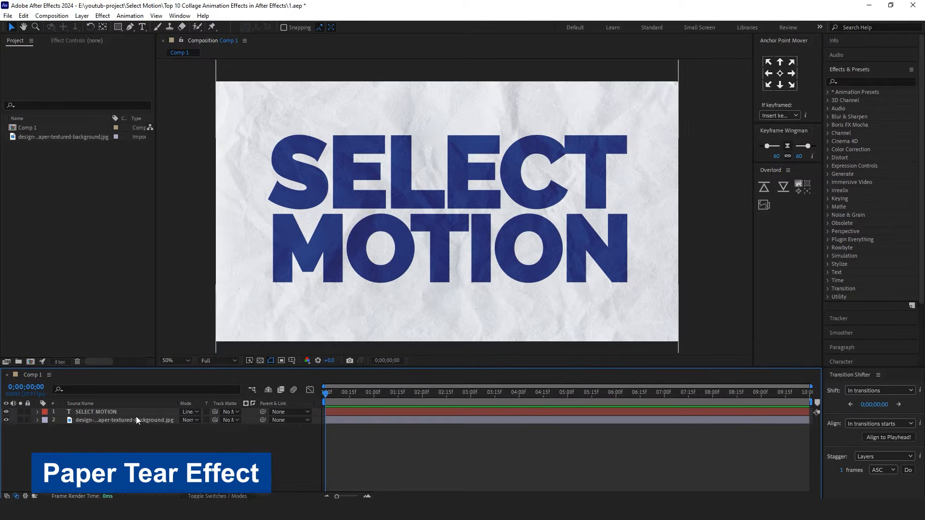
Step: Pre-compose the SELECT MOTION text with the paper background and start a jagged blue Pen shape over the top-left
{"action": "left_click", "coordinate": [123, 420]}
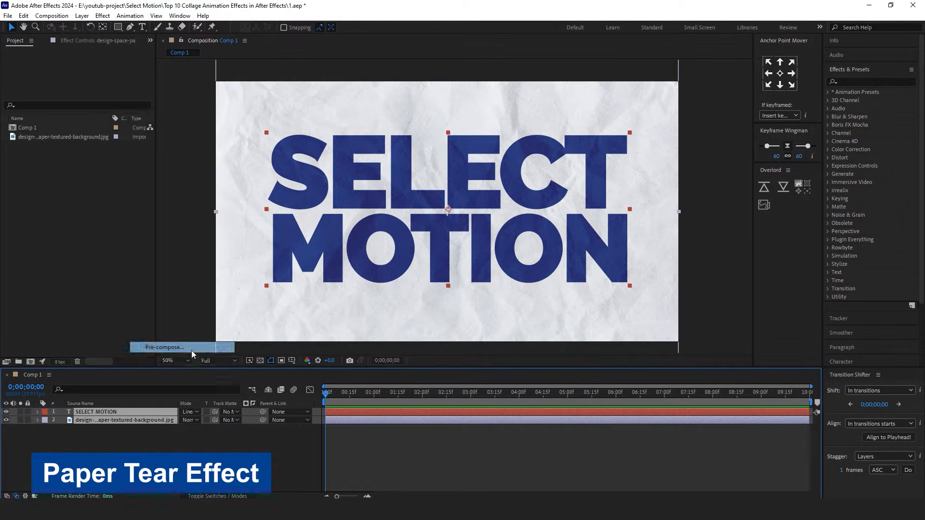
{"action": "left_click", "coordinate": [163, 347]}
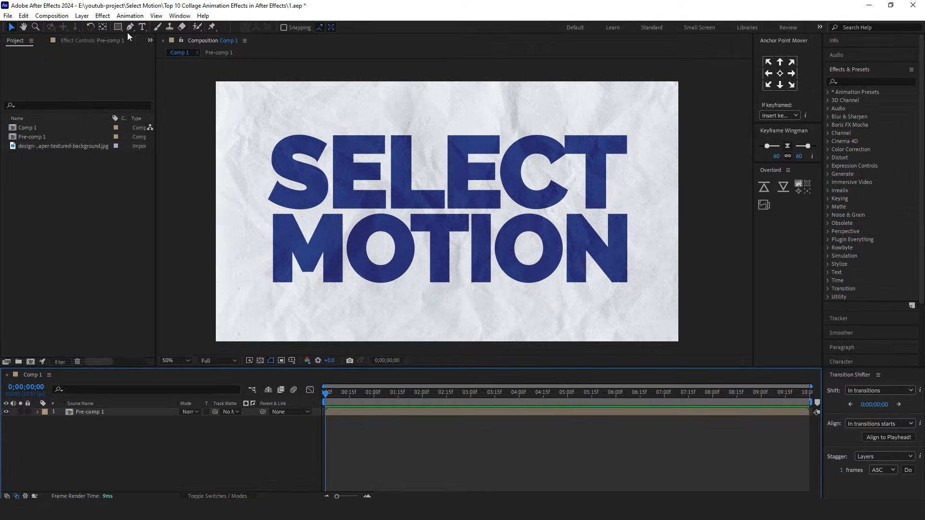
{"action": "left_click", "coordinate": [130, 27]}
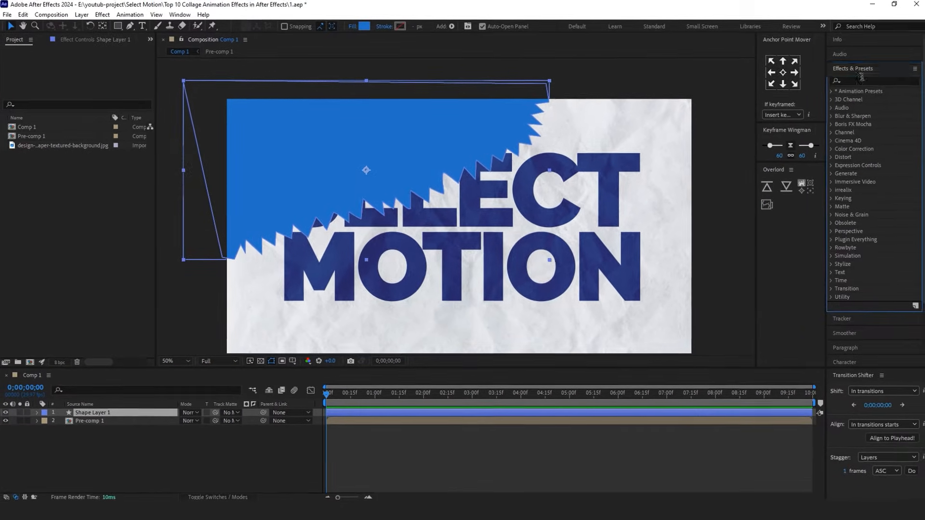
Step: Apply Roughen Edges to the shape for a torn-paper line and matte a pre-comp copy to its shape
{"action": "type", "text": "rou"}
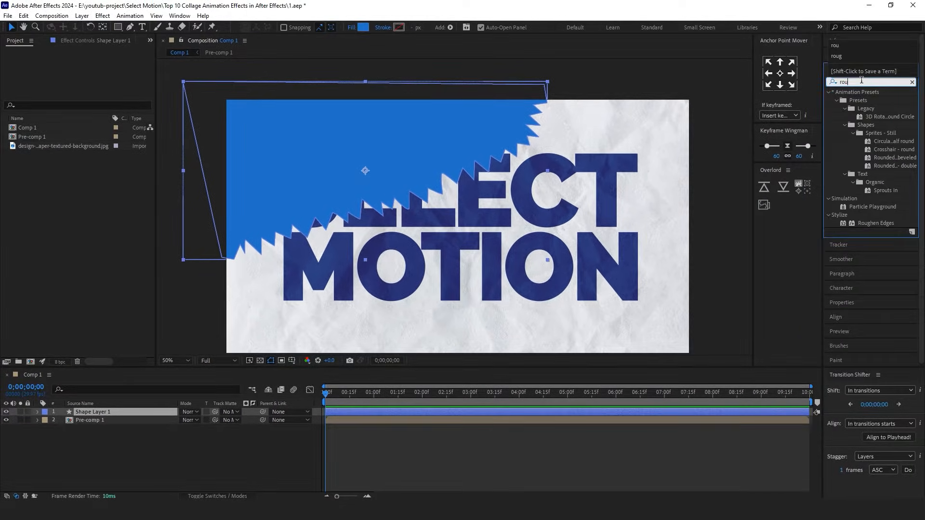
{"action": "double_click", "coordinate": [876, 222]}
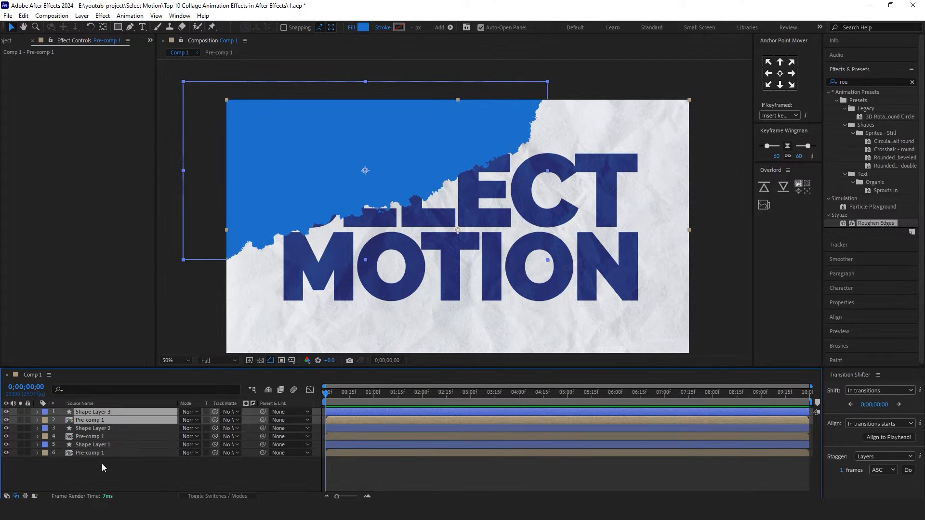
{"action": "left_click", "coordinate": [89, 453]}
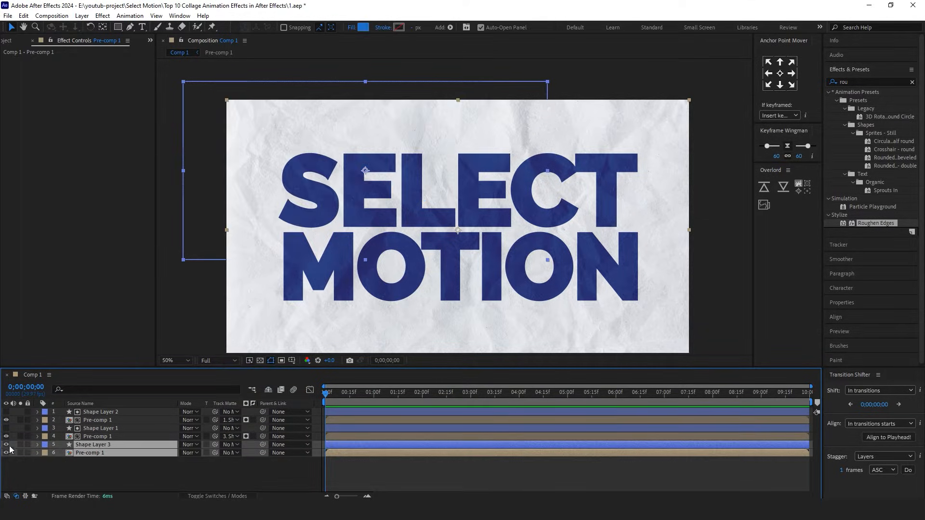
Step: Hide a matte shape and toggle one piece's visibility to check the torn split
{"action": "left_click", "coordinate": [98, 419]}
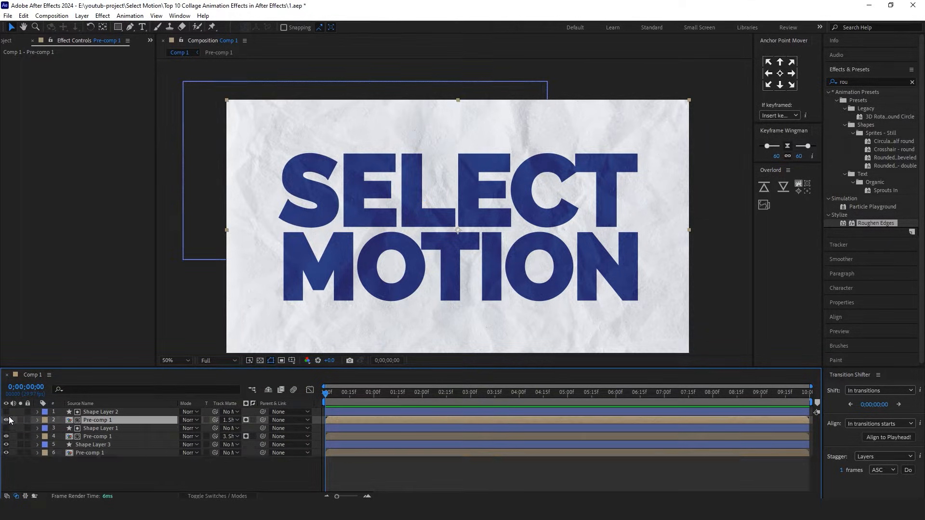
{"action": "left_click", "coordinate": [5, 437]}
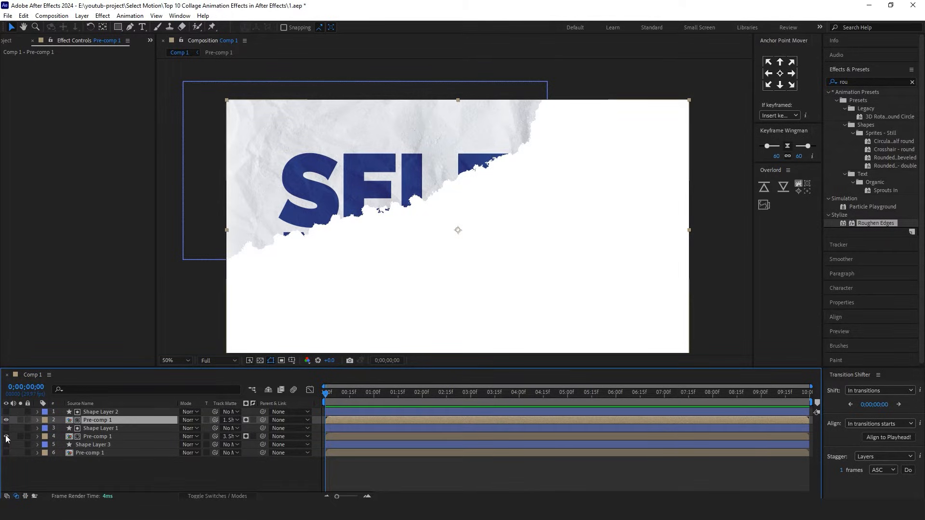
{"action": "left_click", "coordinate": [7, 437]}
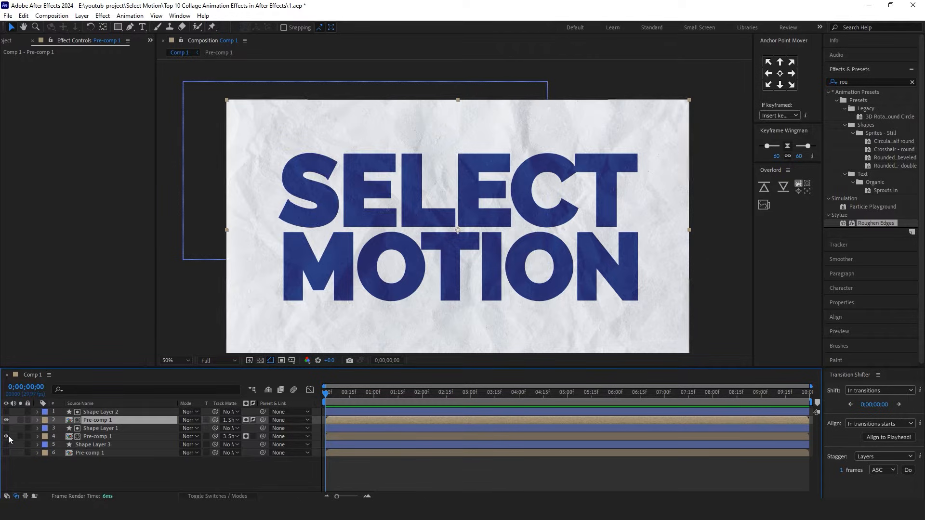
Step: Pre-compose the first piece with its matte and set Shape Layer 3 as the remaining piece's matte
{"action": "right_click", "coordinate": [100, 428]}
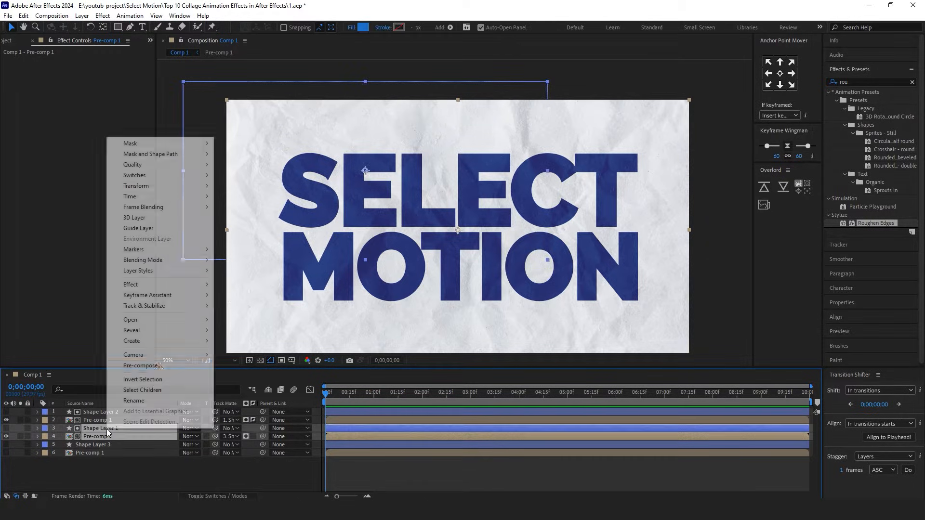
{"action": "left_click", "coordinate": [141, 365]}
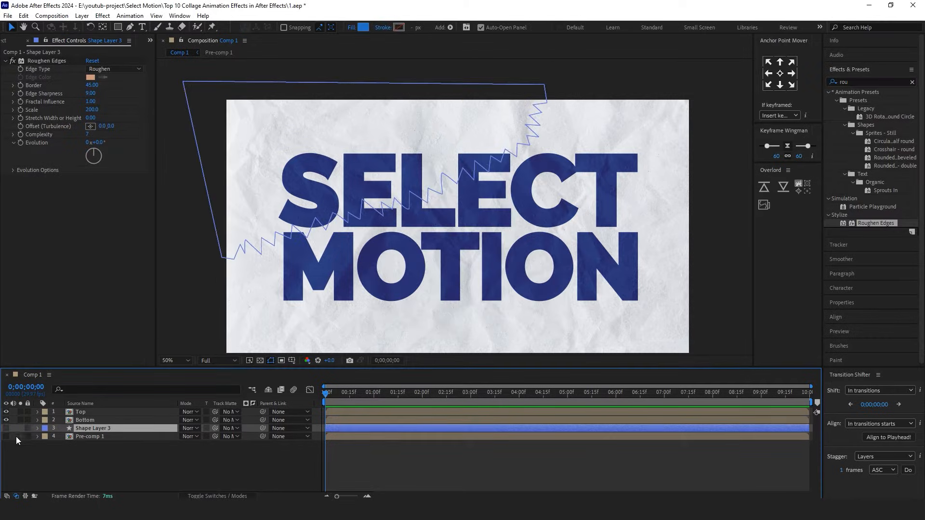
{"action": "left_click", "coordinate": [229, 436]}
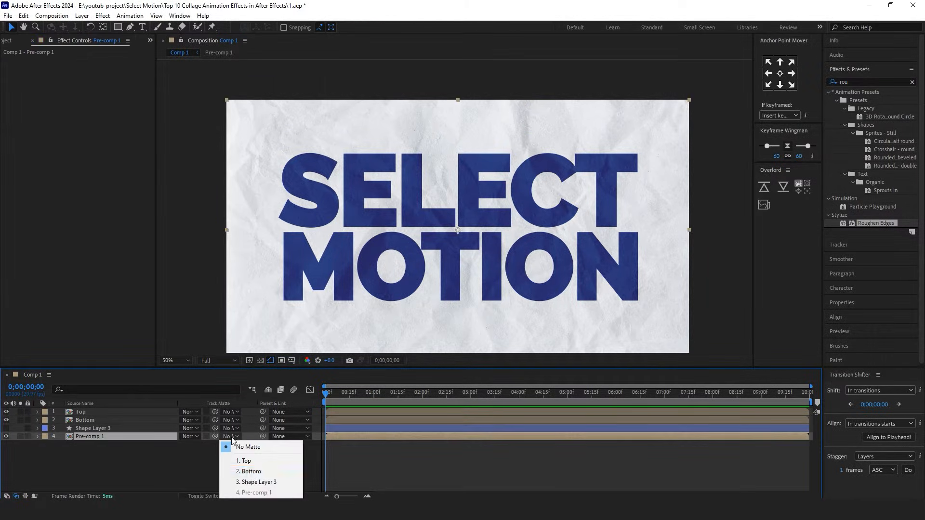
{"action": "left_click", "coordinate": [257, 482]}
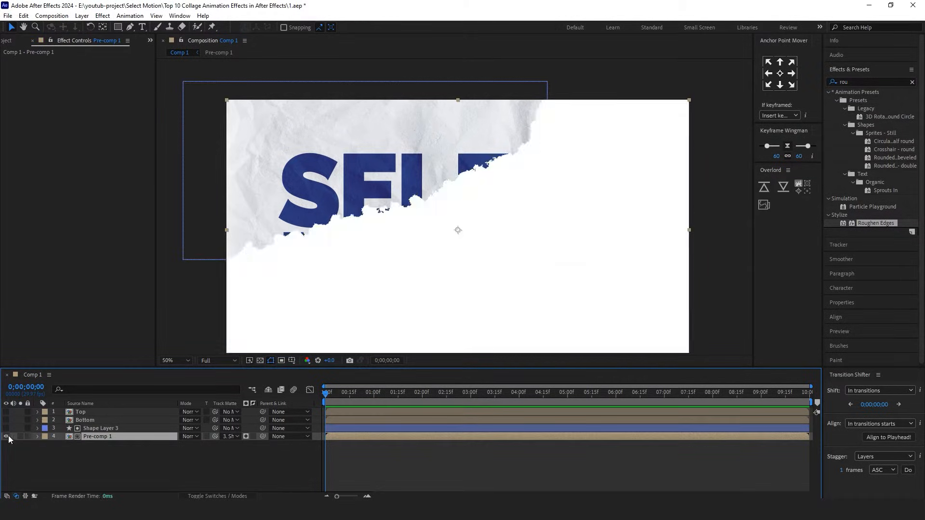
Step: Pre-compose the last matte pair and select the Top piece for the page-turn effect
{"action": "right_click", "coordinate": [100, 428]}
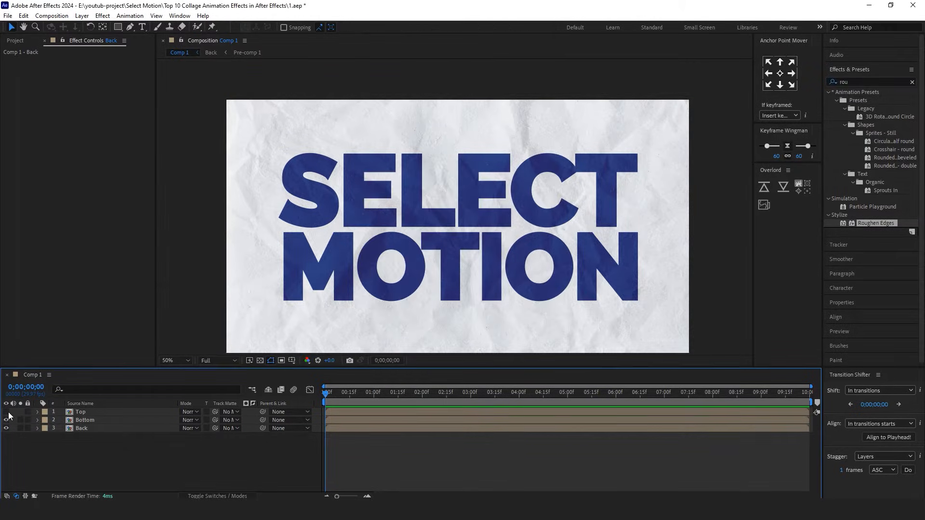
{"action": "left_click", "coordinate": [83, 411]}
{"action": "type", "text": "cc page"}
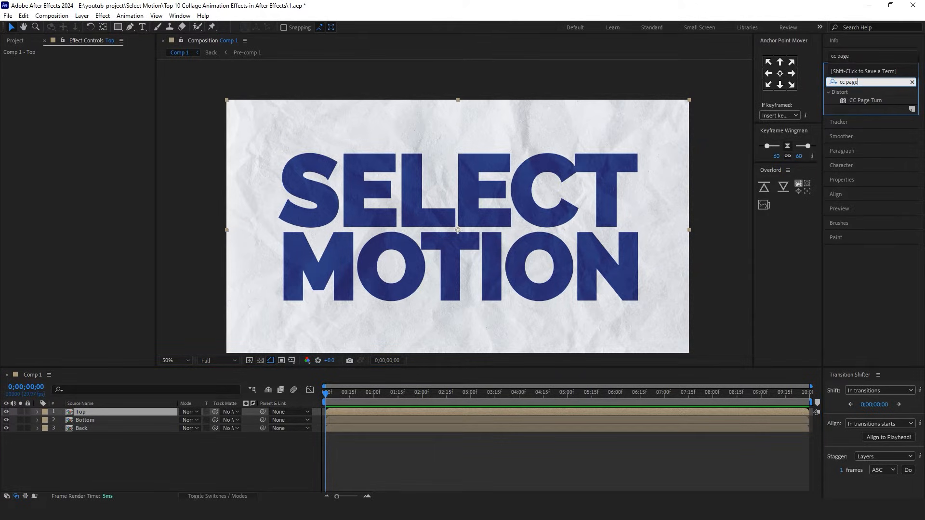
Step: Apply CC Page Turn to Top, folding from the Top Right Corner with 3. Back as the back page
{"action": "double_click", "coordinate": [866, 99]}
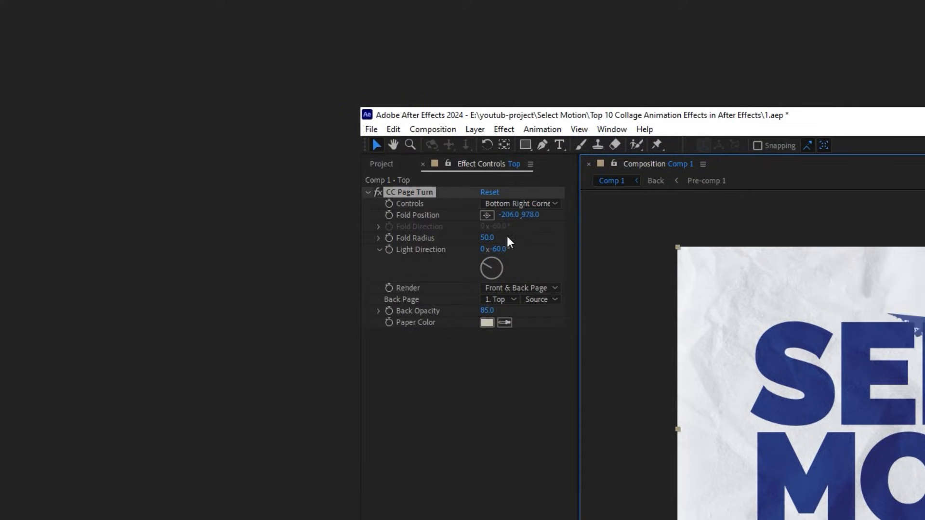
{"action": "left_click", "coordinate": [519, 204]}
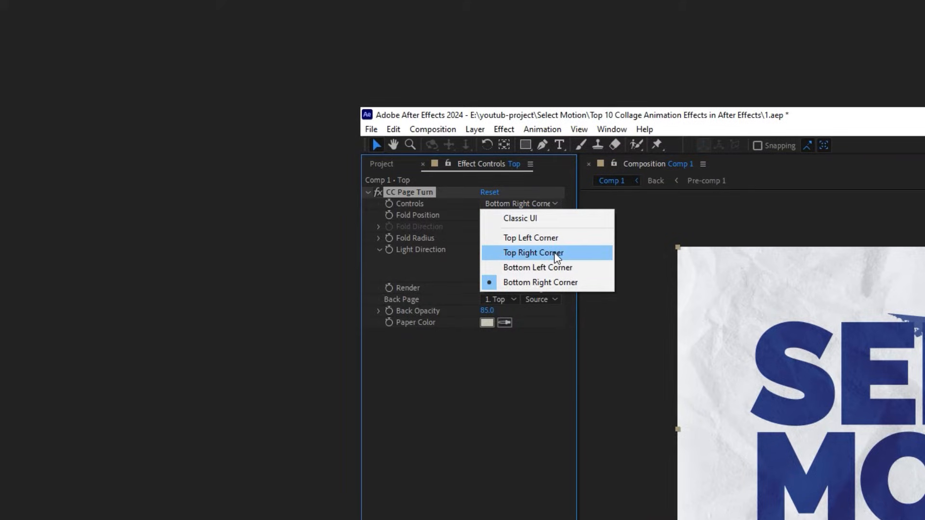
{"action": "left_click", "coordinate": [533, 252]}
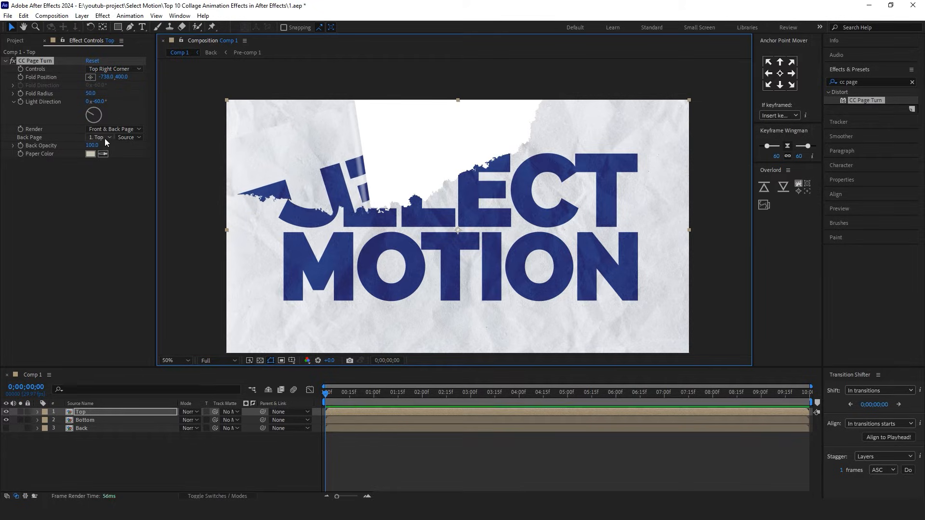
{"action": "left_click", "coordinate": [100, 138]}
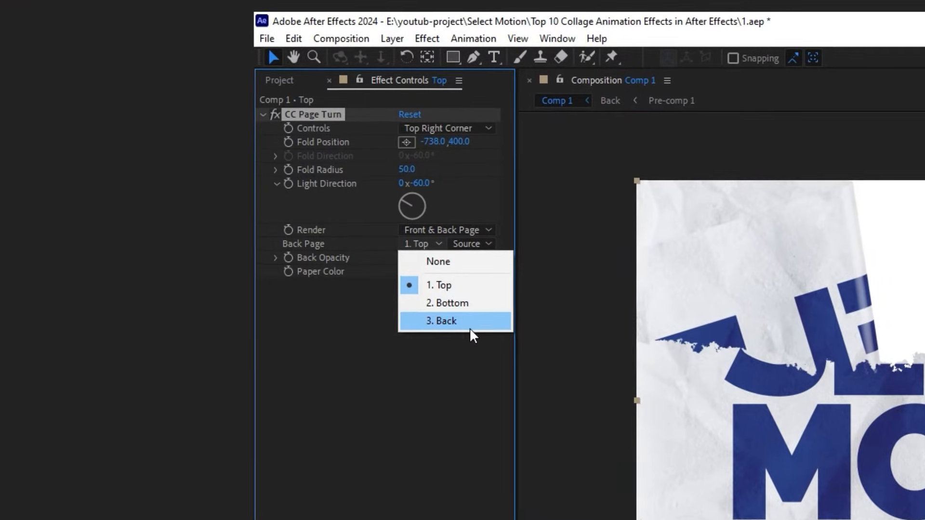
{"action": "left_click", "coordinate": [441, 321]}
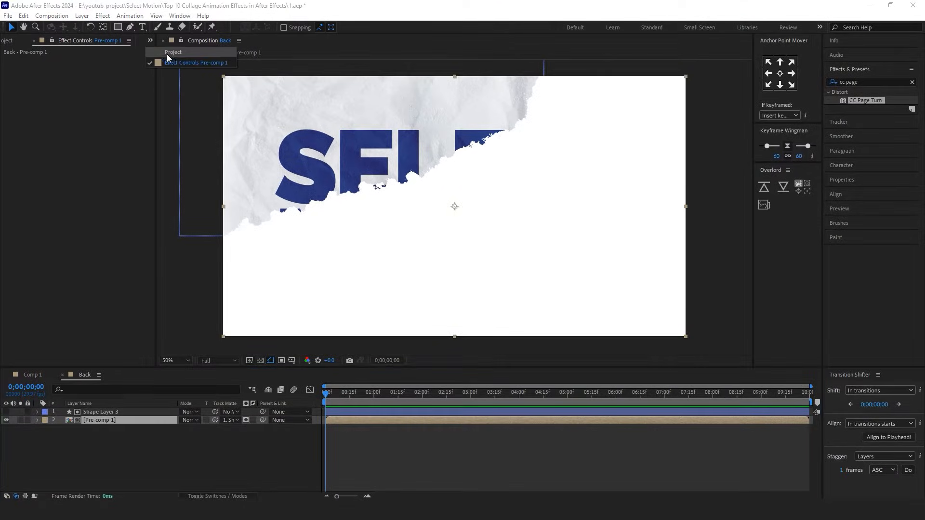
Step: Open the duplicated Pre-comp 2 as plain paper for Back, then return to Comp 1 and the Top piece
{"action": "left_click", "coordinate": [172, 52]}
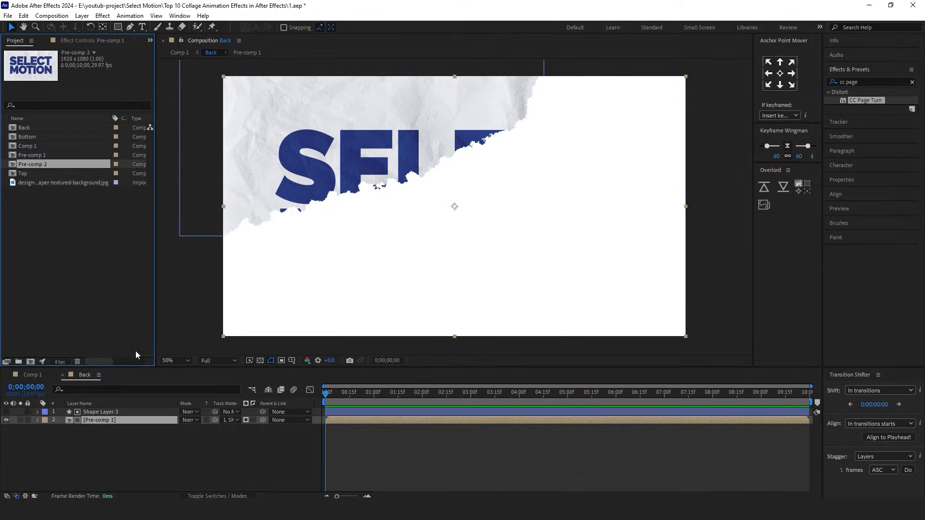
{"action": "double_click", "coordinate": [100, 420]}
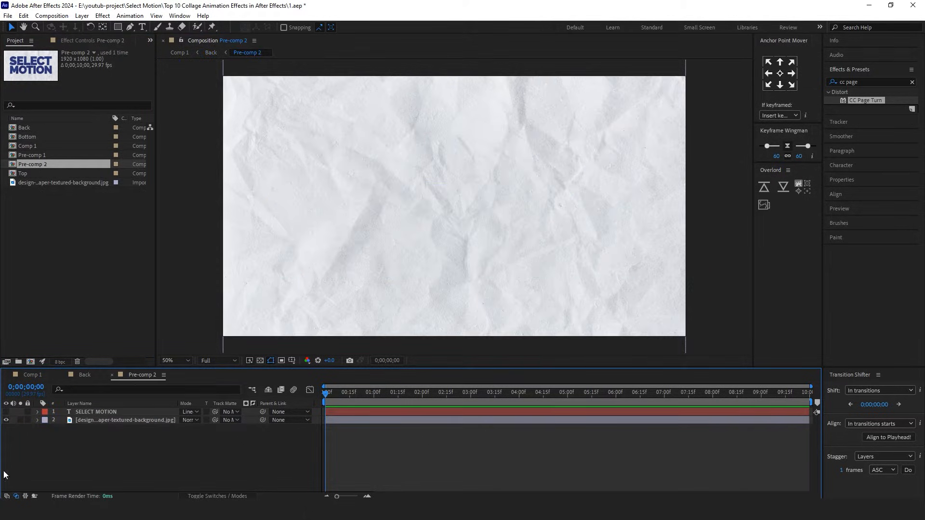
{"action": "left_click", "coordinate": [32, 374]}
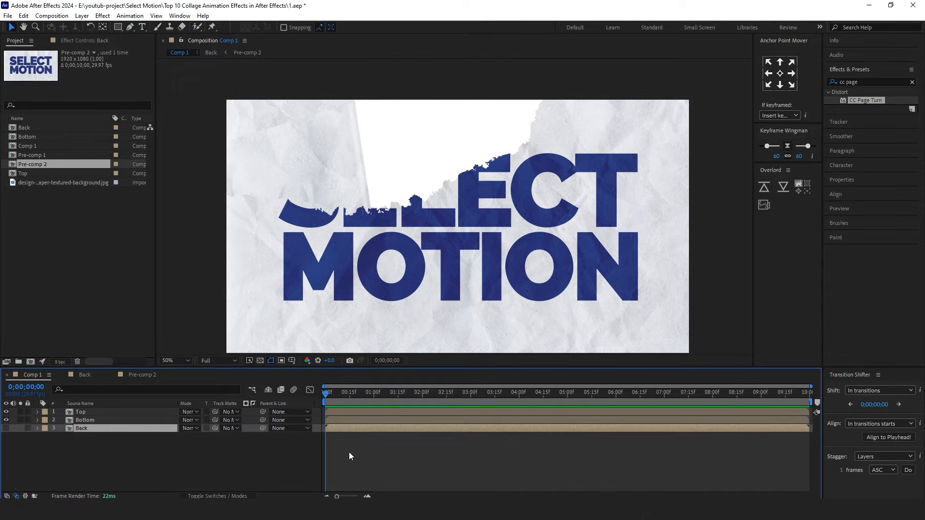
{"action": "left_click", "coordinate": [80, 412]}
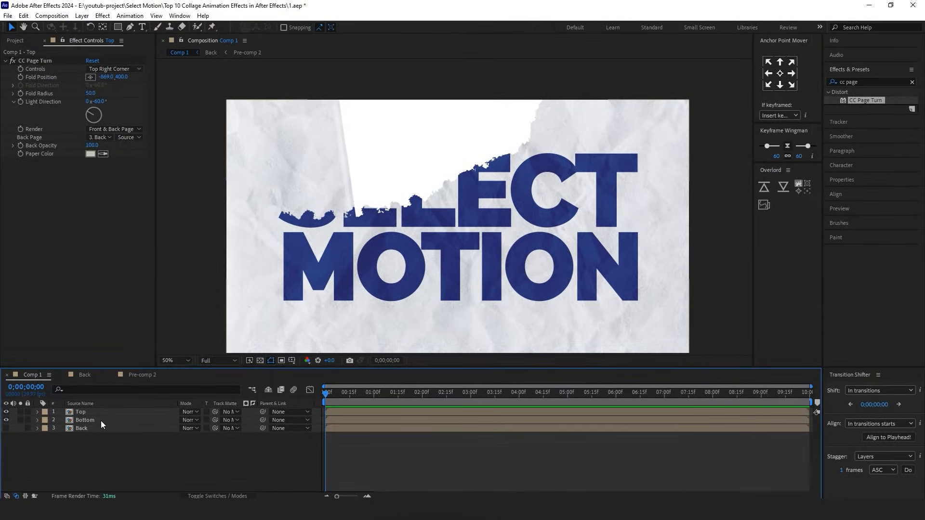
Step: Apply Drop Shadow to the Bottom piece
{"action": "left_click", "coordinate": [84, 419]}
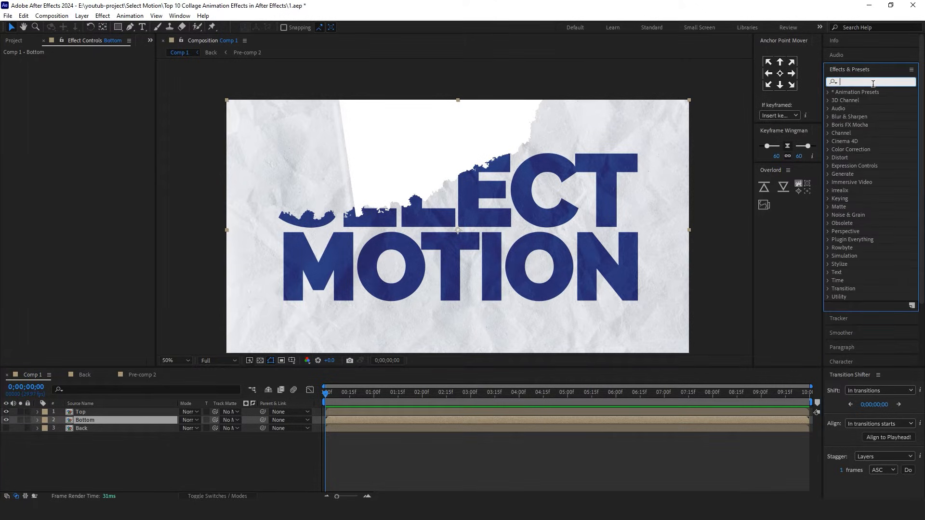
{"action": "type", "text": "drop sha"}
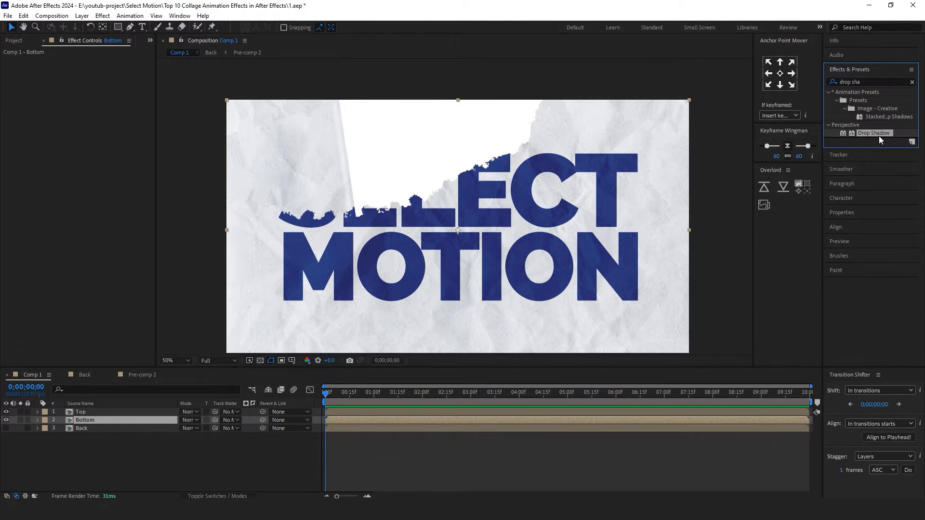
{"action": "double_click", "coordinate": [874, 133]}
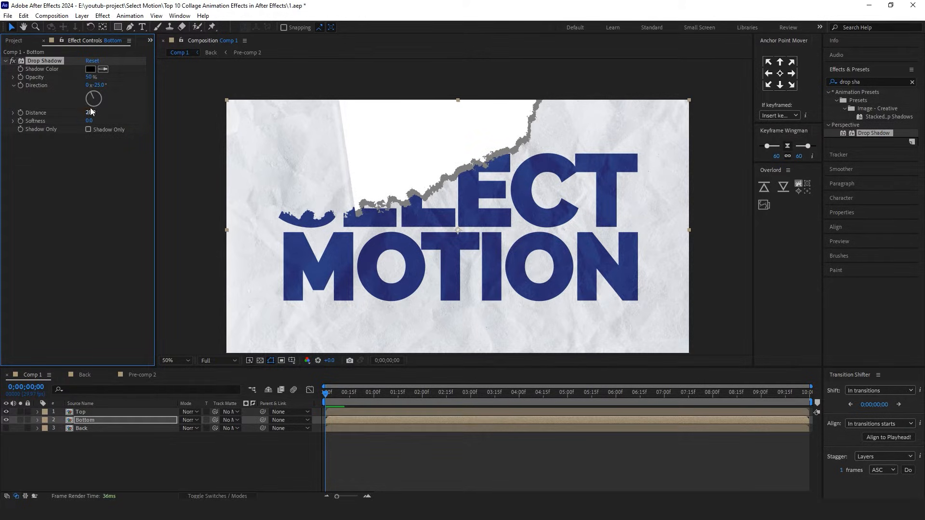
Step: Increase the shadow's distance, rotate its direction and choose a dark shadow colour
{"action": "left_click_drag", "start_coordinate": [92, 98], "coordinate": [91, 94]}
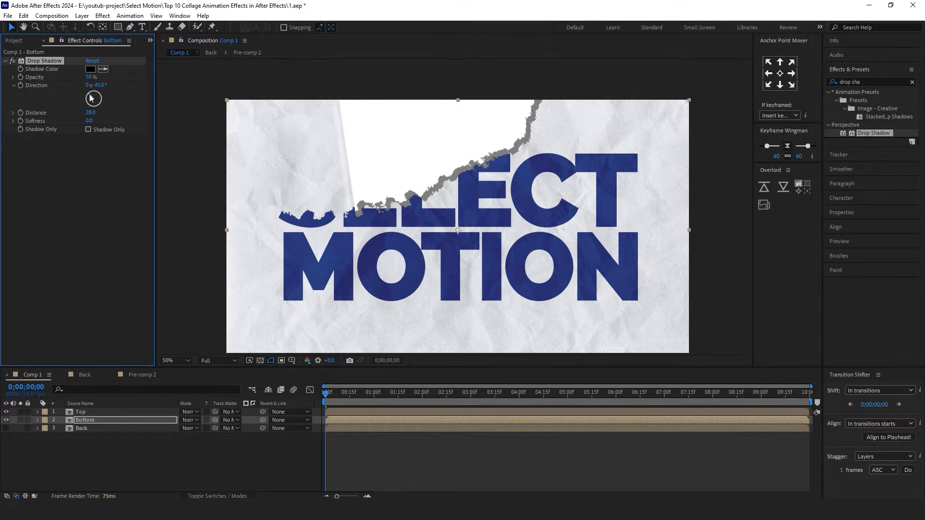
{"action": "left_click_drag", "start_coordinate": [100, 85], "coordinate": [99, 84]}
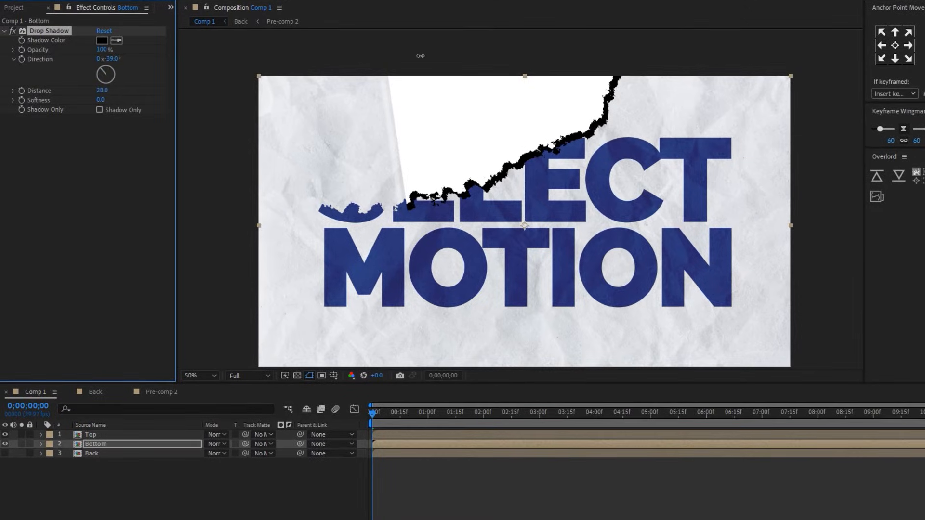
{"action": "left_click", "coordinate": [101, 40]}
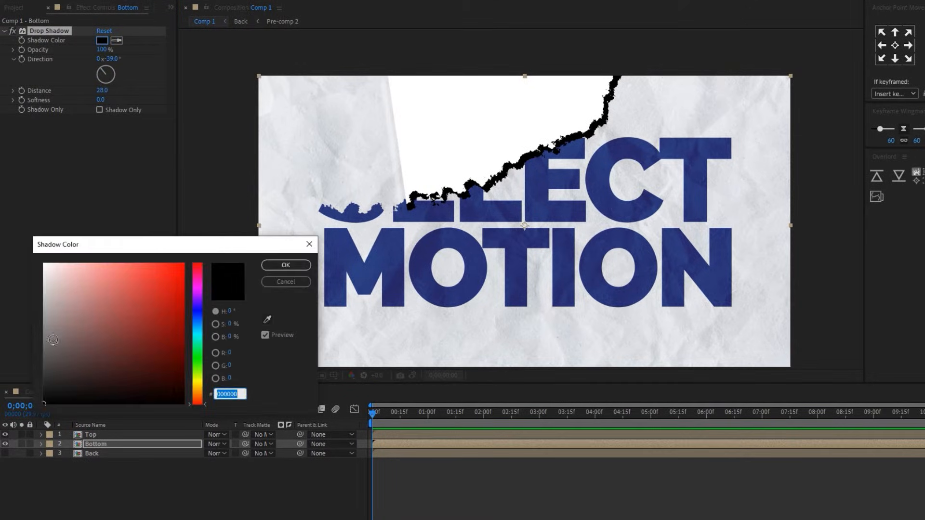
{"action": "left_click", "coordinate": [43, 273]}
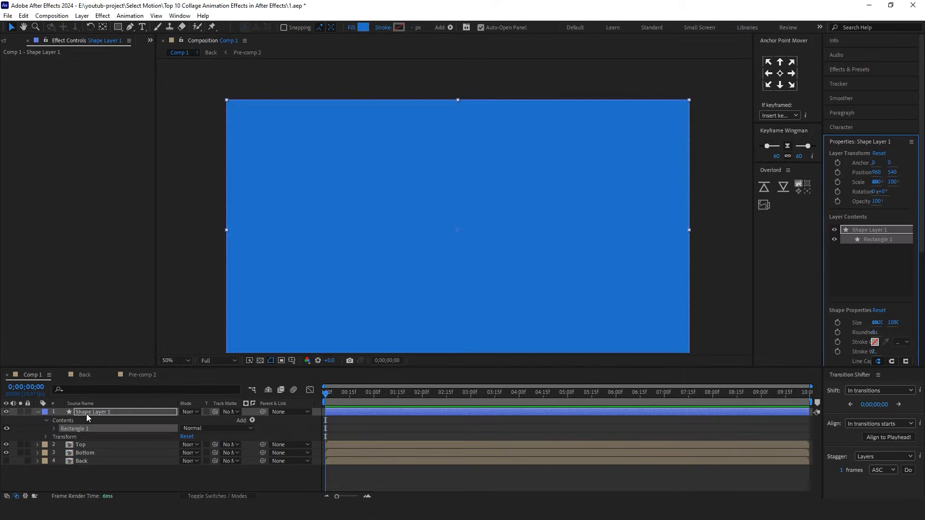
{"action": "left_click", "coordinate": [46, 411]}
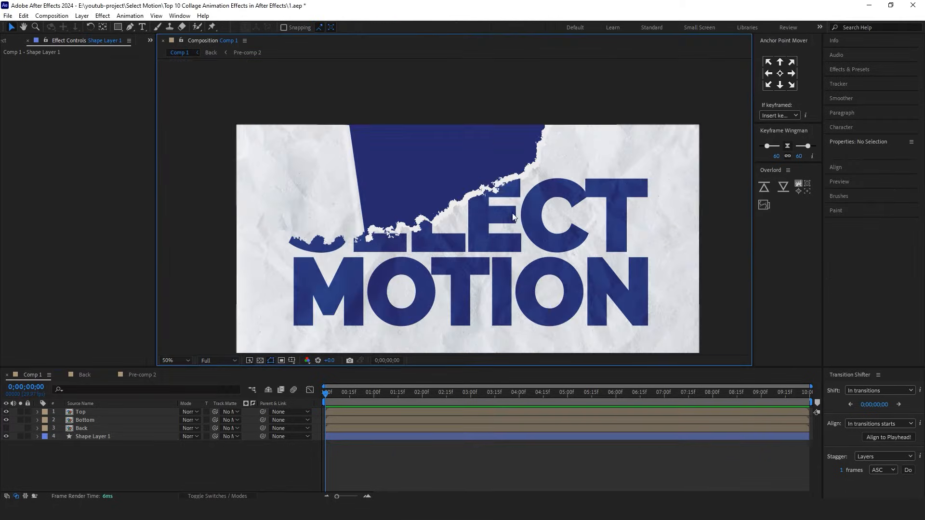
{"action": "left_click", "coordinate": [80, 411]}
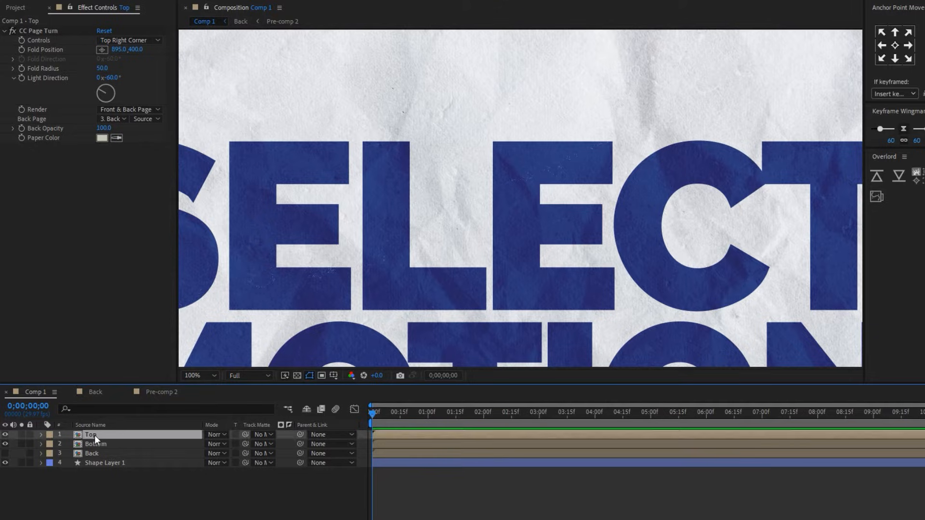
{"action": "double_click", "coordinate": [92, 435]}
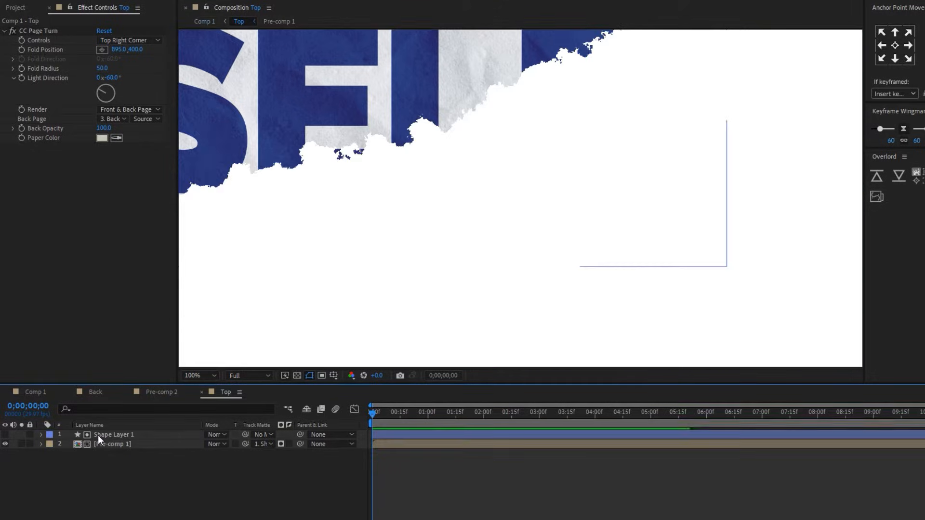
{"action": "left_click", "coordinate": [114, 435]}
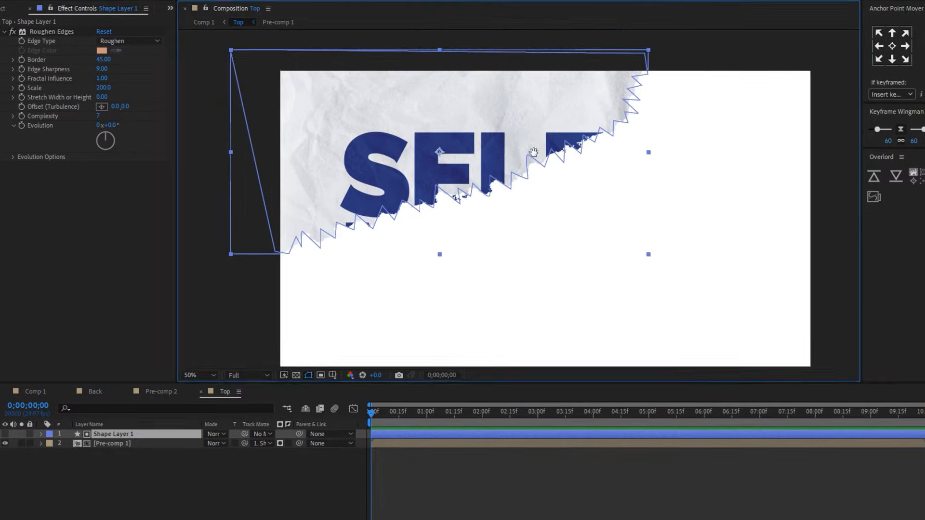
{"action": "type", "text": "pa"}
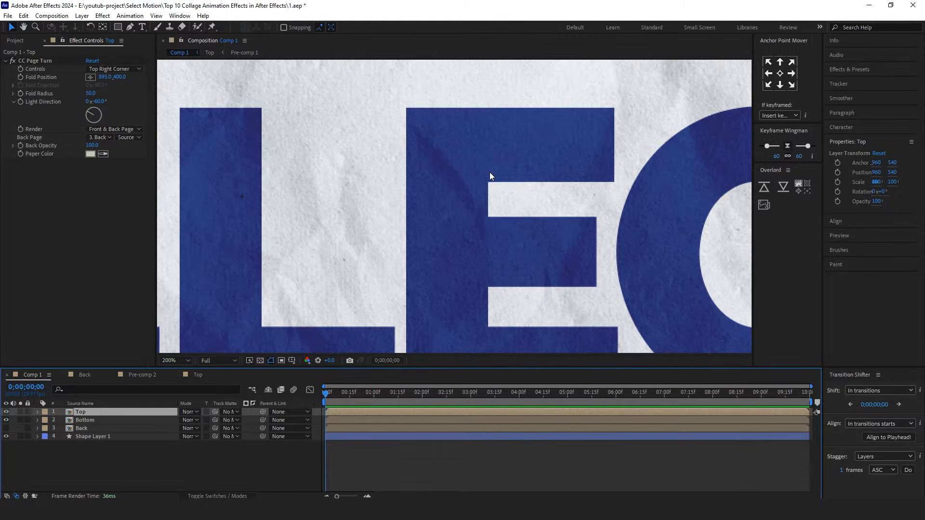
{"action": "left_click", "coordinate": [170, 360]}
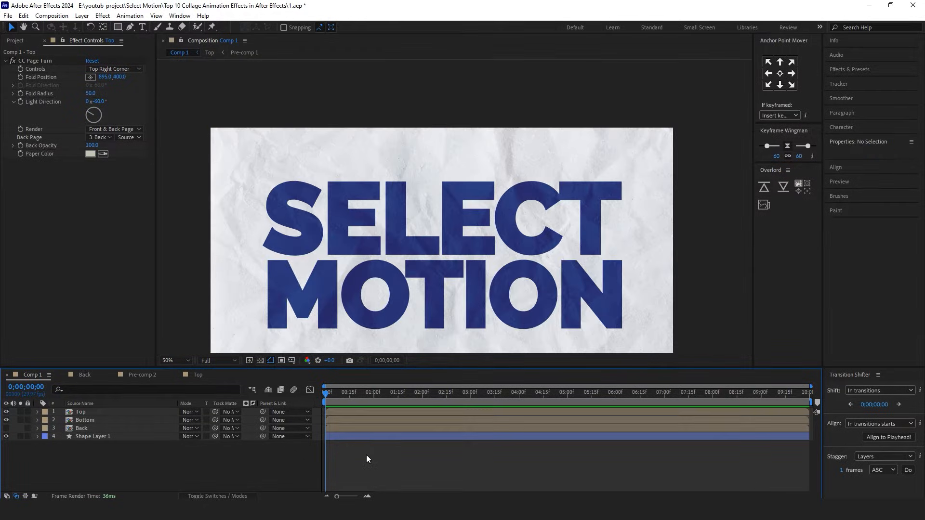
Step: Keyframe the Top piece's fold position and bring up the collage-hands composition
{"action": "left_click", "coordinate": [80, 412]}
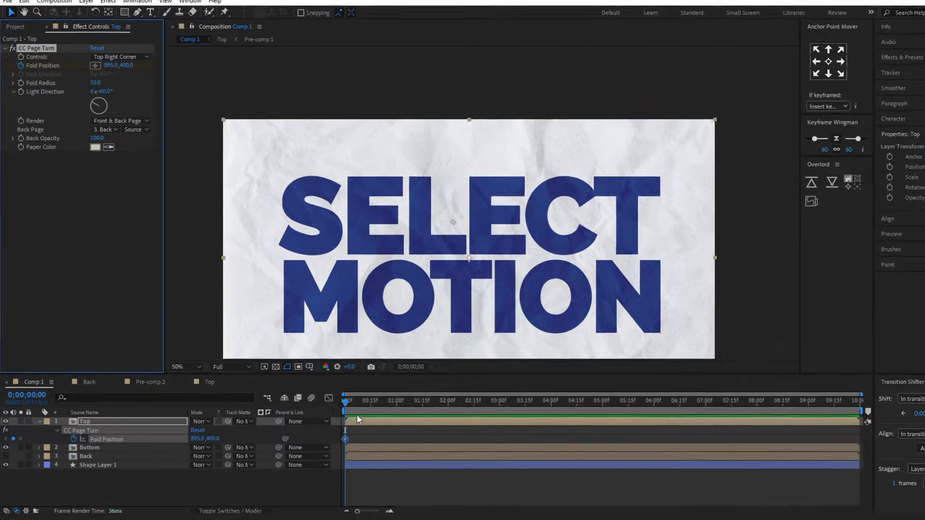
{"action": "left_click", "coordinate": [483, 411]}
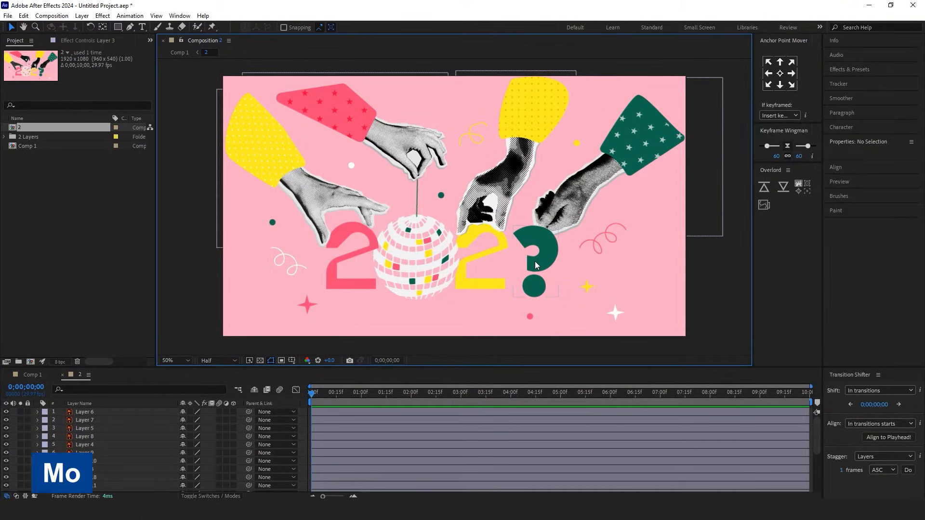
Step: Keyframe the green-sleeved hand's Position and Rotation flying in from off-screen by 2s
{"action": "left_click", "coordinate": [534, 263]}
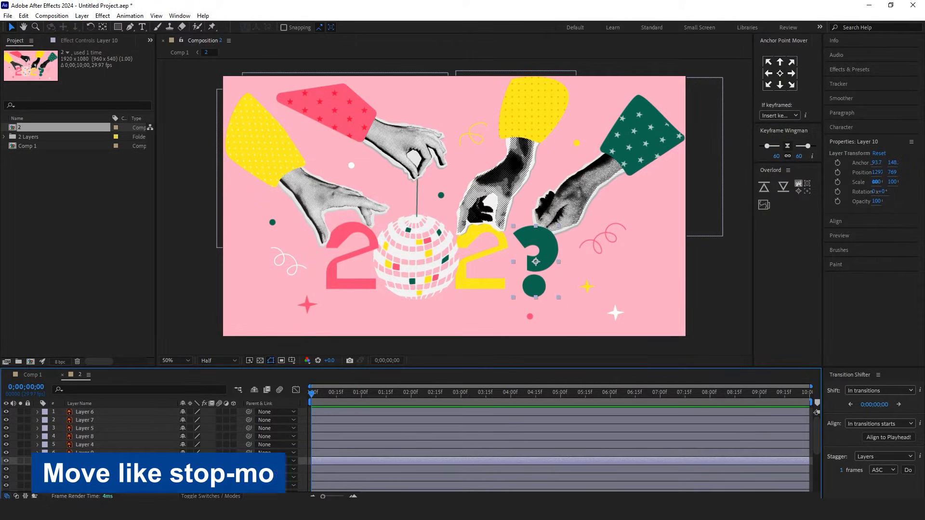
{"action": "left_click", "coordinate": [85, 469]}
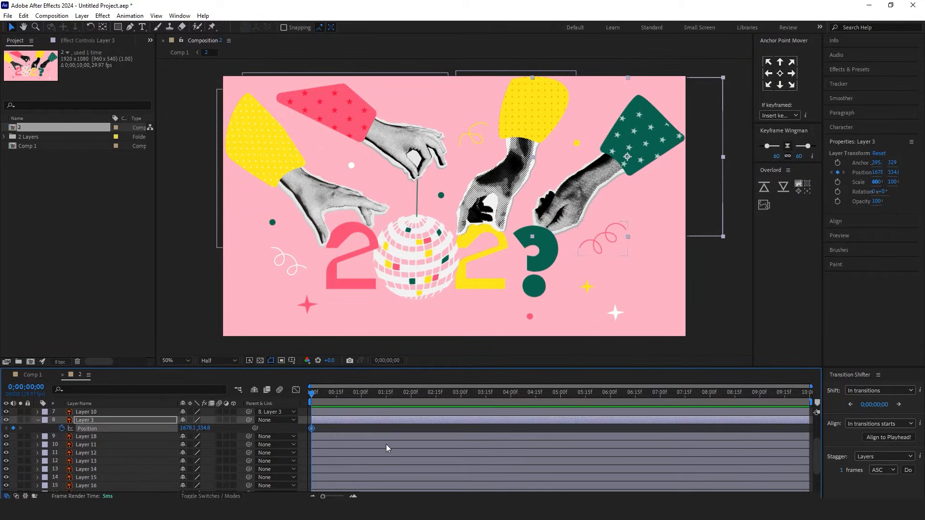
{"action": "left_click", "coordinate": [409, 392]}
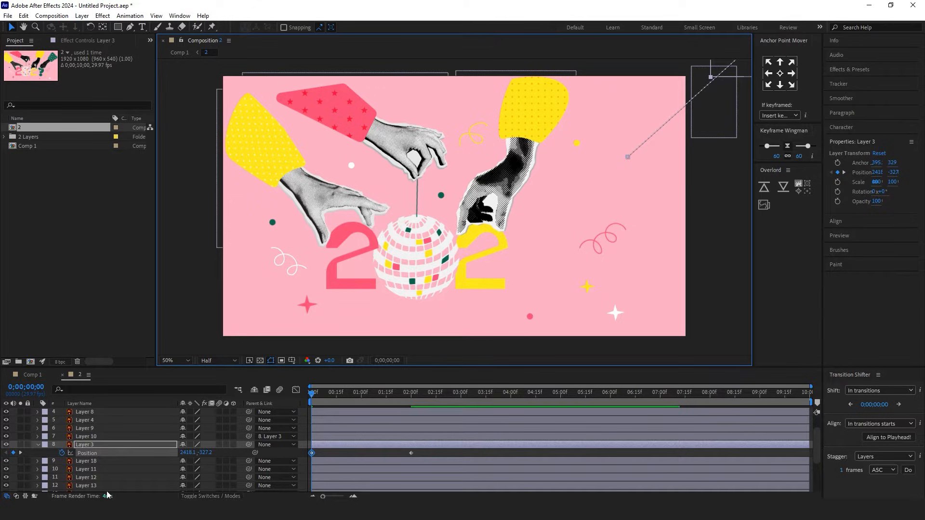
{"action": "left_click", "coordinate": [410, 393]}
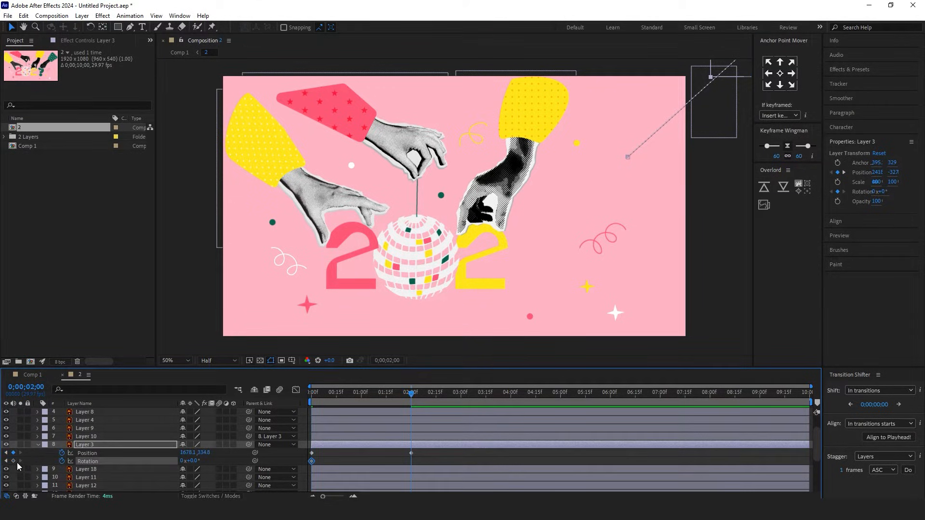
{"action": "left_click", "coordinate": [311, 392]}
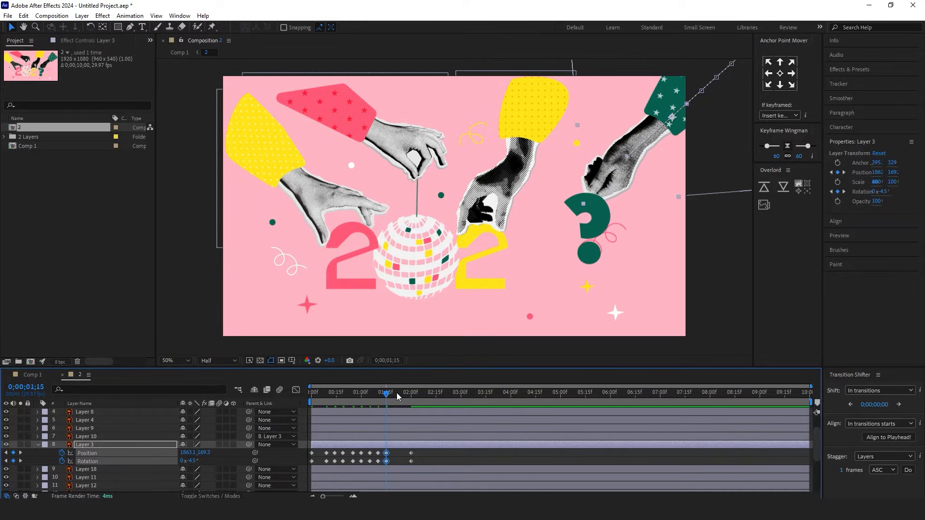
Step: Select all the hand's keyframes and set them to Toggle Hold Keyframe for stepped motion
{"action": "left_click", "coordinate": [398, 392]}
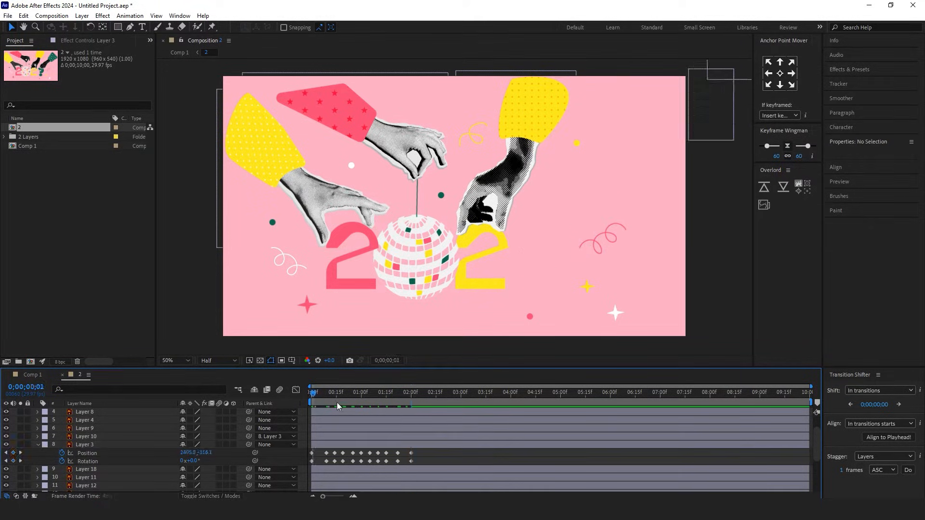
{"action": "left_click", "coordinate": [410, 392]}
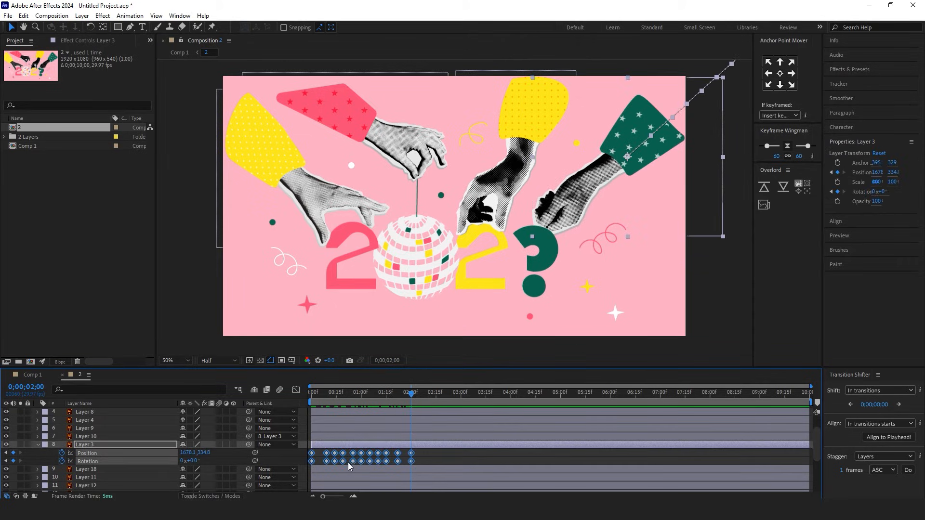
{"action": "right_click", "coordinate": [348, 461]}
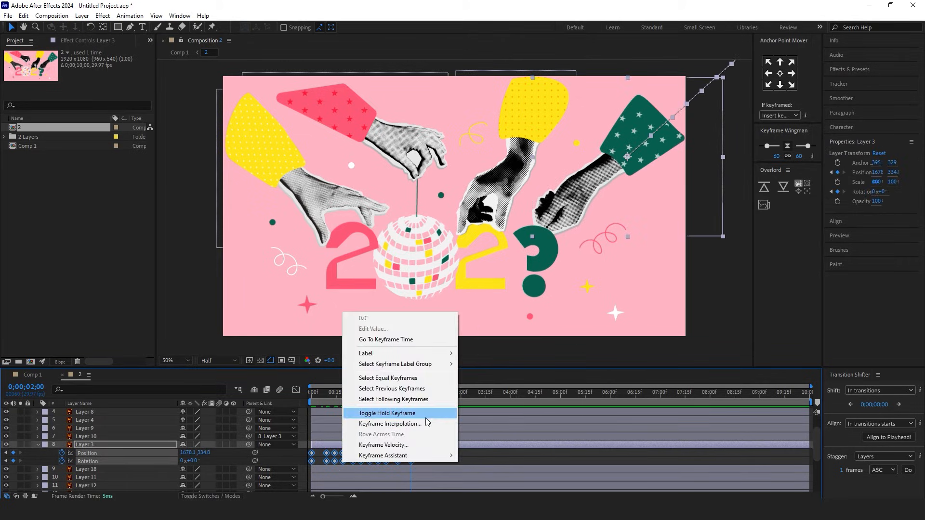
{"action": "left_click", "coordinate": [387, 413]}
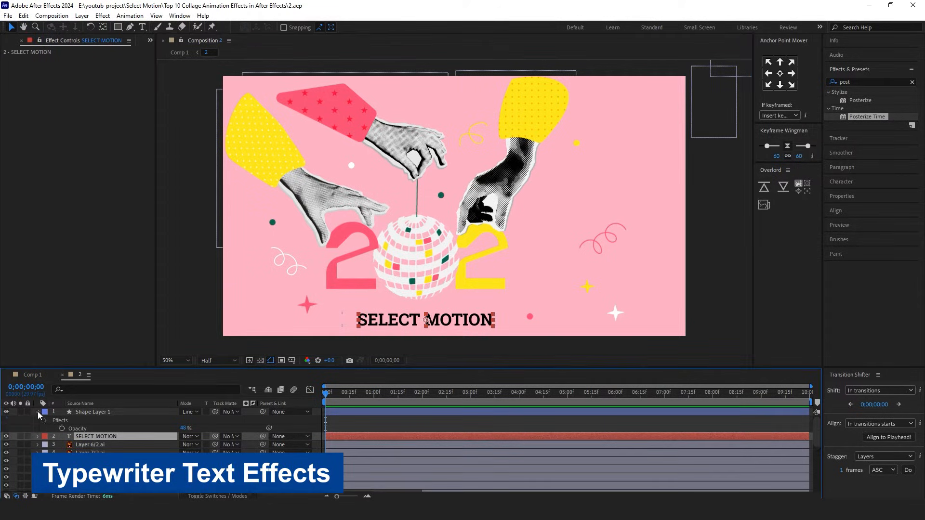
Step: Reveal the text animator's Range Selector and start keyframing its Start at 0%
{"action": "left_click", "coordinate": [38, 411]}
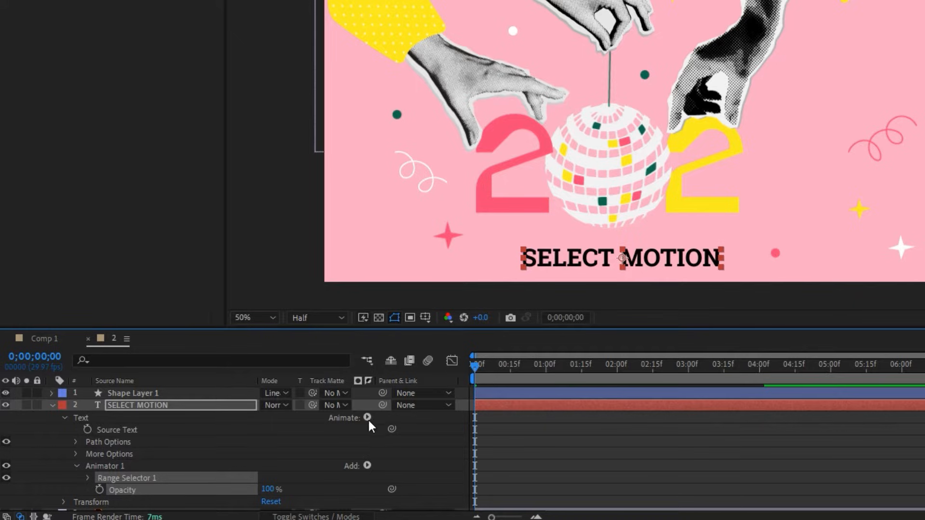
{"action": "scroll", "scroll_direction": "down", "scroll_amount": 3}
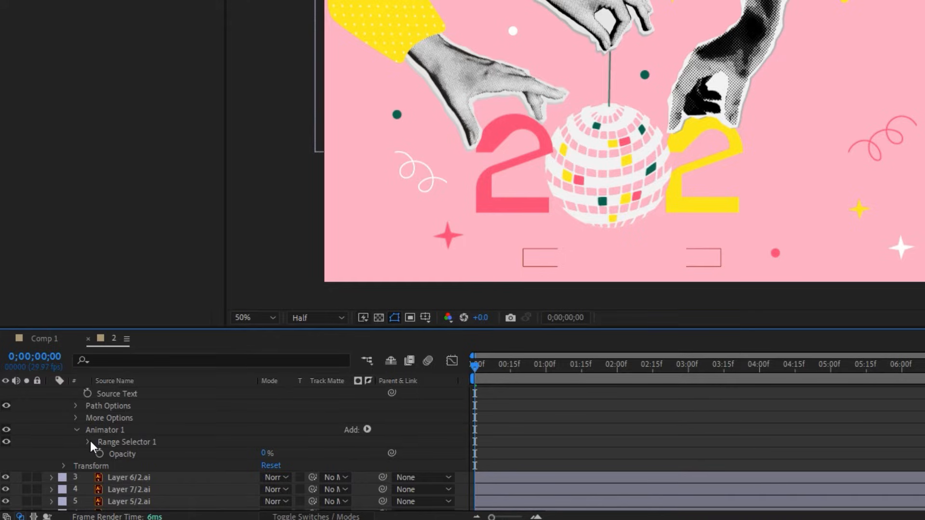
{"action": "left_click", "coordinate": [87, 443]}
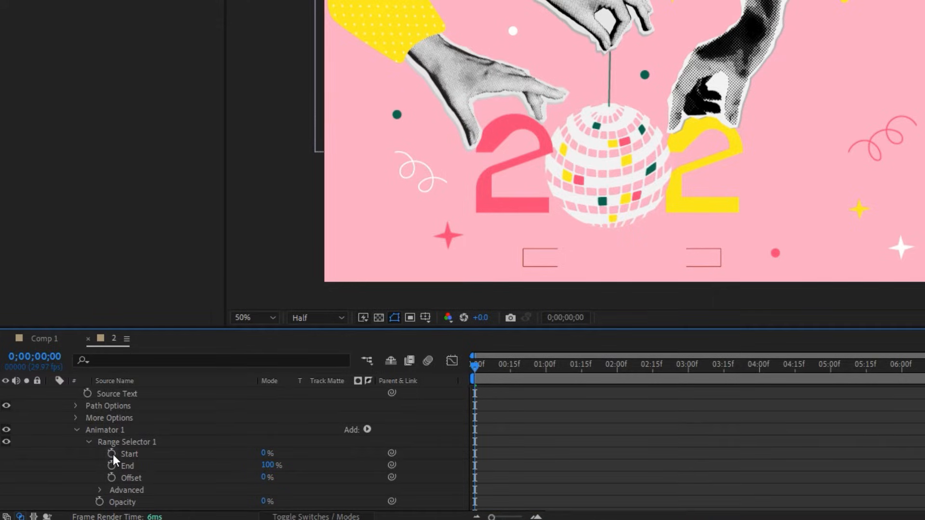
{"action": "left_click", "coordinate": [100, 453]}
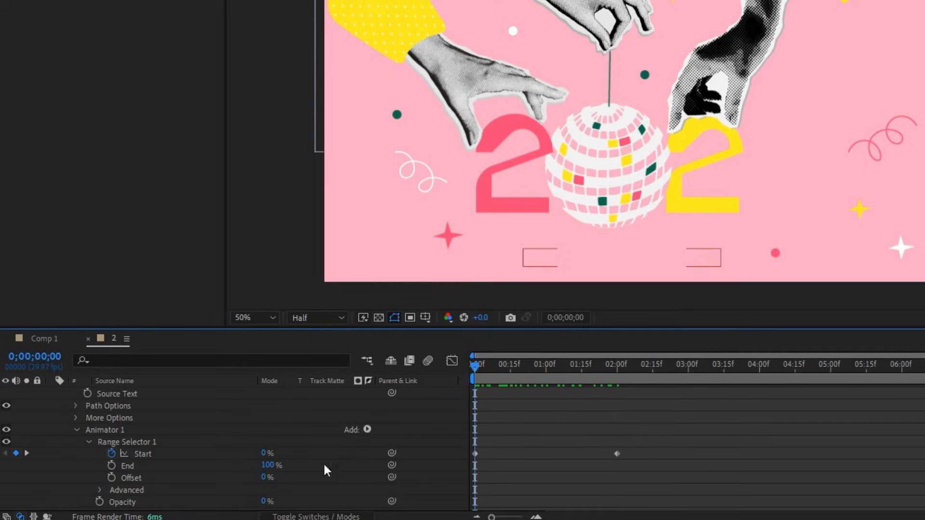
Step: Set the range start to reach 100% around 2s using the animator's advanced options
{"action": "scroll", "scroll_direction": "down", "scroll_amount": 3}
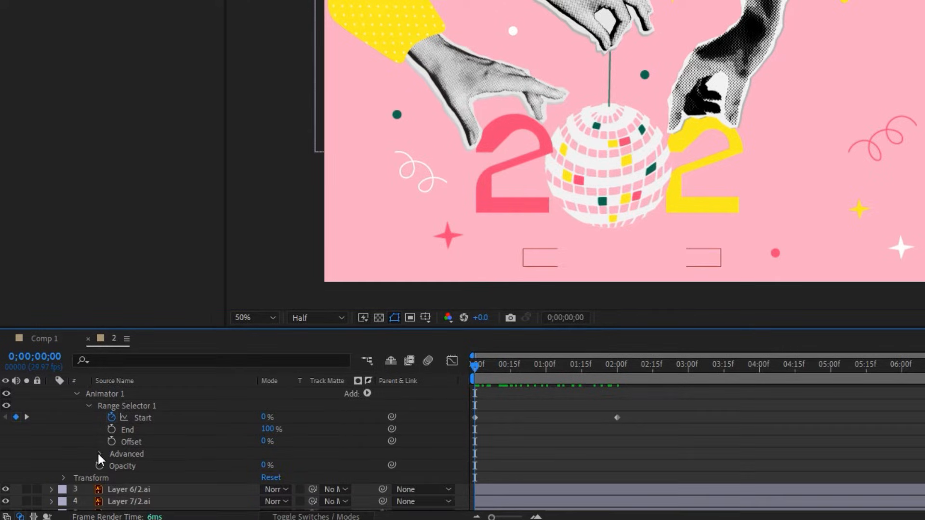
{"action": "left_click", "coordinate": [99, 454]}
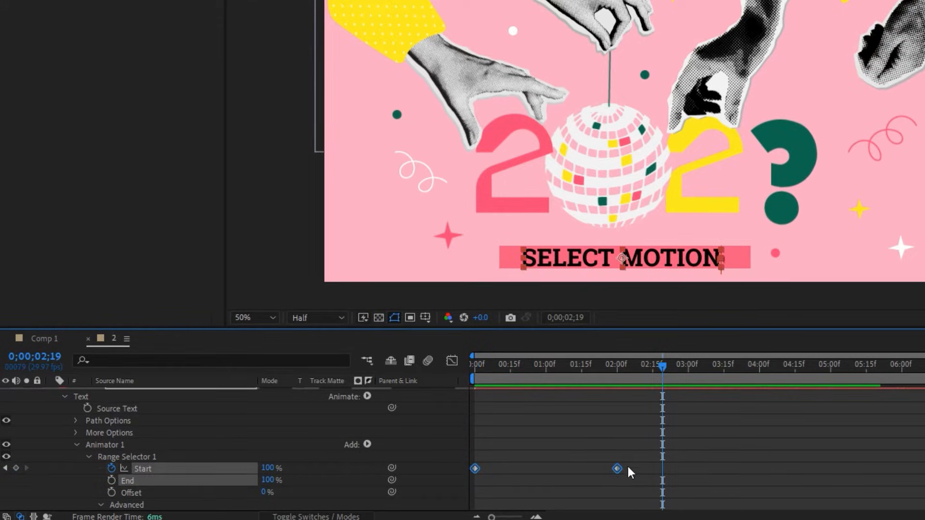
{"action": "left_click", "coordinate": [467, 366]}
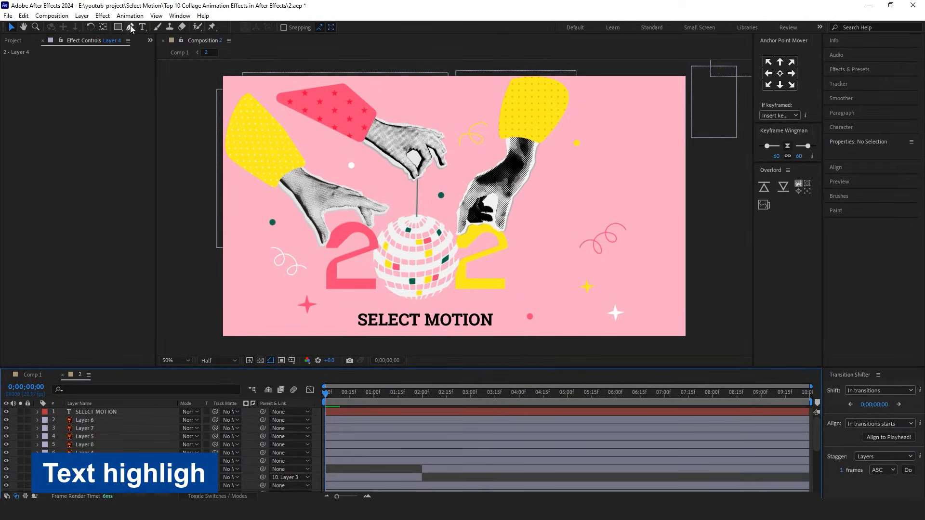
Step: Draw a pink rectangle under the text with keyframed X scale 0→100 and apply Posterize Time
{"action": "left_click", "coordinate": [117, 27]}
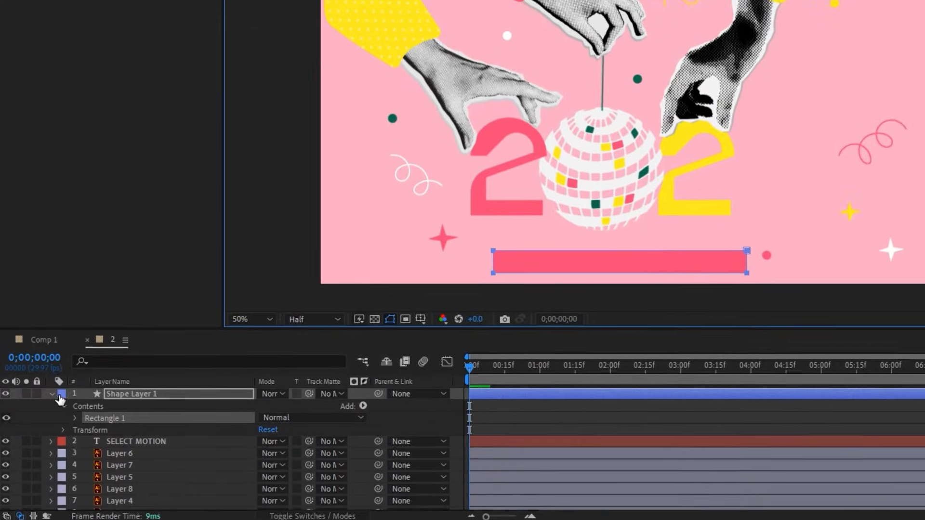
{"action": "left_click", "coordinate": [52, 394]}
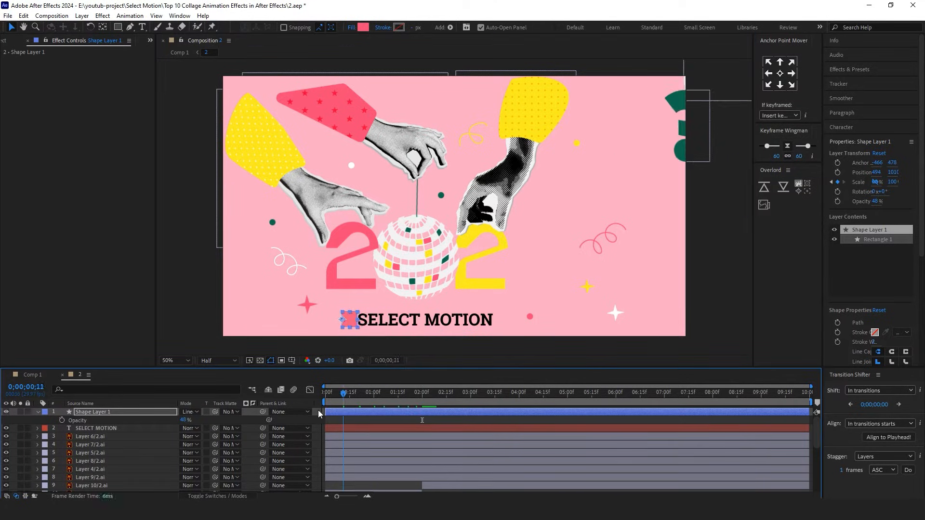
{"action": "left_click", "coordinate": [324, 392]}
{"action": "type", "text": "post"}
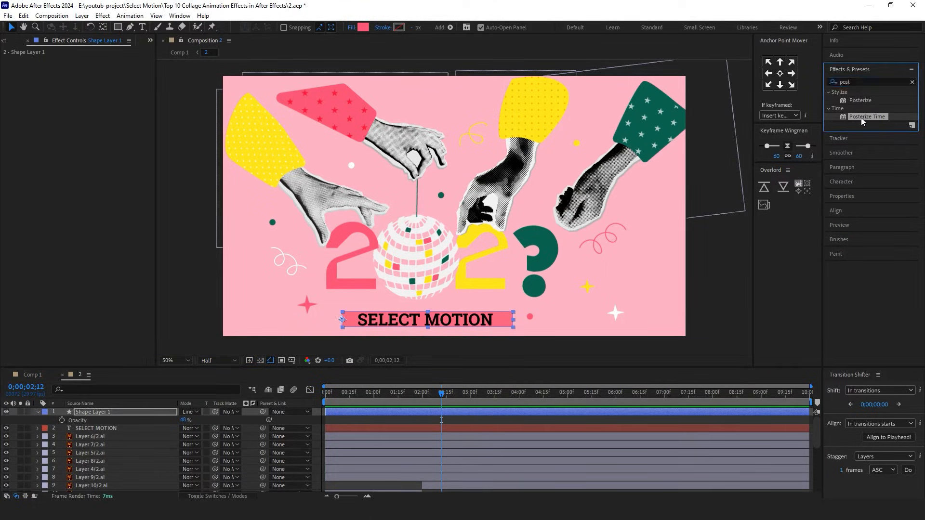
{"action": "double_click", "coordinate": [868, 117]}
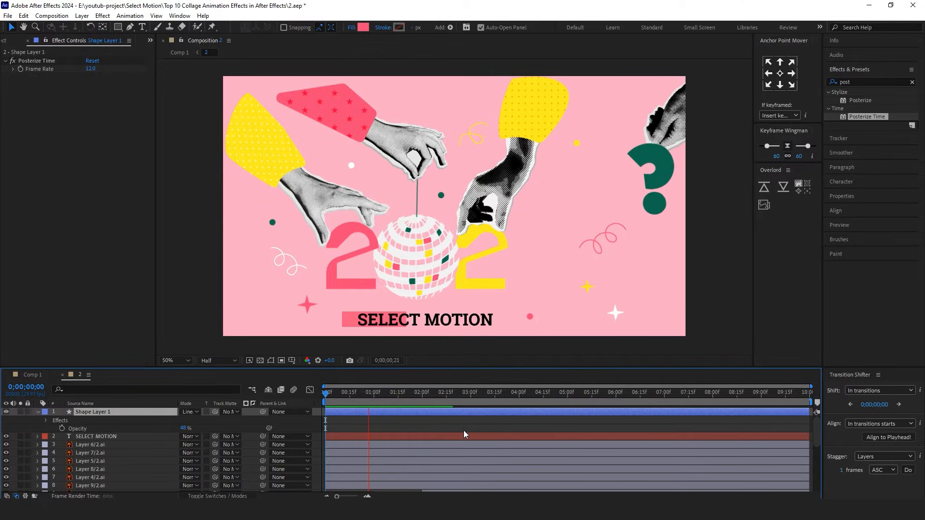
Step: Set Posterize Time frame rate to 7 and scrub between 1s and 3s to check the stepped wipe
{"action": "left_click", "coordinate": [466, 391]}
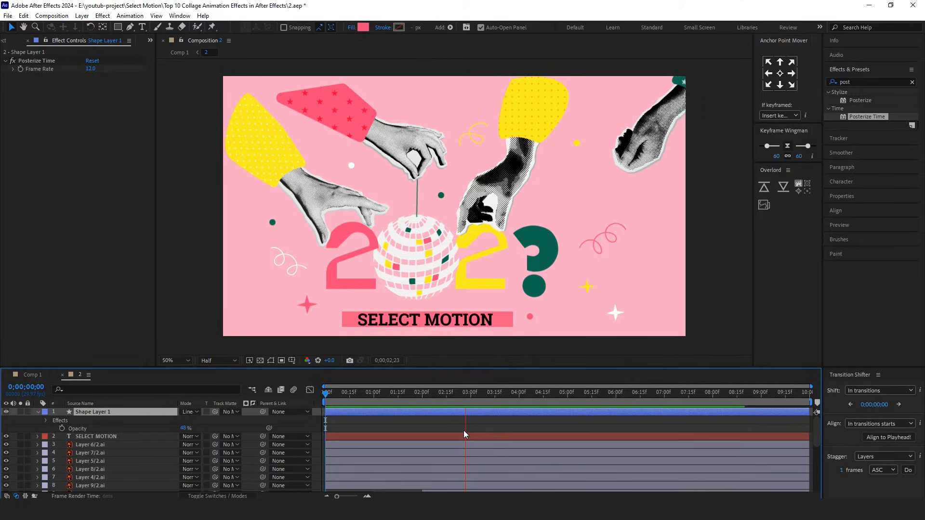
{"action": "left_click", "coordinate": [325, 391]}
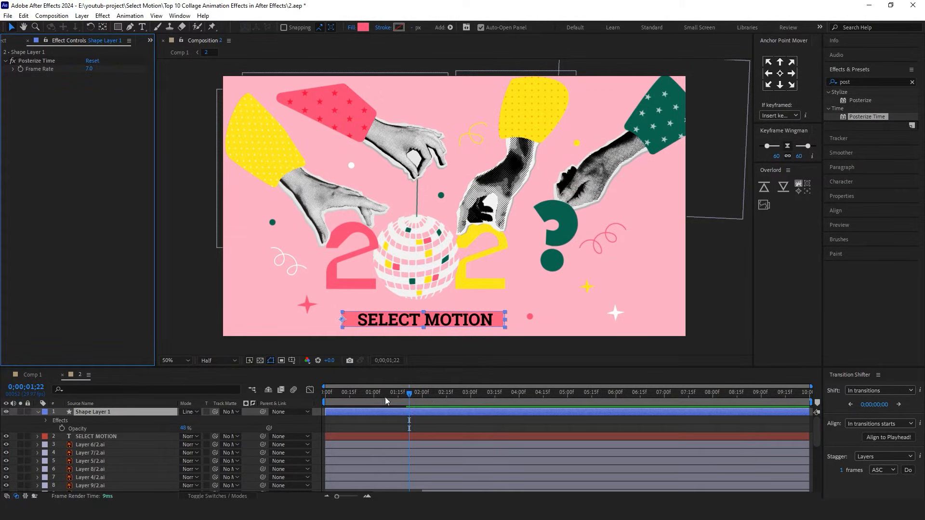
{"action": "left_click", "coordinate": [325, 393]}
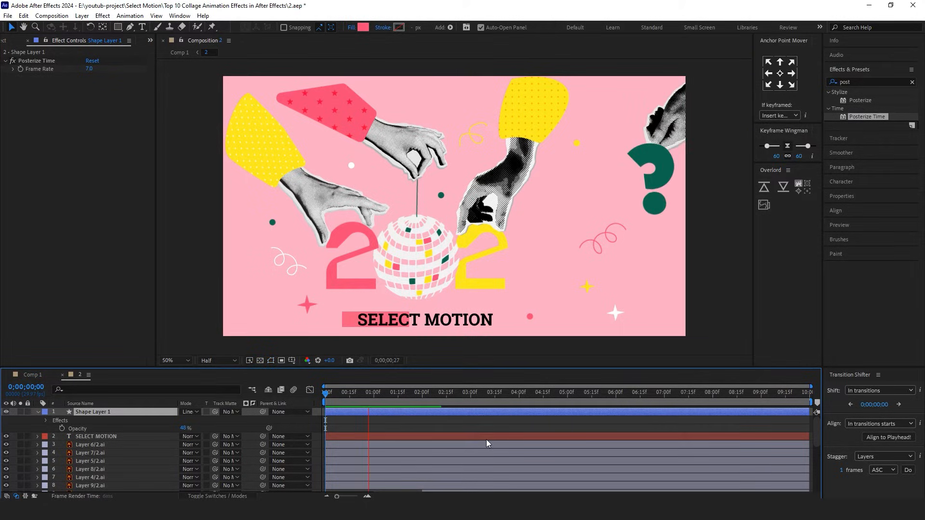
{"action": "left_click", "coordinate": [467, 392]}
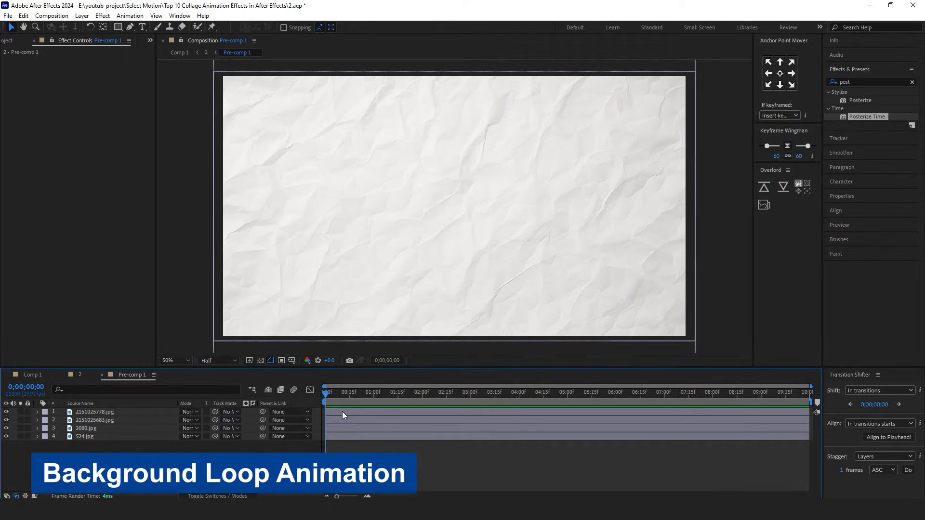
Step: Sequence the four paper photo layers one after another a few frames apart
{"action": "left_click", "coordinate": [94, 411]}
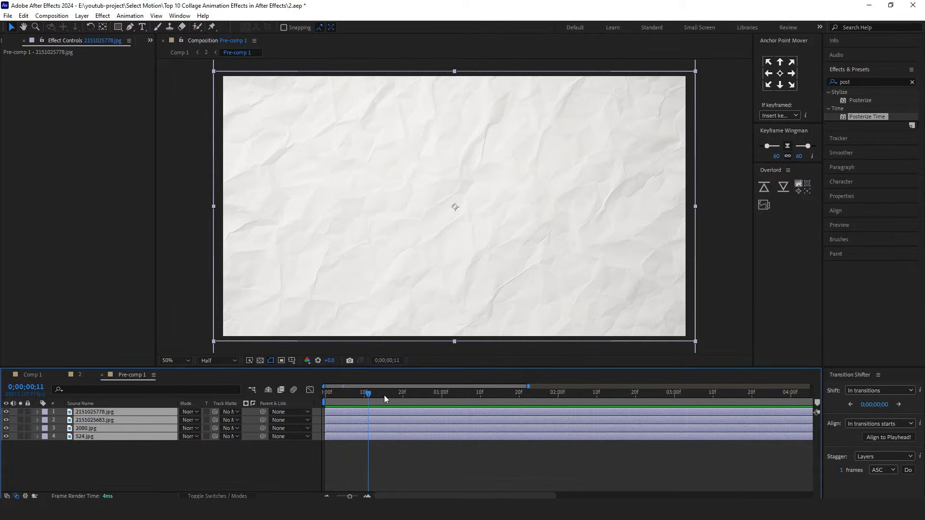
{"action": "left_click", "coordinate": [349, 392]}
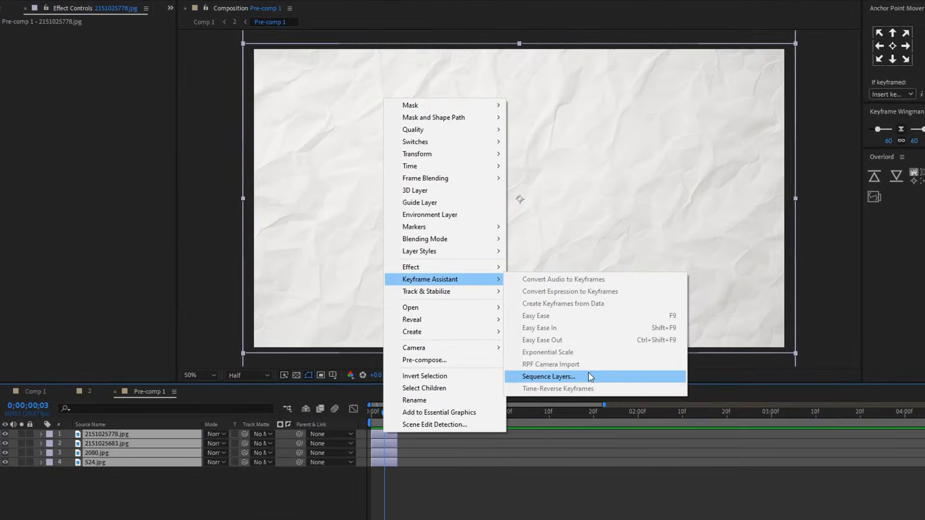
{"action": "left_click", "coordinate": [547, 377]}
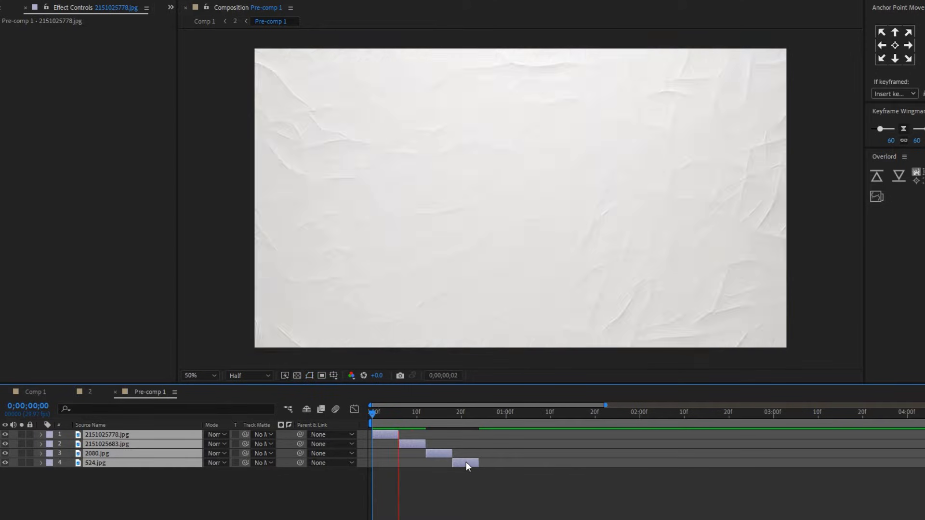
{"action": "left_click", "coordinate": [414, 412]}
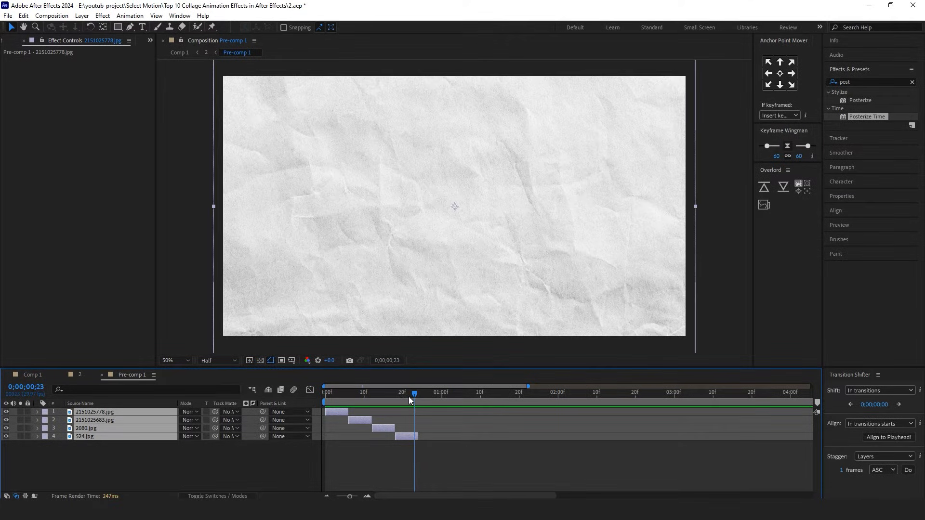
{"action": "mouse_move", "coordinate": [370, 456]}
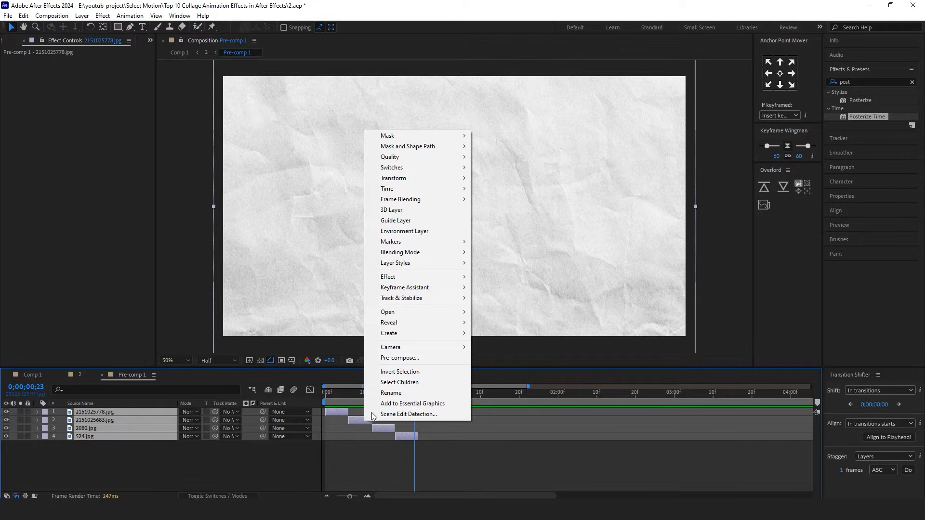
Step: Pre-compose the sequenced papers into Pre-comp 1 and set its blending mode to Multiply
{"action": "left_click", "coordinate": [399, 358]}
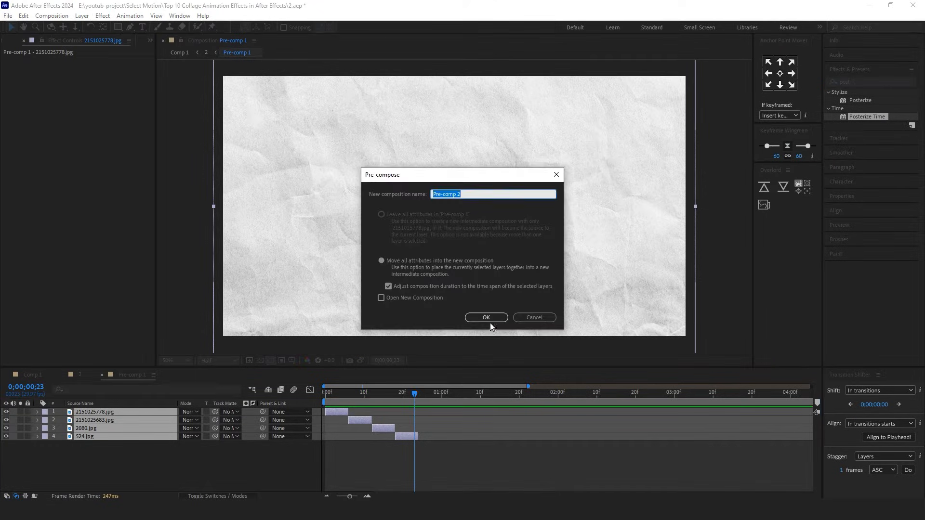
{"action": "left_click", "coordinate": [485, 317]}
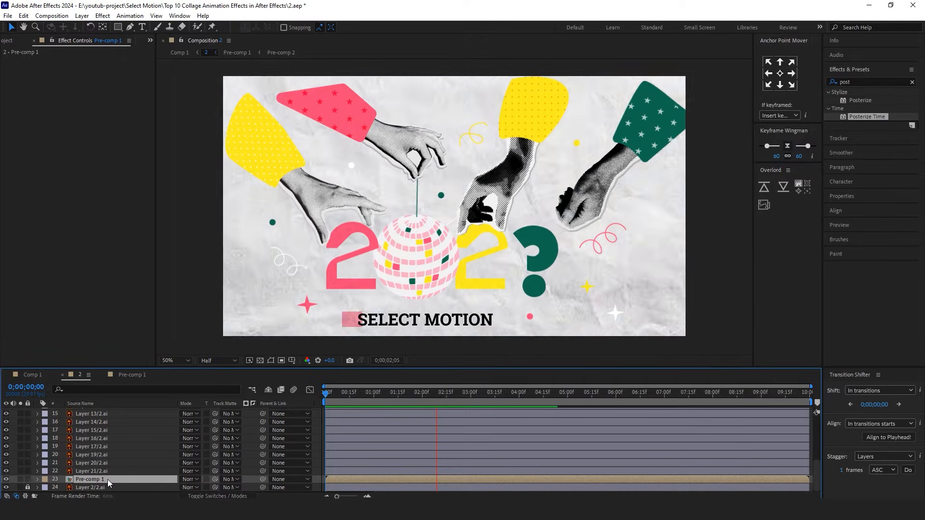
{"action": "left_click", "coordinate": [189, 479]}
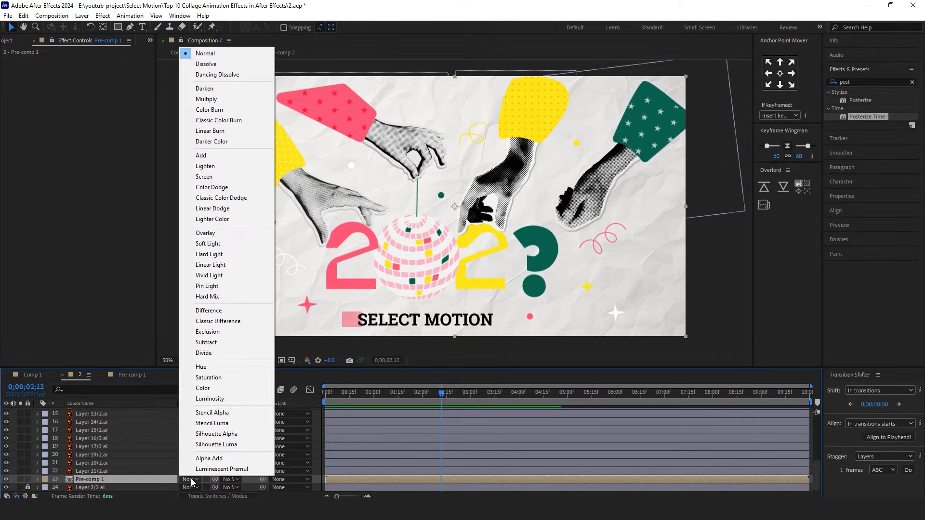
{"action": "mouse_move", "coordinate": [223, 331]}
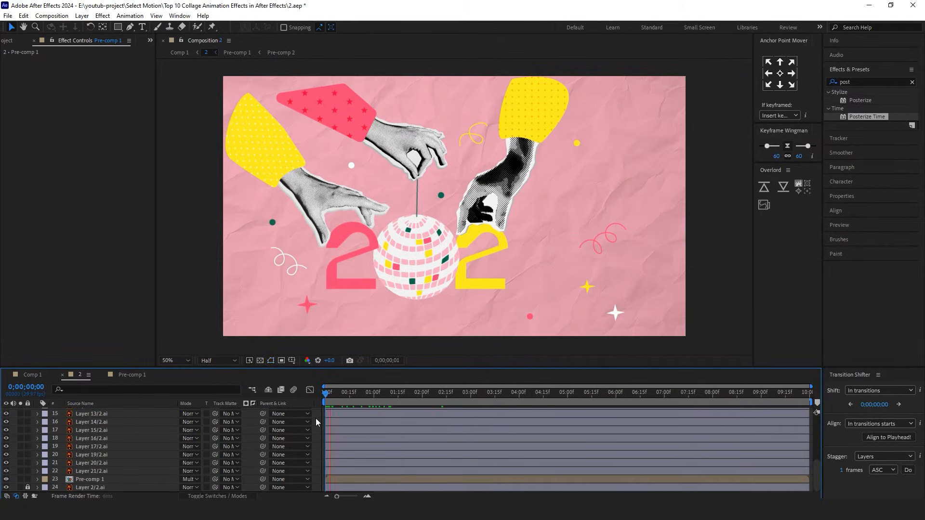
{"action": "left_click", "coordinate": [469, 393]}
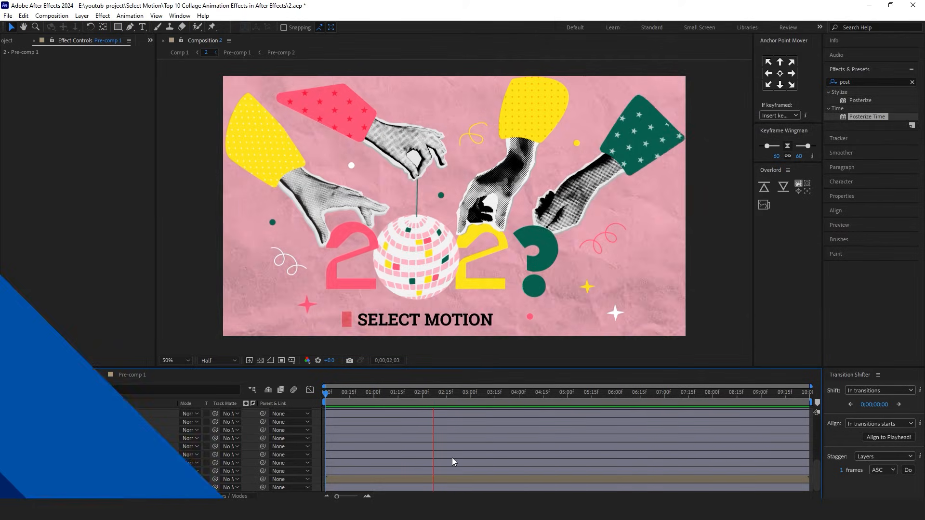
Step: Create a new white solid layer and apply the Grid effect to it
{"action": "left_click", "coordinate": [81, 15]}
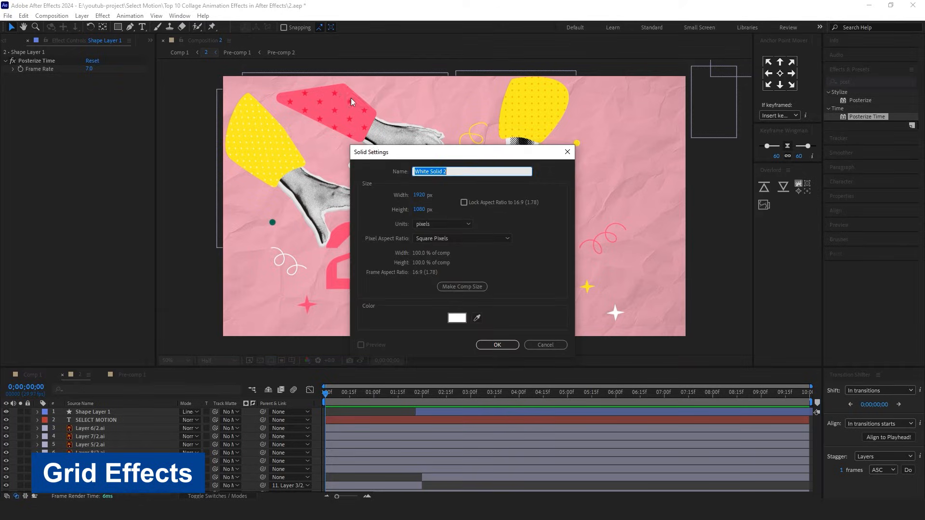
{"action": "left_click", "coordinate": [497, 345]}
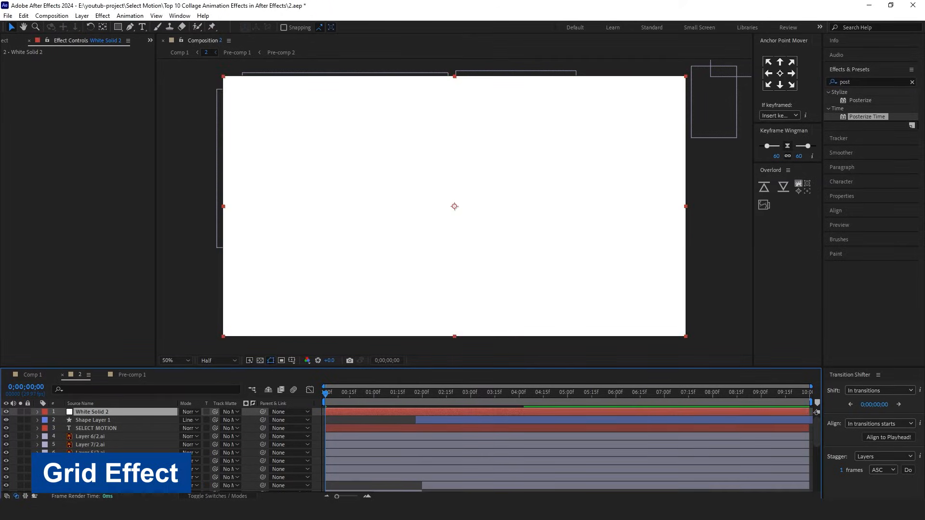
{"action": "type", "text": "gr"}
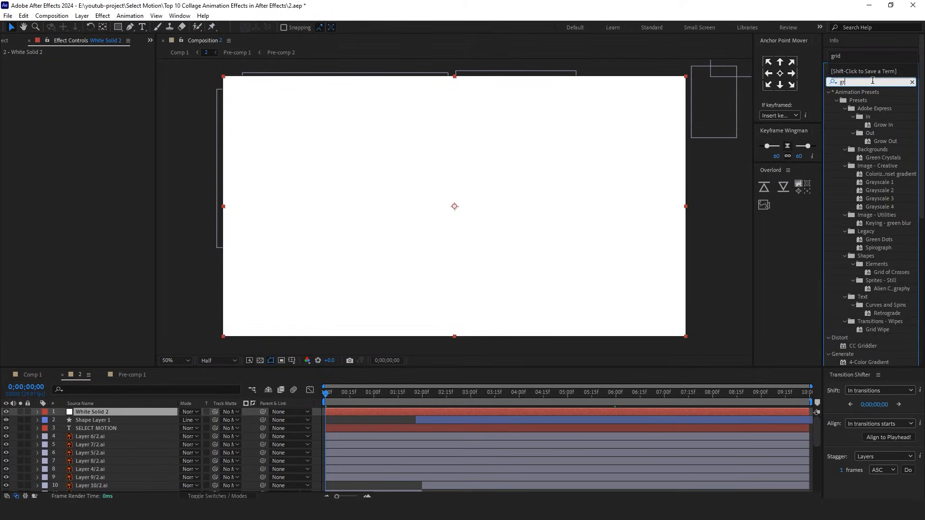
{"action": "type", "text": "grid"}
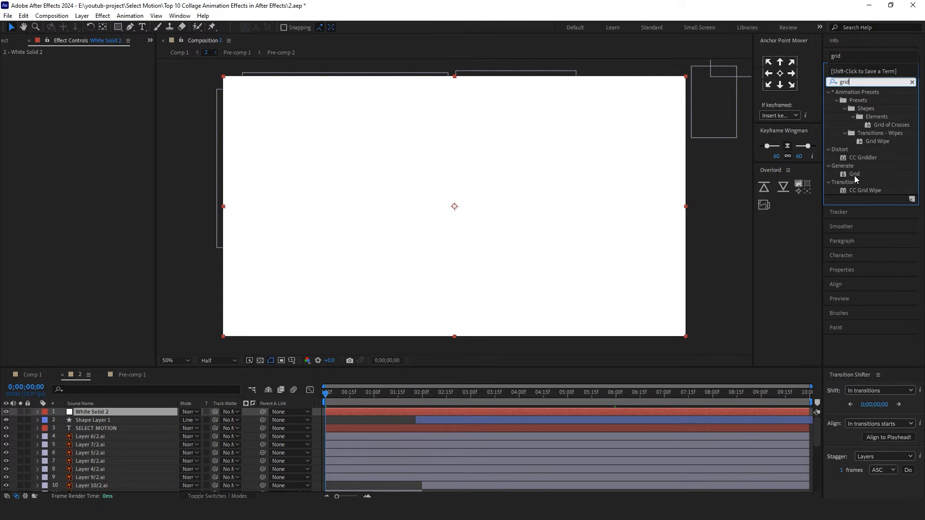
{"action": "double_click", "coordinate": [853, 173]}
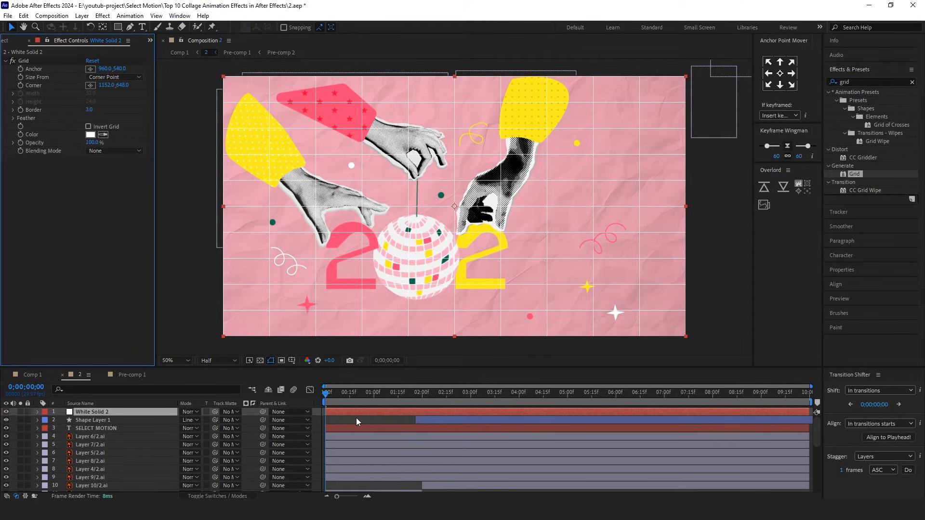
{"action": "mouse_move", "coordinate": [377, 413]}
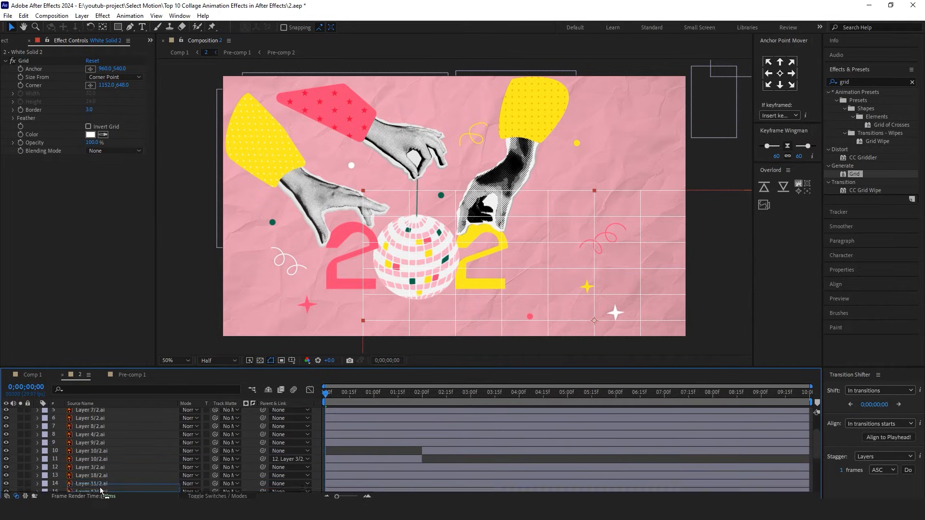
Step: Keyframe the grid's Rotation at several times and make all the keyframes hold
{"action": "scroll", "scroll_direction": "down", "scroll_amount": 3}
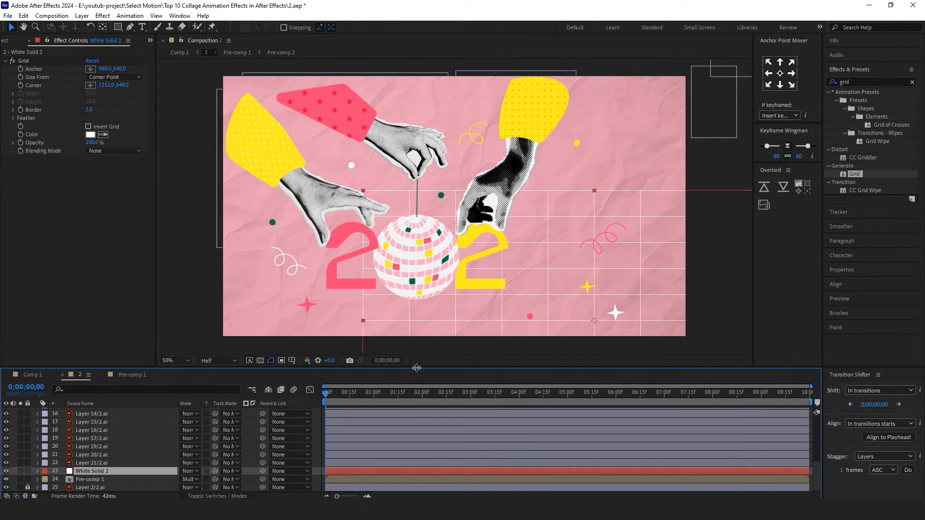
{"action": "left_click", "coordinate": [565, 392]}
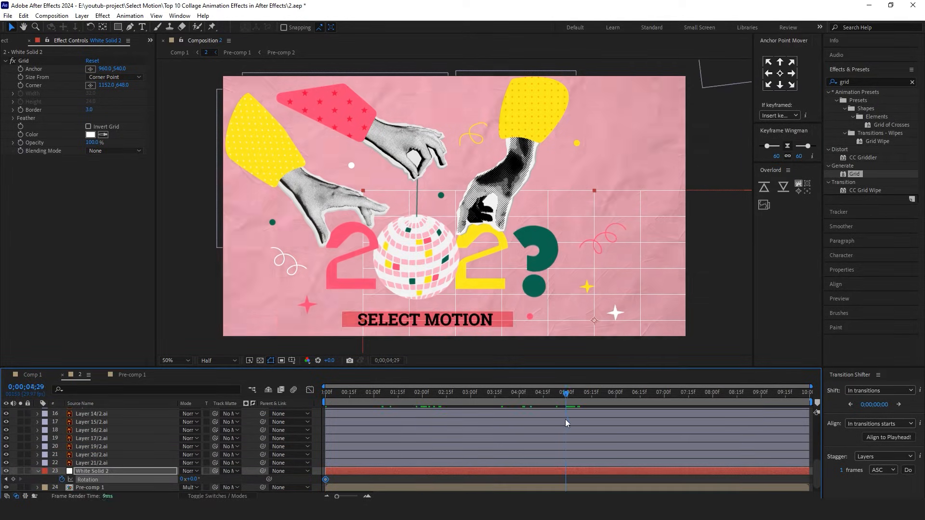
{"action": "key", "text": "home"}
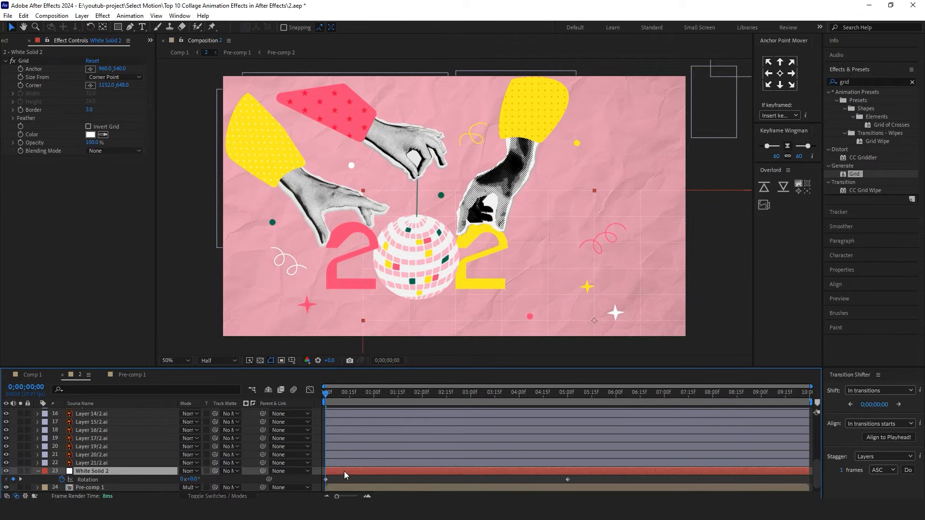
{"action": "left_click", "coordinate": [567, 392]}
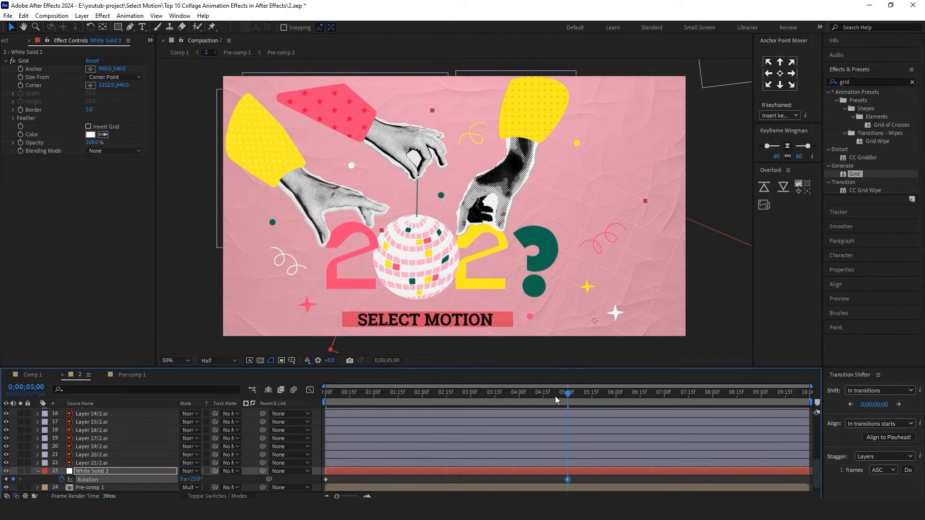
{"action": "left_click", "coordinate": [491, 392]}
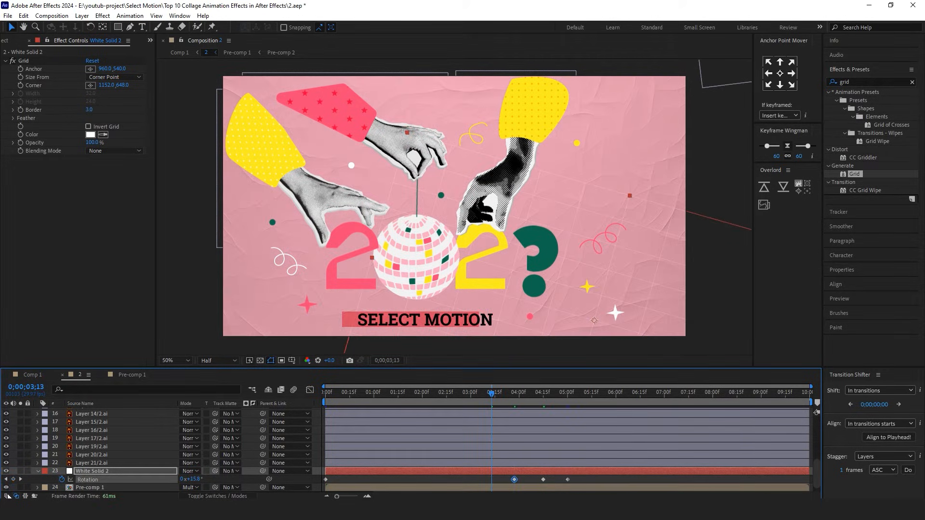
{"action": "left_click", "coordinate": [428, 392]}
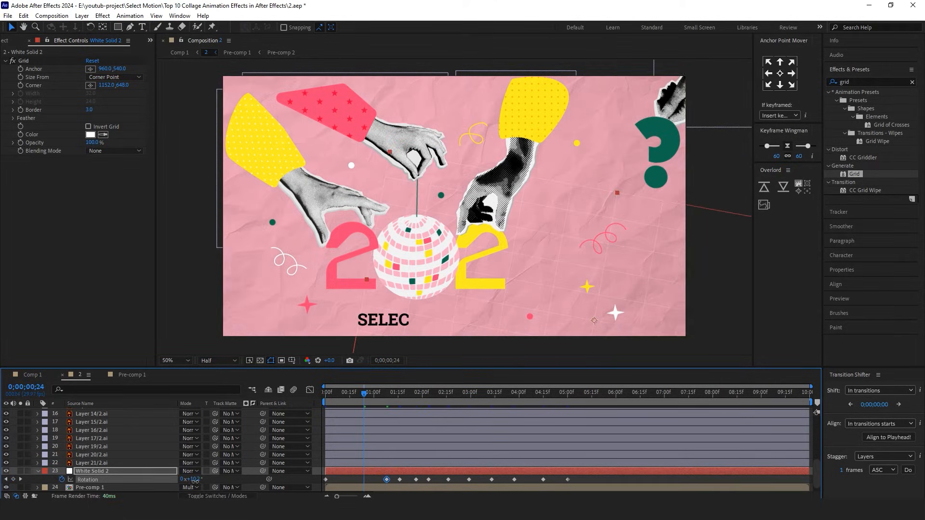
{"action": "right_click", "coordinate": [387, 479]}
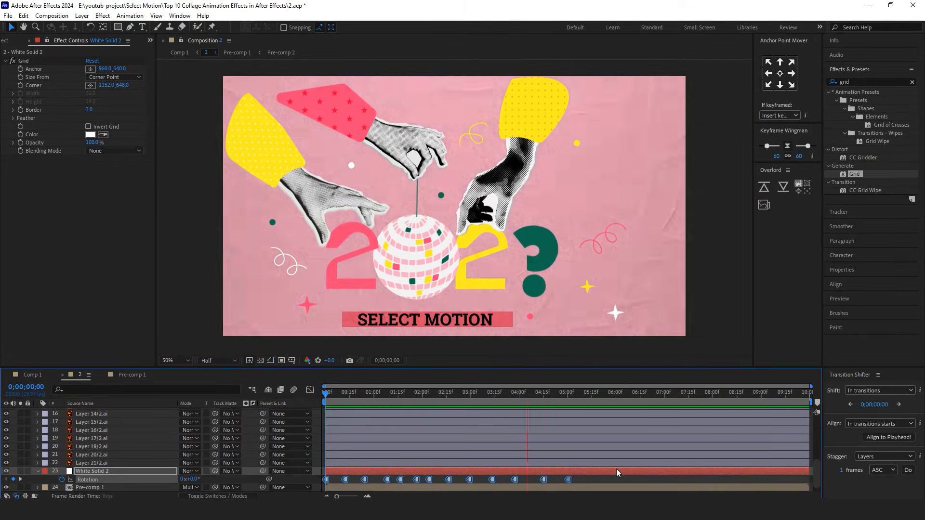
{"action": "left_click", "coordinate": [431, 392]}
{"action": "type", "text": "post"}
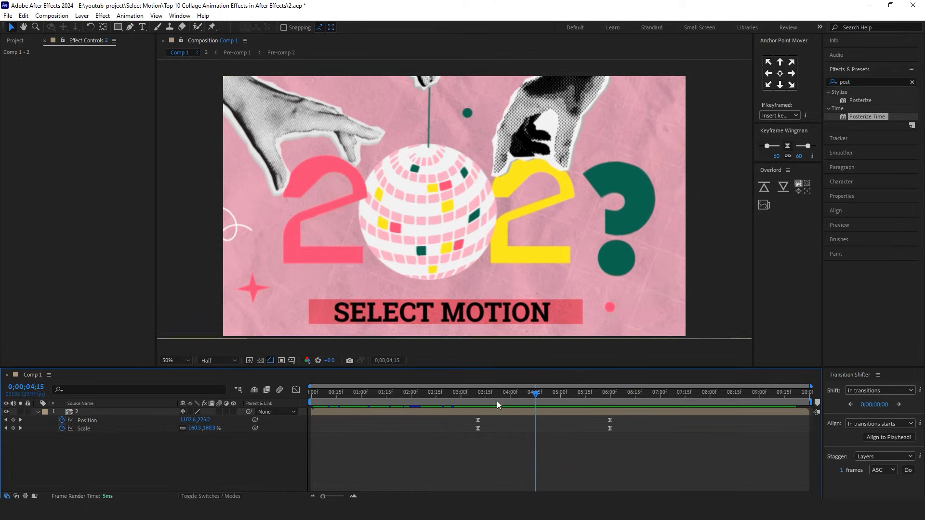
Step: Add a Fast Box Blur to the collage precomp layer in Comp 1 and keyframe its radius
{"action": "left_click", "coordinate": [101, 16]}
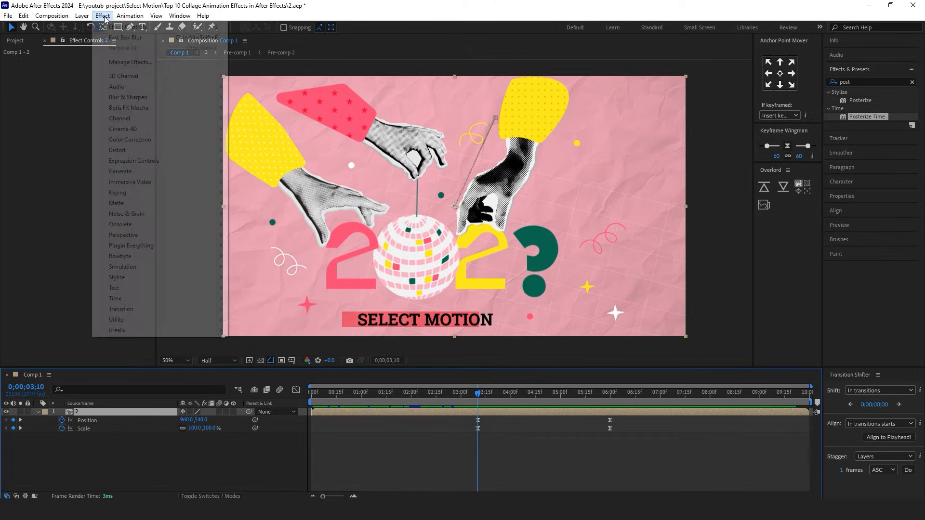
{"action": "mouse_move", "coordinate": [127, 96]}
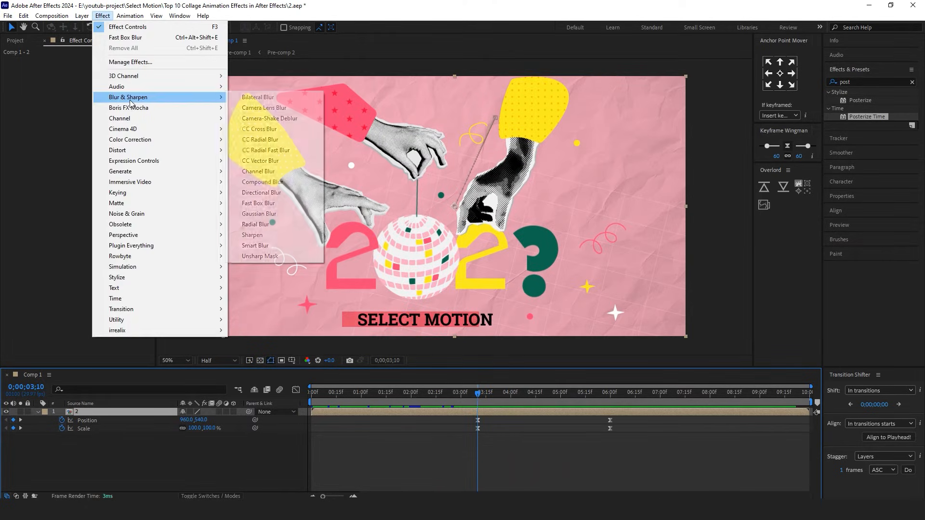
{"action": "left_click", "coordinate": [258, 203]}
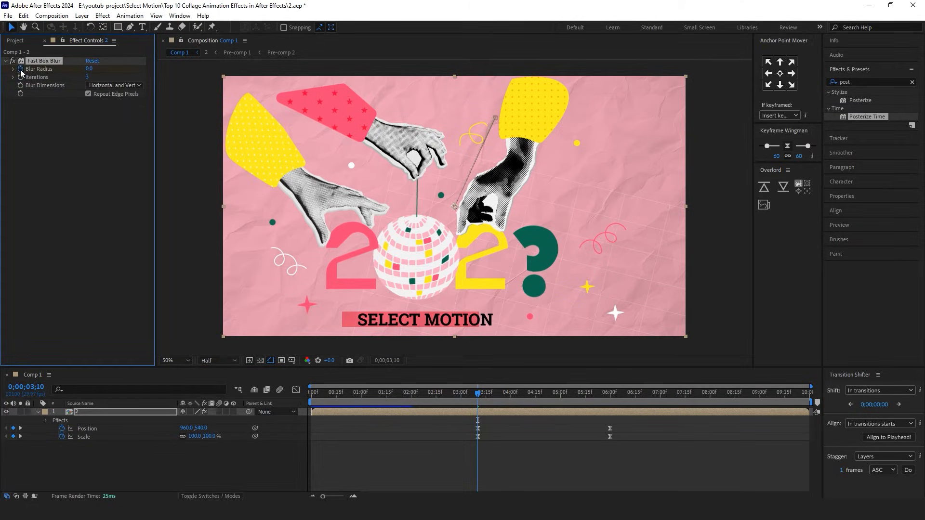
{"action": "mouse_move", "coordinate": [477, 392]}
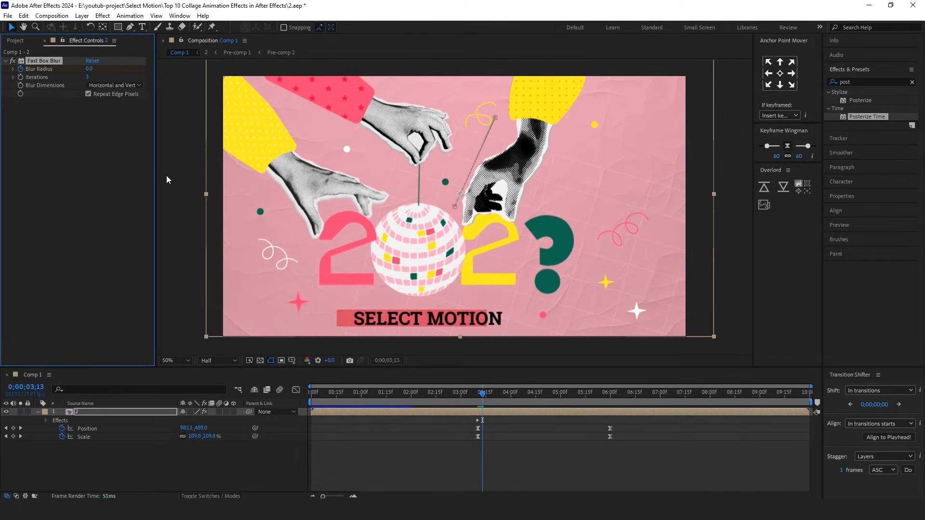
{"action": "left_click", "coordinate": [91, 68]}
{"action": "type", "text": "5"}
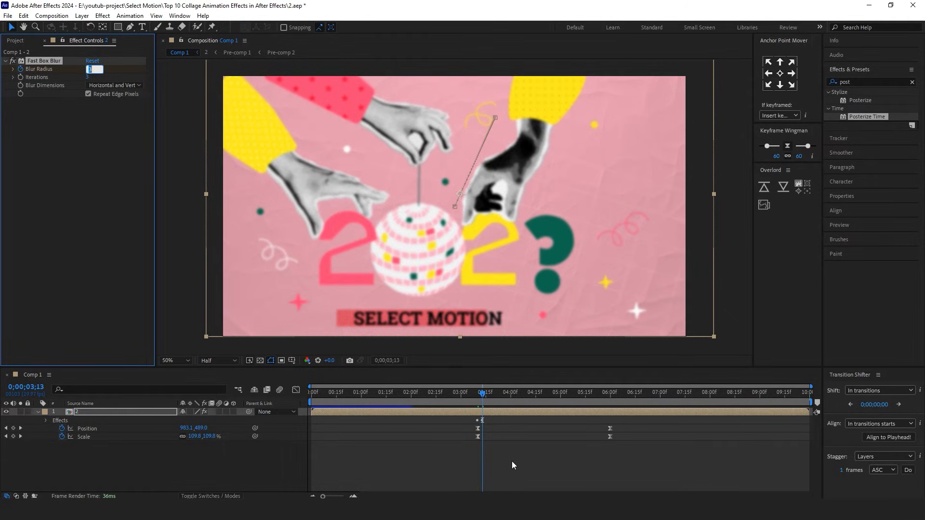
{"action": "left_click", "coordinate": [484, 392]}
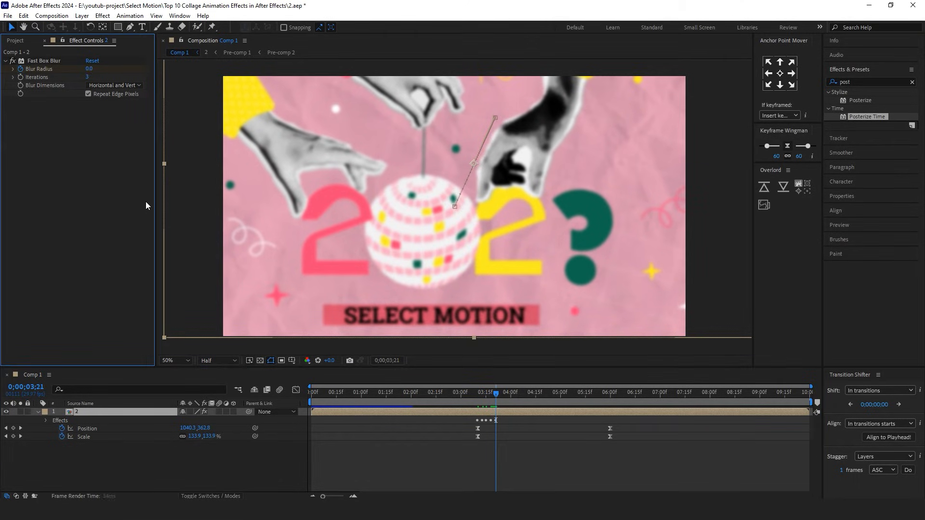
Step: Keyframe Position and Scale to punch in to ~150% on the disco ball, then back to 960,540 at 100%
{"action": "left_click", "coordinate": [476, 392]}
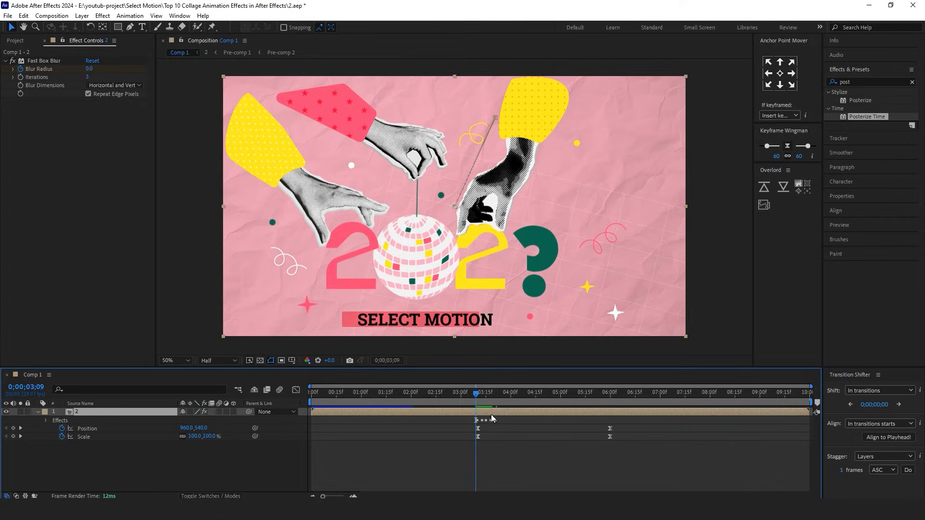
{"action": "left_click", "coordinate": [477, 392]}
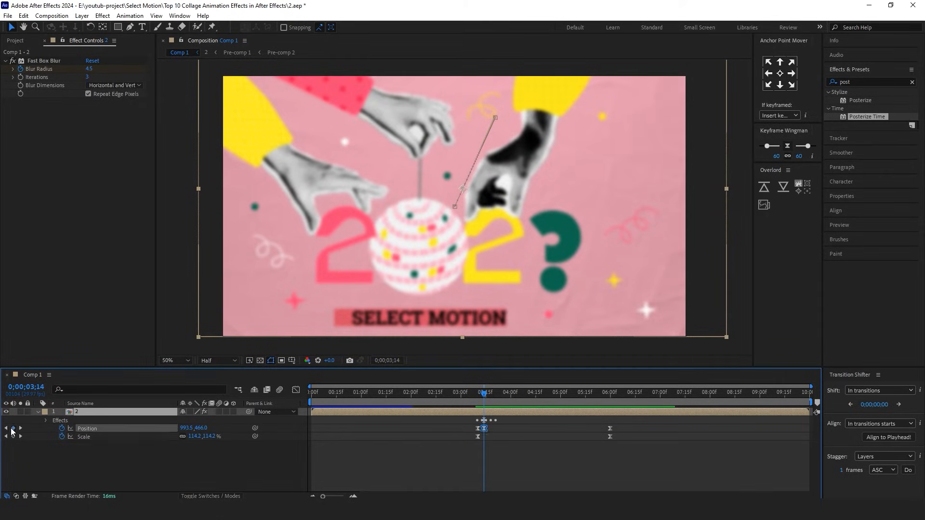
{"action": "left_click", "coordinate": [46, 420]}
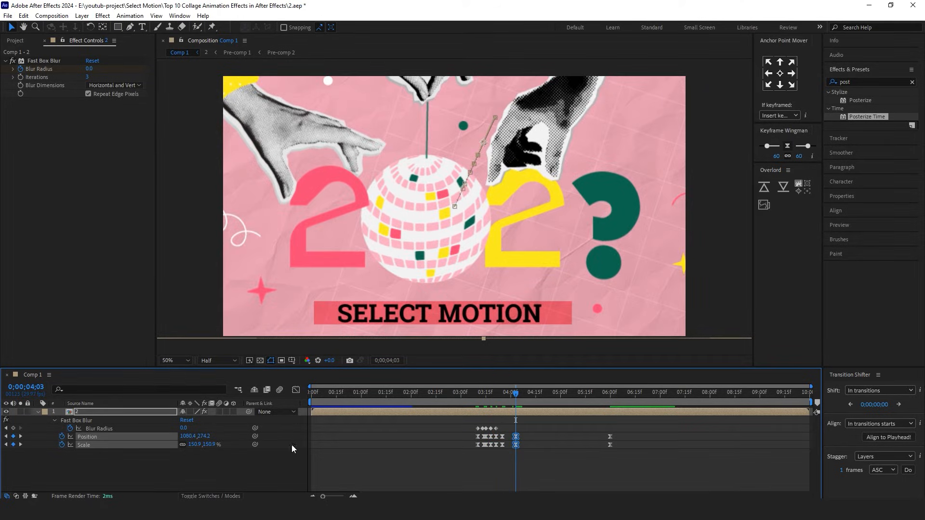
{"action": "left_click", "coordinate": [489, 437]}
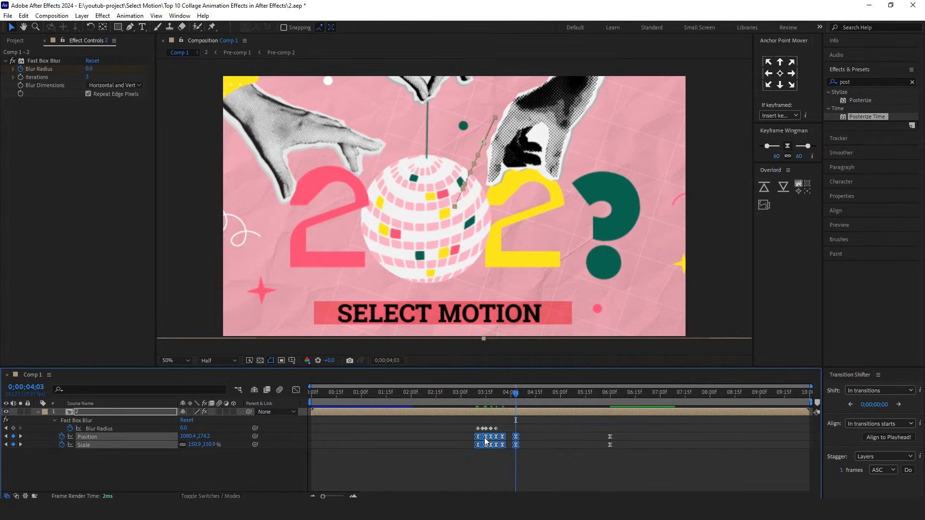
{"action": "left_click", "coordinate": [475, 391]}
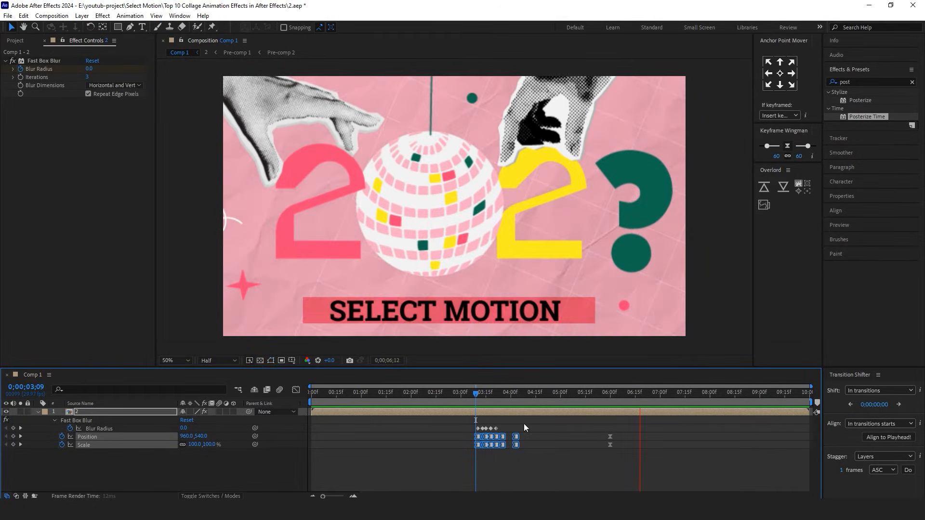
{"action": "left_click", "coordinate": [455, 393]}
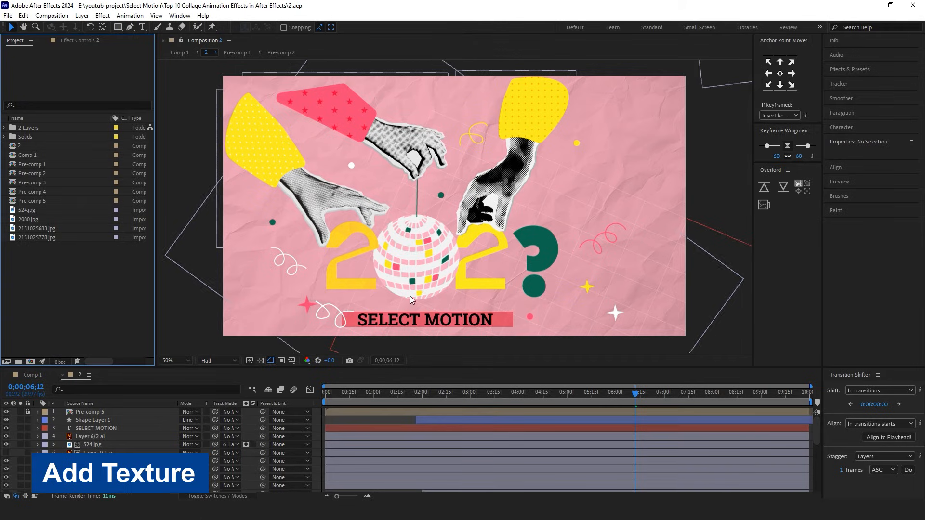
Step: Place 2080.jpg above Layer 9/2.ai and set its Track Matte to the white 2
{"action": "left_click", "coordinate": [92, 444]}
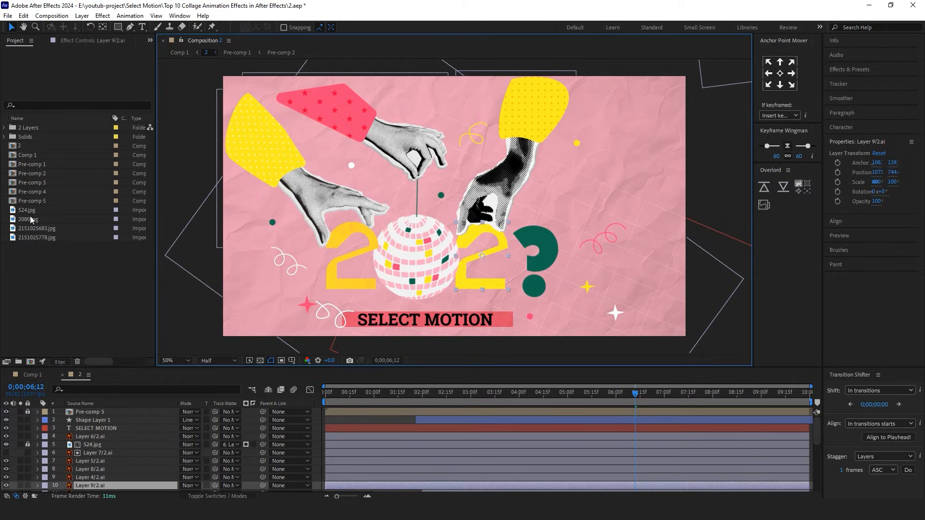
{"action": "left_click", "coordinate": [26, 210]}
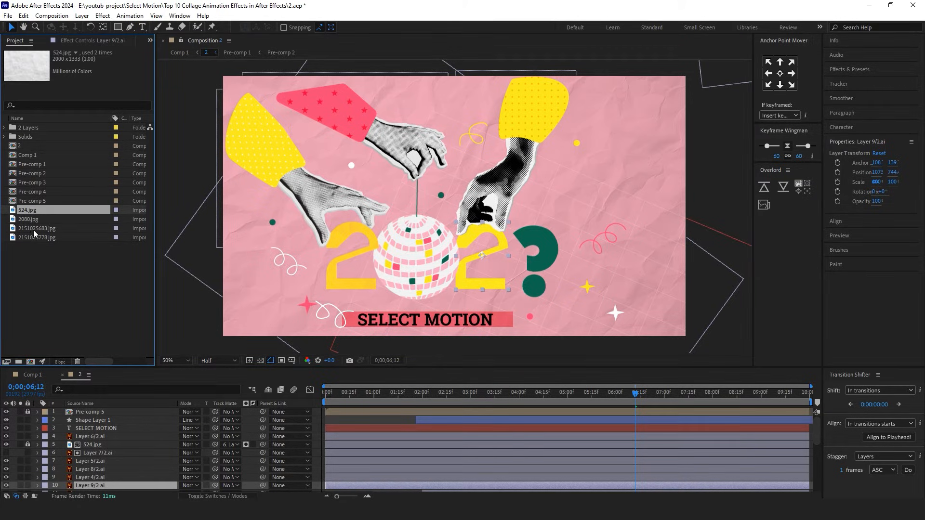
{"action": "left_click", "coordinate": [28, 219]}
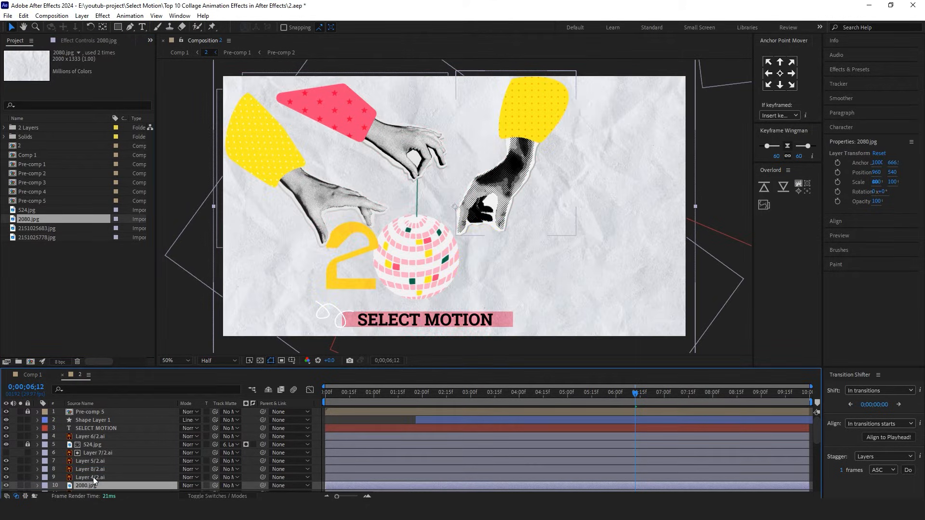
{"action": "scroll", "scroll_direction": "down", "scroll_amount": 3}
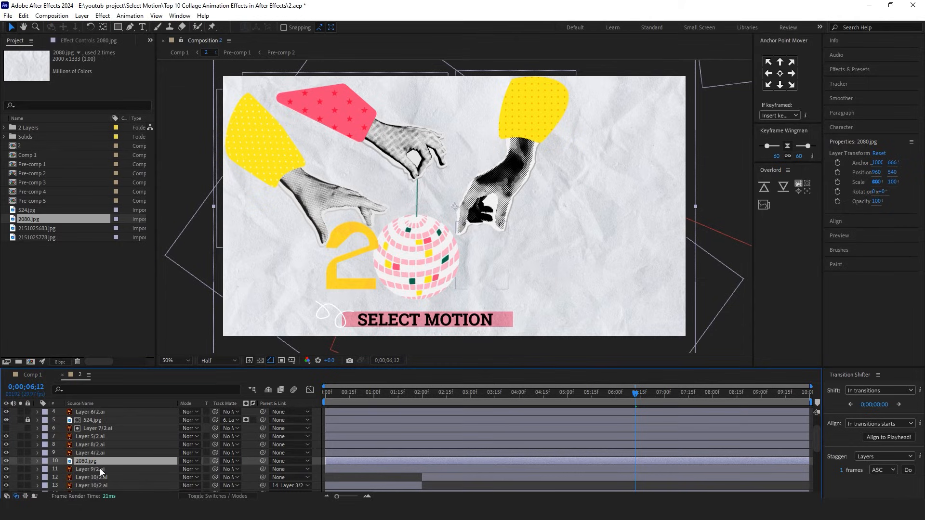
{"action": "mouse_move", "coordinate": [230, 460]}
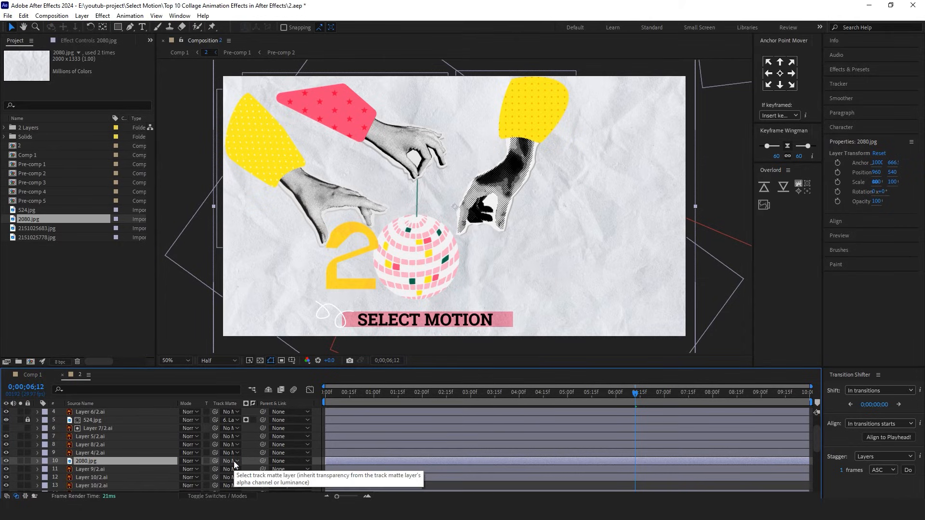
{"action": "left_click", "coordinate": [230, 461]}
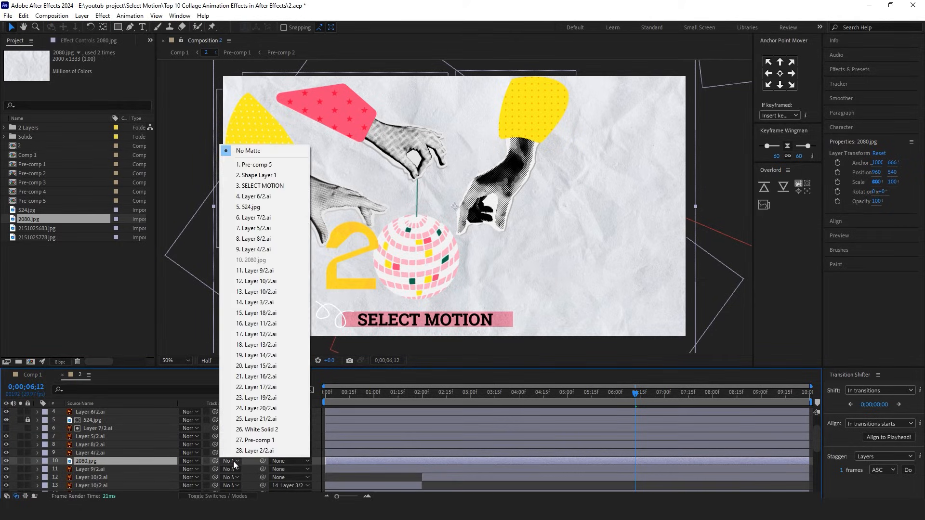
{"action": "mouse_move", "coordinate": [256, 270]}
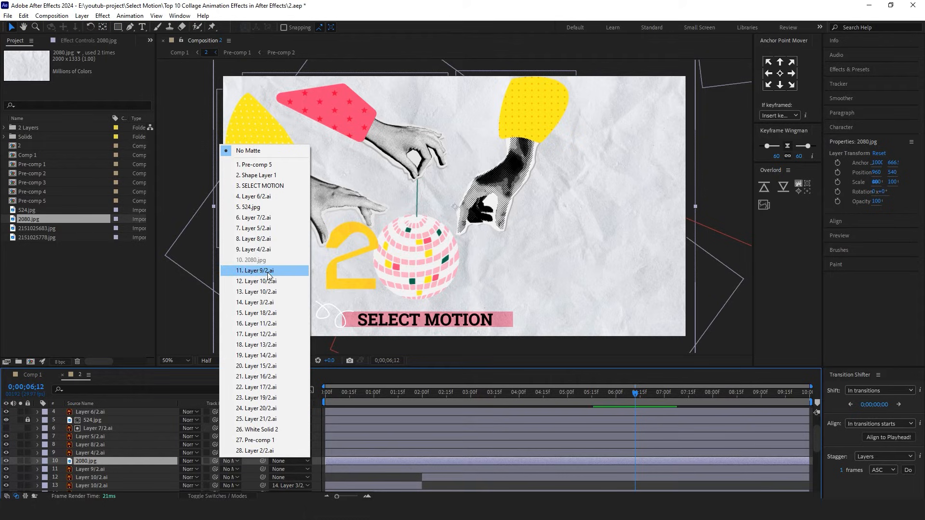
{"action": "left_click", "coordinate": [253, 270]}
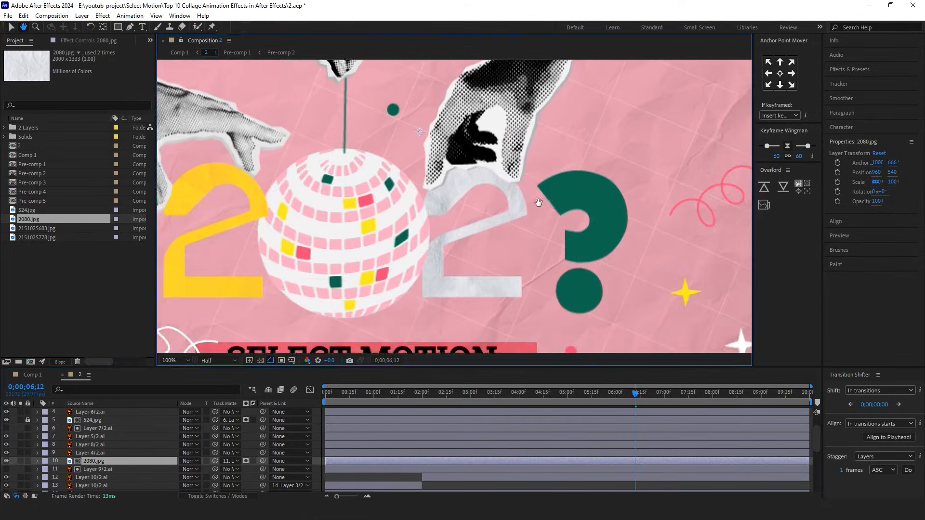
Step: At full resolution from the timeline start, add Position and Rotation keyframes matching the 2's jitter
{"action": "left_click", "coordinate": [217, 361]}
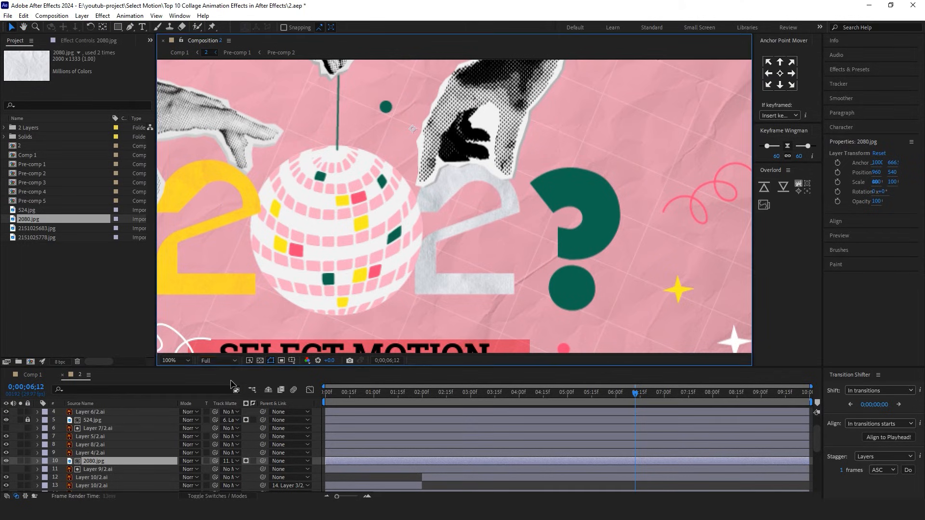
{"action": "left_click", "coordinate": [325, 391]}
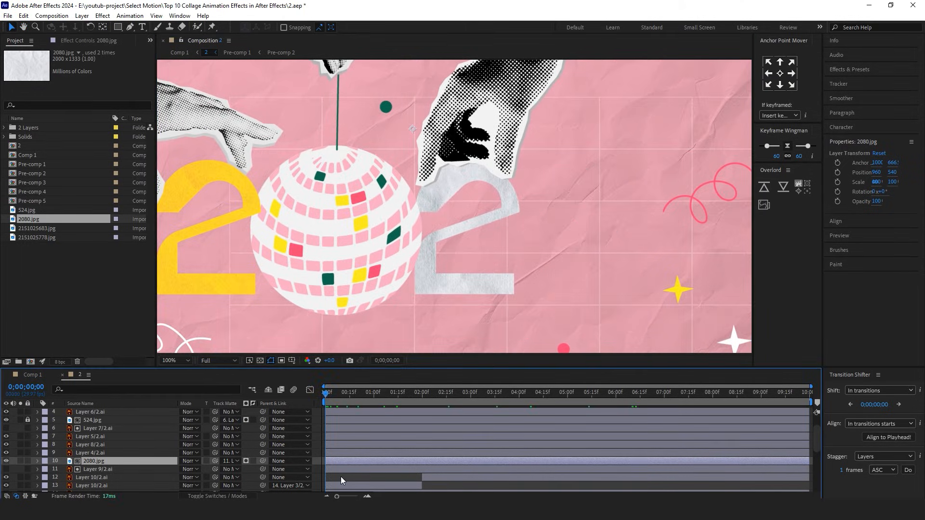
{"action": "left_click", "coordinate": [35, 460]}
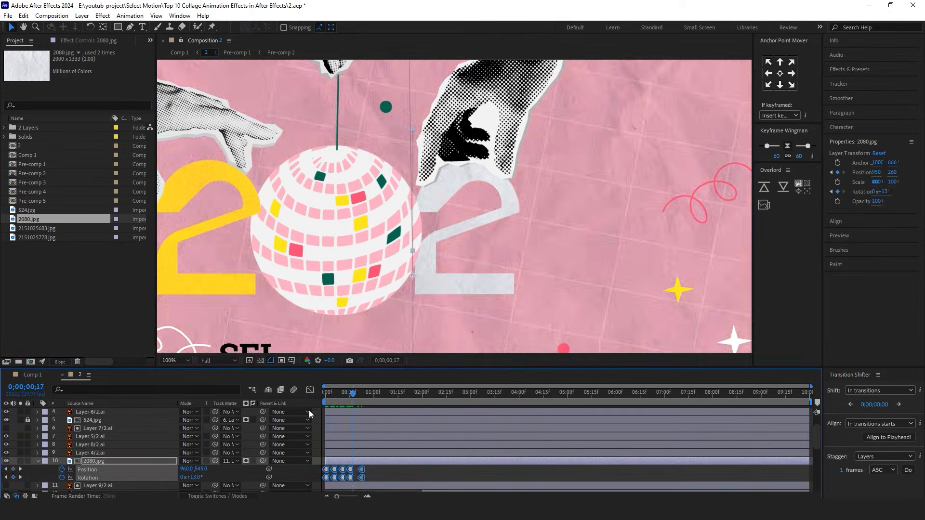
Step: Add a loopOut() expression to the texture's Rotation and preview later frames
{"action": "left_click", "coordinate": [383, 391]}
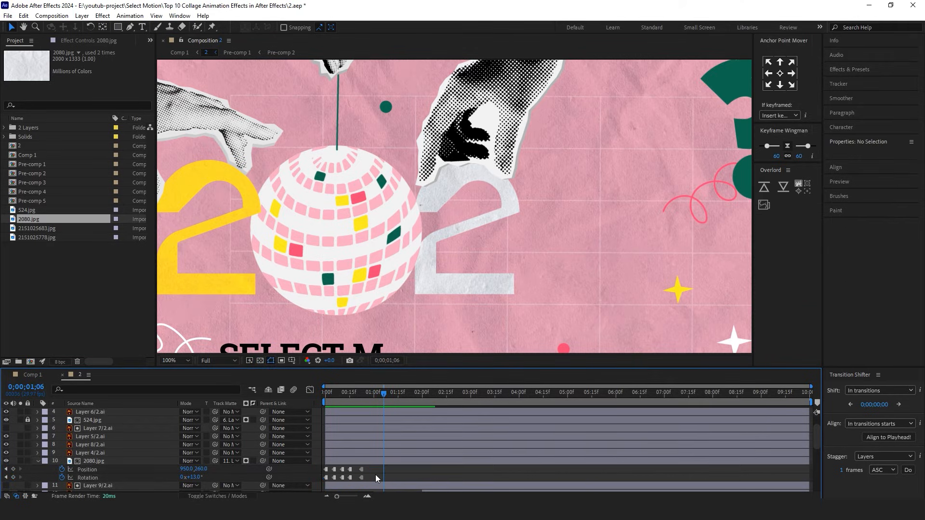
{"action": "left_click", "coordinate": [86, 469]}
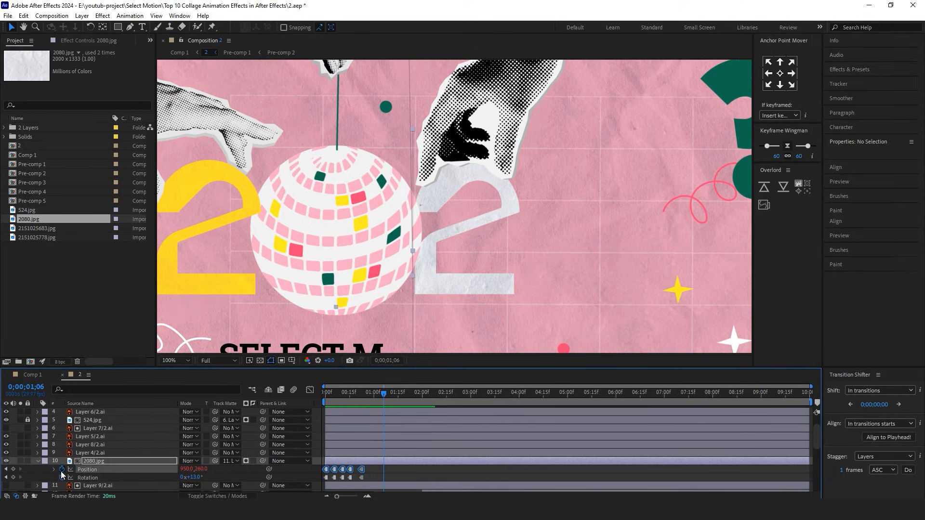
{"action": "left_click", "coordinate": [61, 470]}
{"action": "type", "text": "loopOut()"}
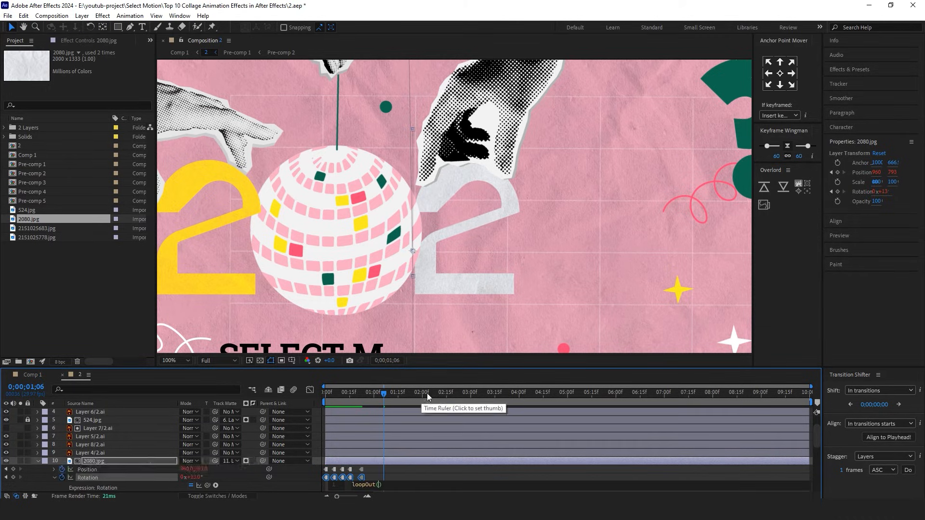
{"action": "left_click", "coordinate": [324, 392]}
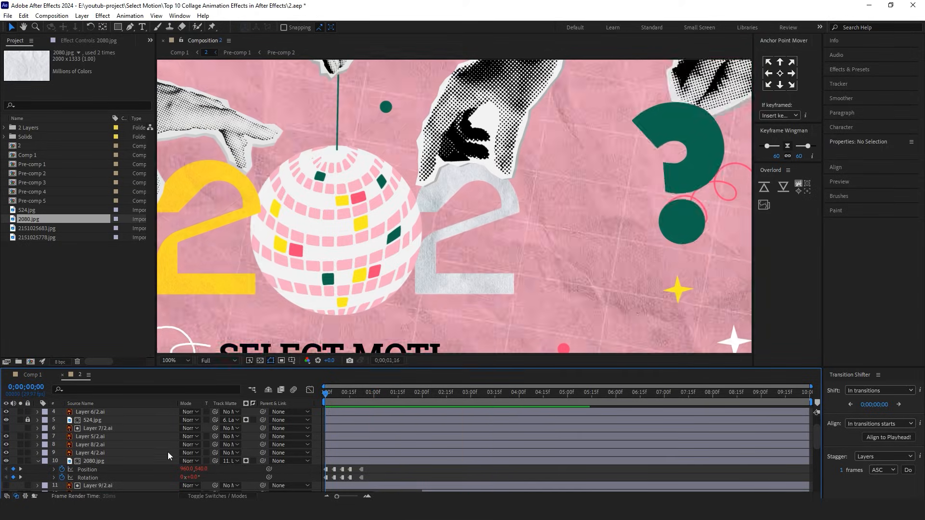
{"action": "left_click", "coordinate": [382, 392]}
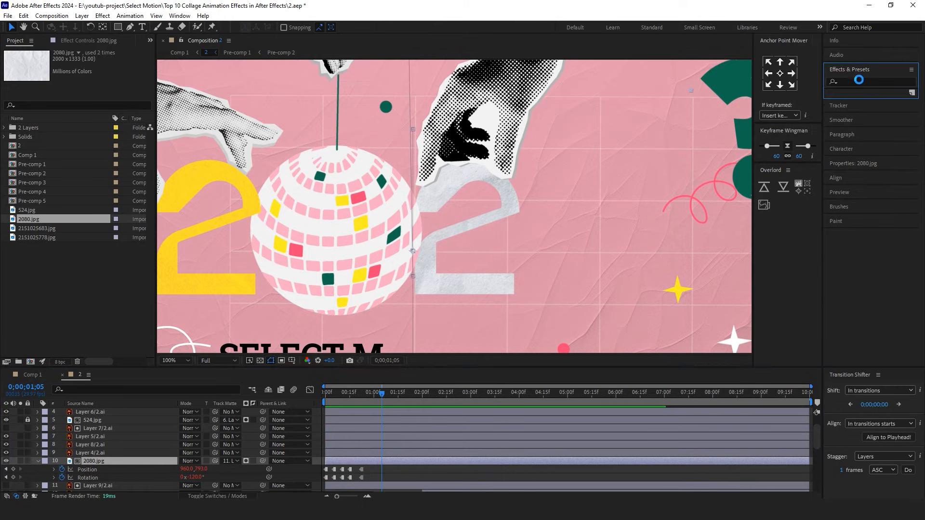
Step: Apply Tint to the texture, map black to dark green, and return to the main comp
{"action": "left_click", "coordinate": [870, 81]}
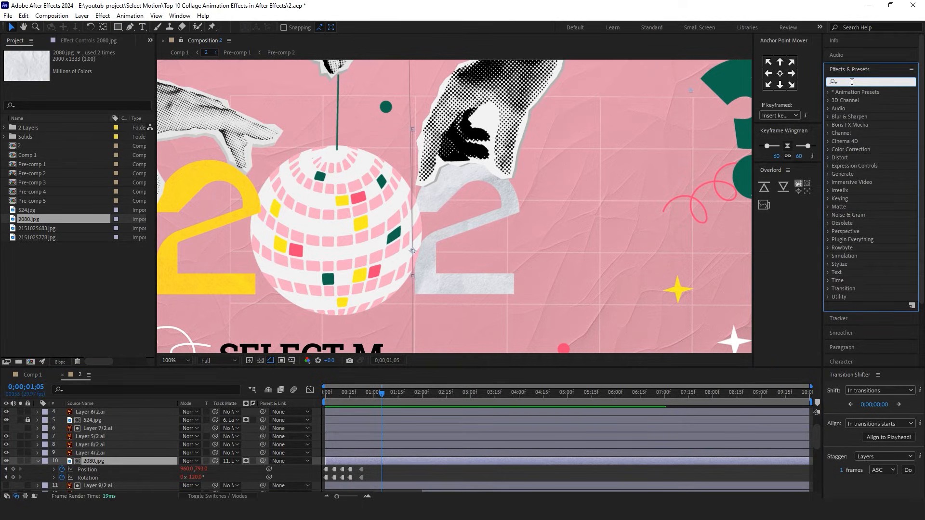
{"action": "type", "text": "tint"}
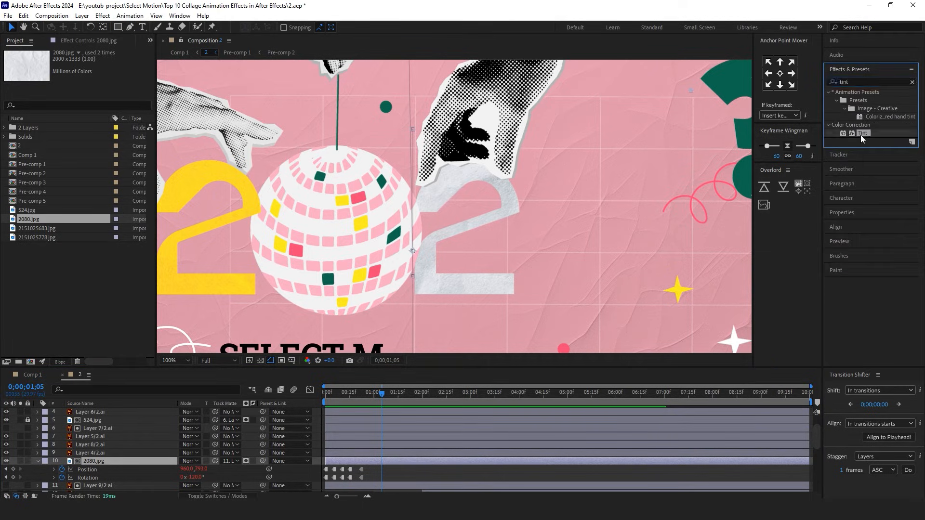
{"action": "double_click", "coordinate": [863, 133]}
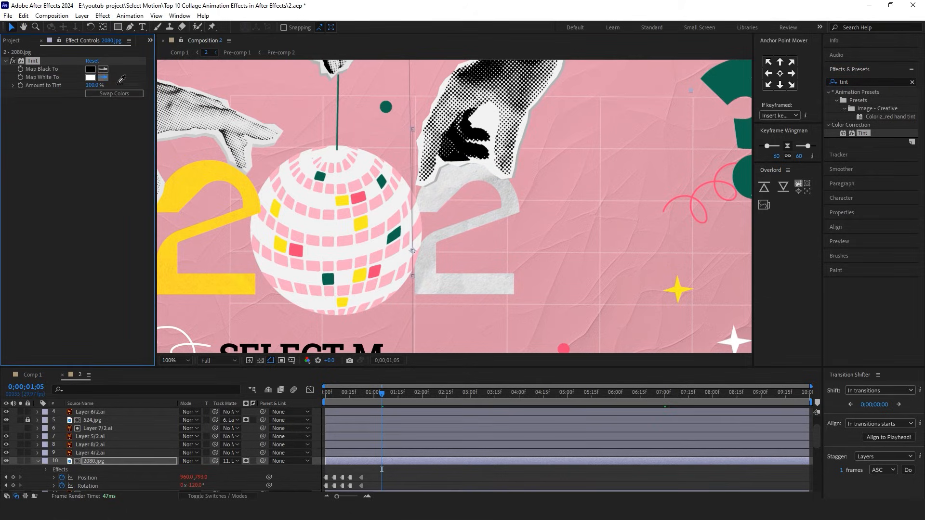
{"action": "left_click", "coordinate": [90, 77]}
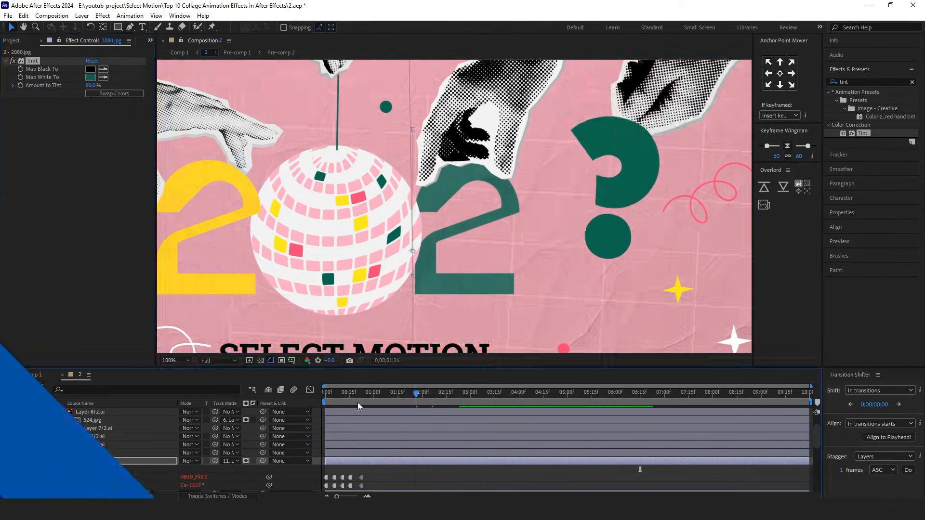
{"action": "left_click", "coordinate": [179, 52]}
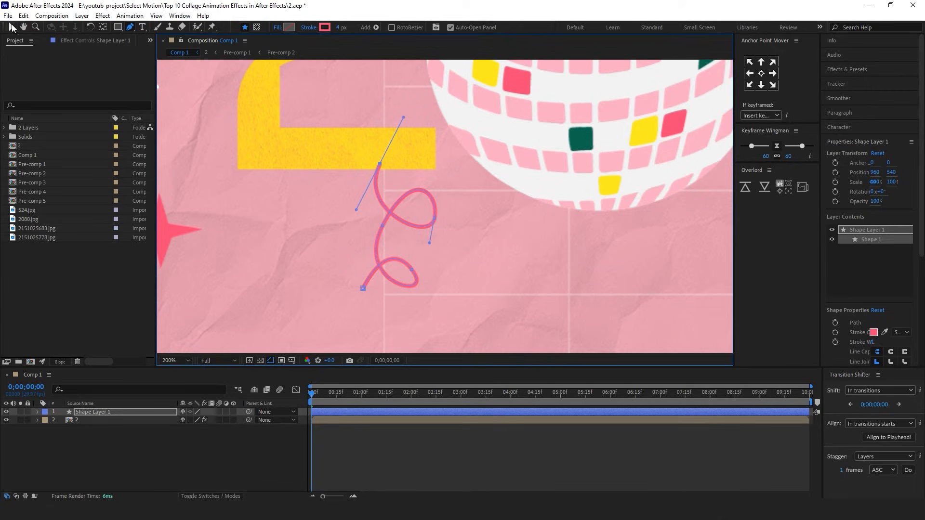
Step: Keyframe Shape Layer 1's Path, redraw the squiggle into new poses, and make the keyframes hold
{"action": "left_click", "coordinate": [327, 430]}
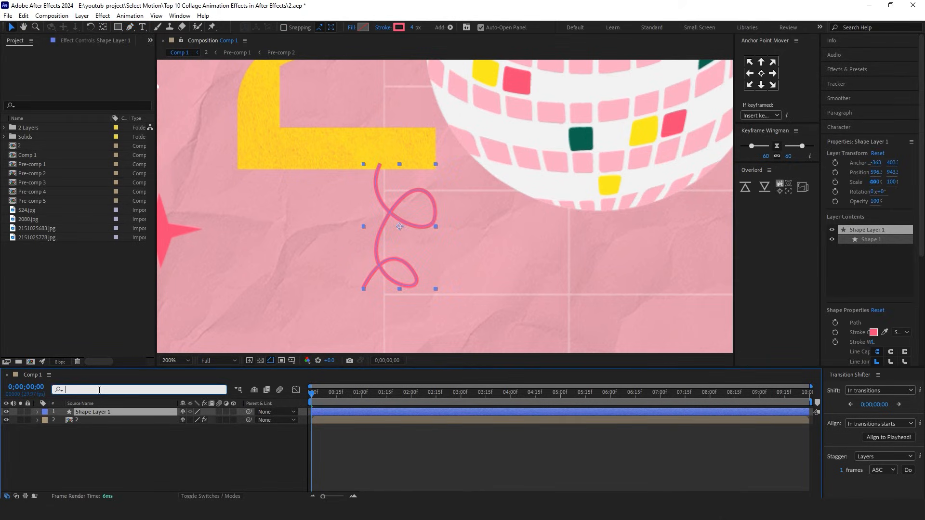
{"action": "type", "text": "path"}
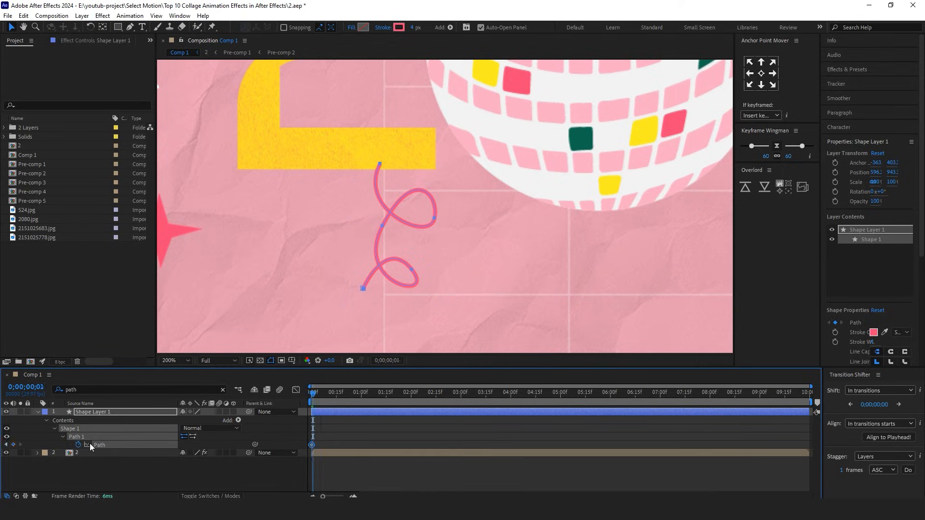
{"action": "left_click", "coordinate": [317, 392]}
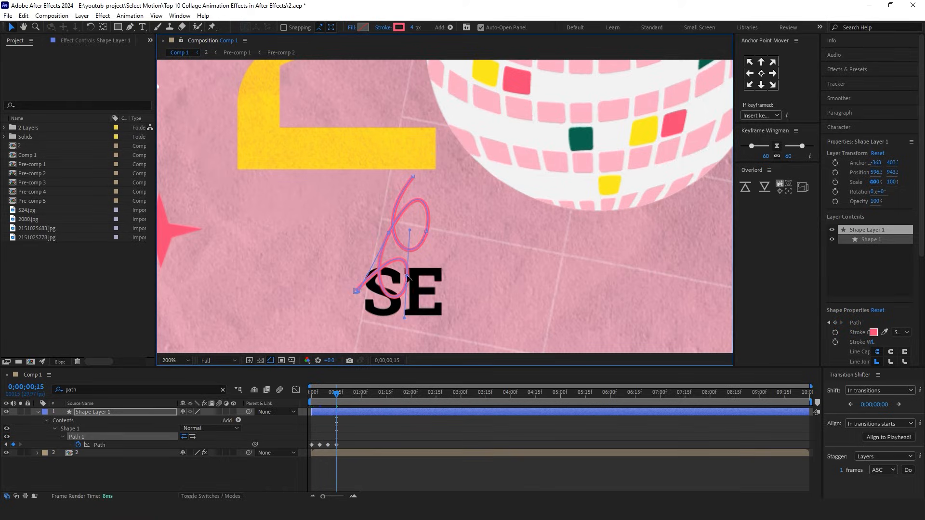
{"action": "left_click", "coordinate": [5, 453]}
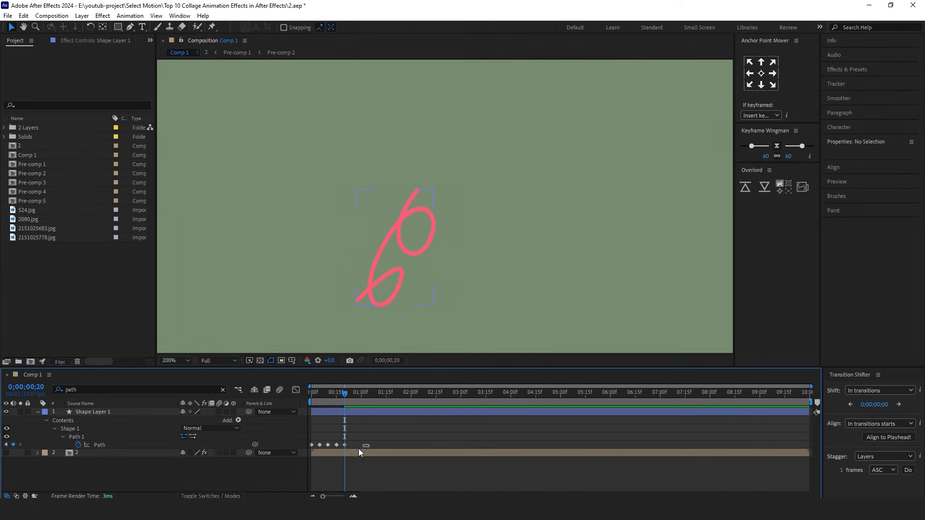
{"action": "right_click", "coordinate": [345, 445]}
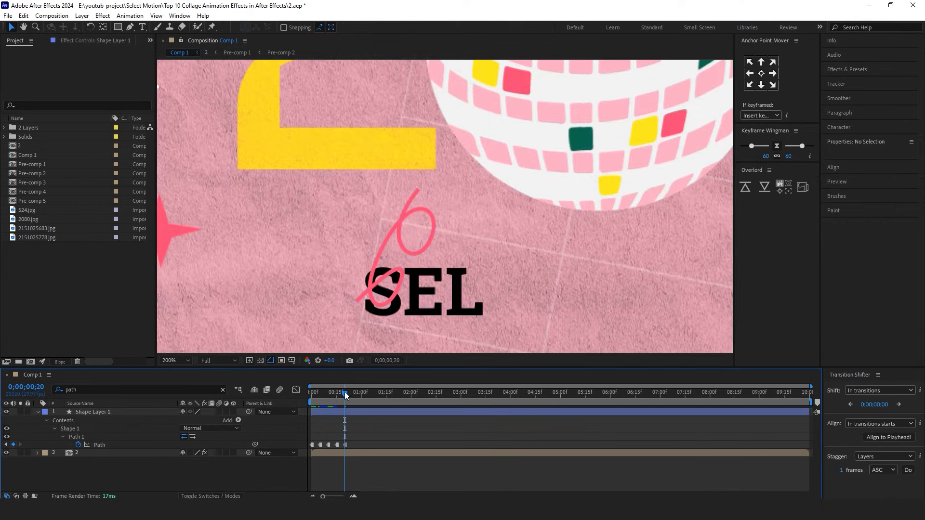
{"action": "left_click", "coordinate": [343, 393]}
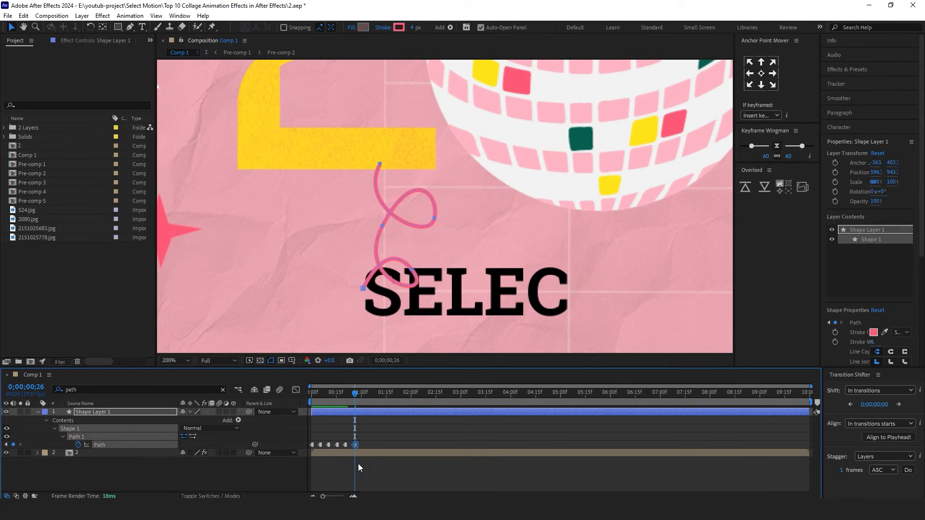
{"action": "mouse_move", "coordinate": [356, 396]}
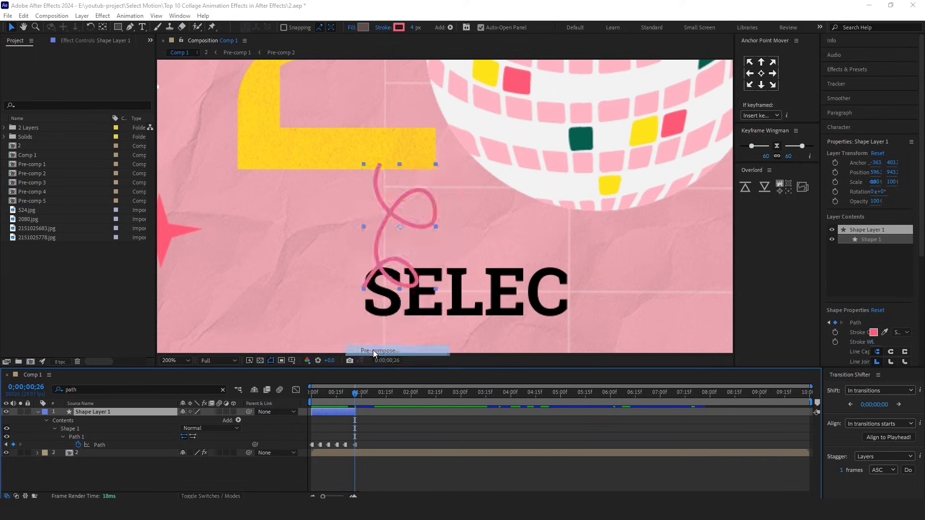
Step: Pre-compose the squiggle, enable Time Remapping and give it a loopOut() expression
{"action": "left_click", "coordinate": [378, 350]}
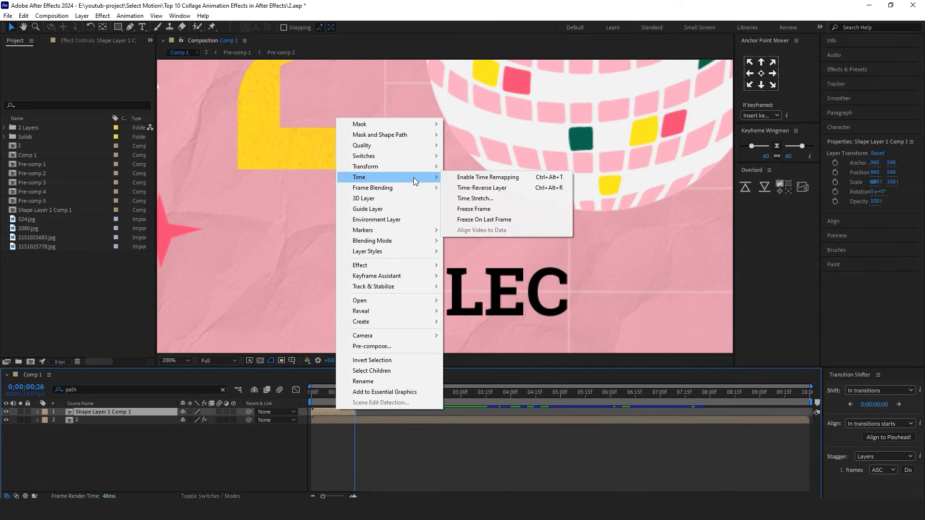
{"action": "left_click", "coordinate": [487, 177]}
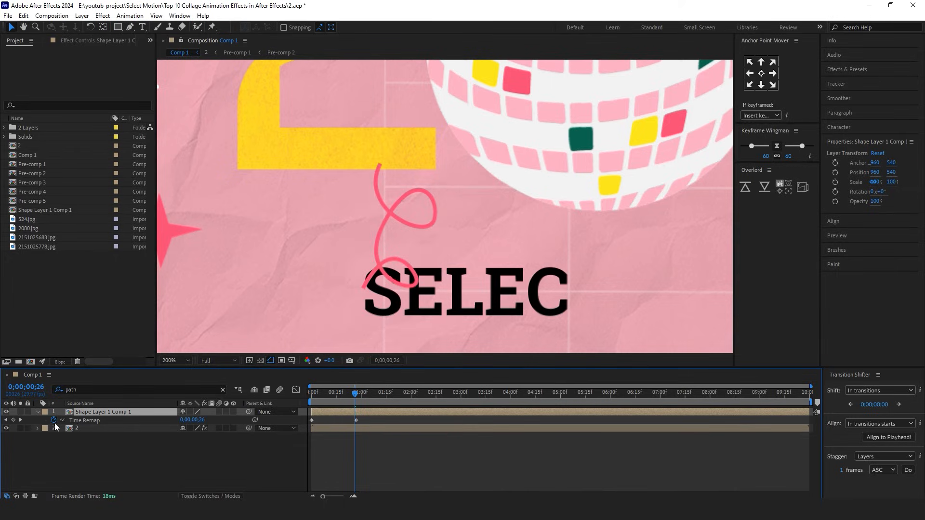
{"action": "left_click", "coordinate": [53, 420]}
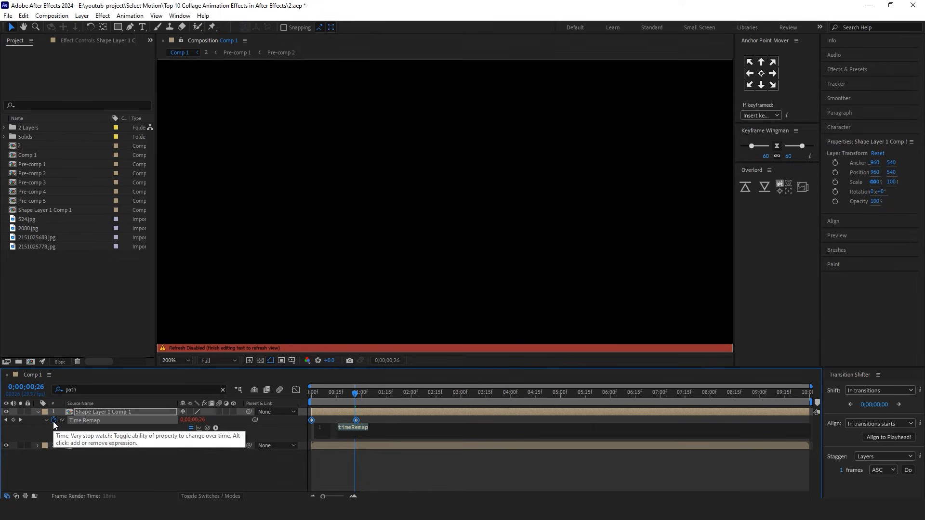
{"action": "type", "text": "loop"}
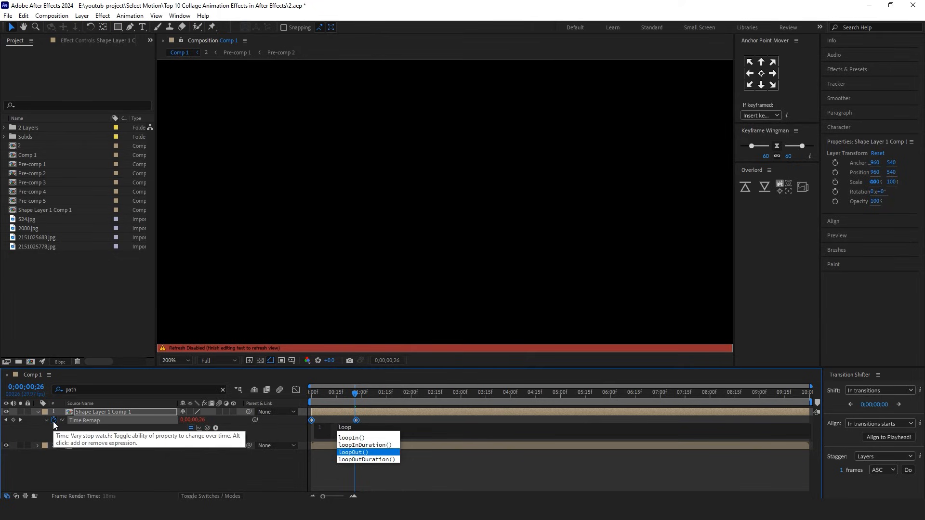
{"action": "left_click", "coordinate": [353, 451]}
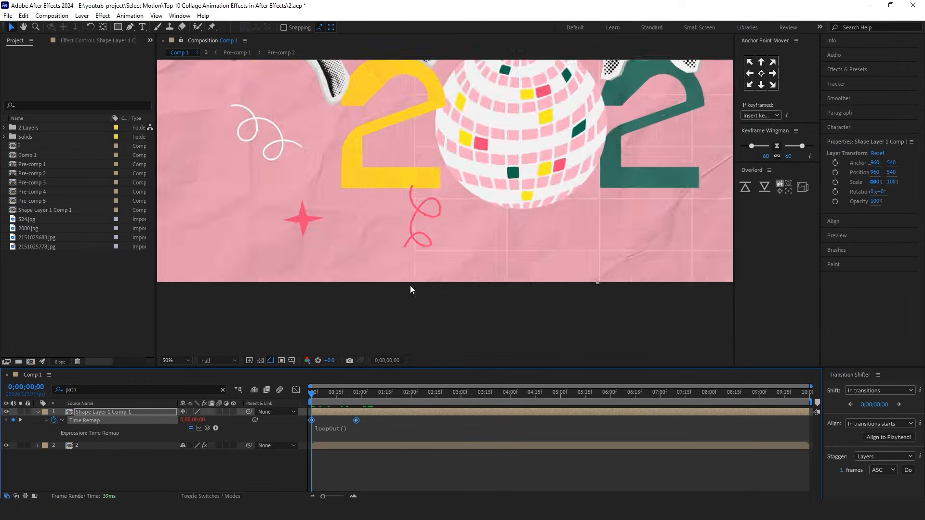
{"action": "left_click", "coordinate": [371, 392]}
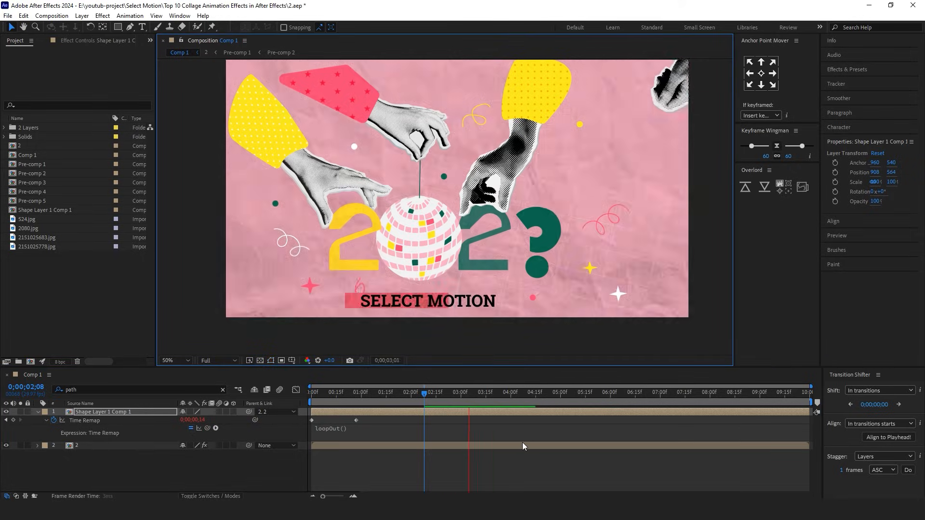
{"action": "left_click", "coordinate": [601, 392]}
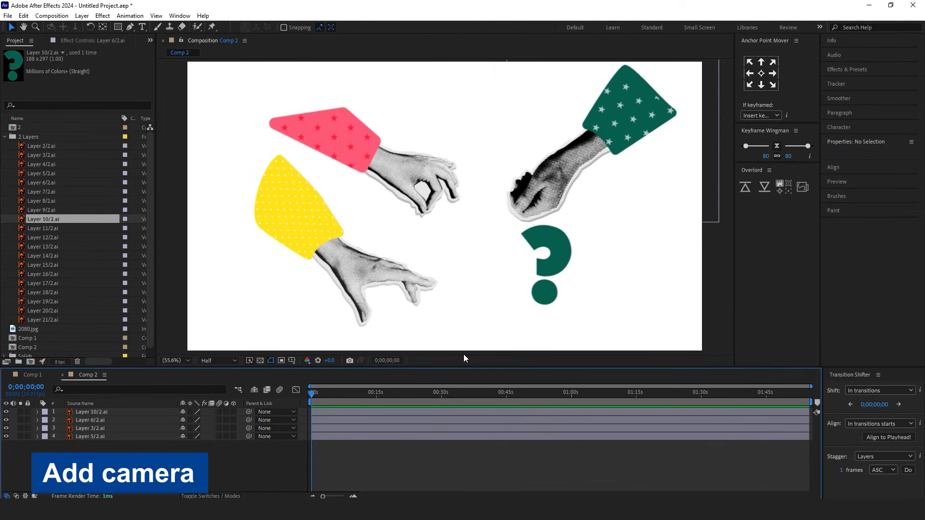
Step: Create Camera 1 with default settings and a new Null Object above the layer stack
{"action": "left_click", "coordinate": [5, 136]}
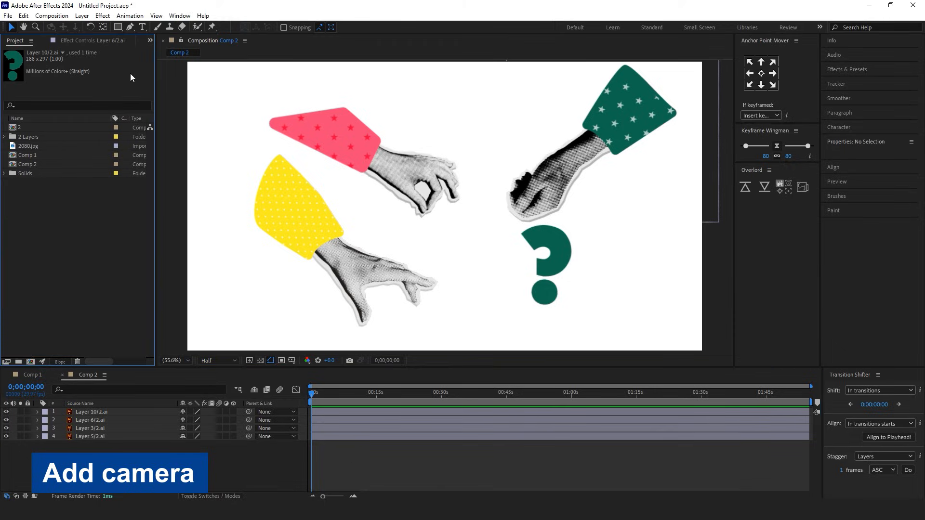
{"action": "left_click", "coordinate": [81, 16]}
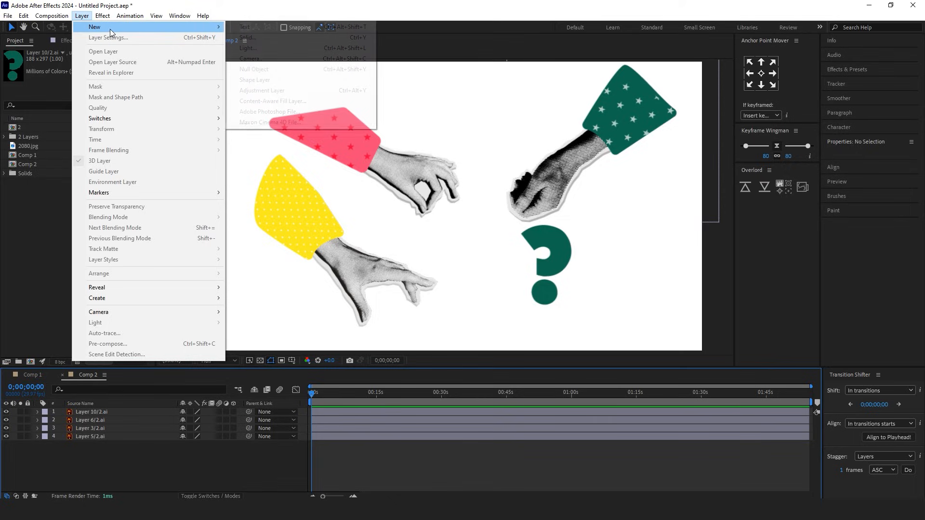
{"action": "mouse_move", "coordinate": [250, 59]}
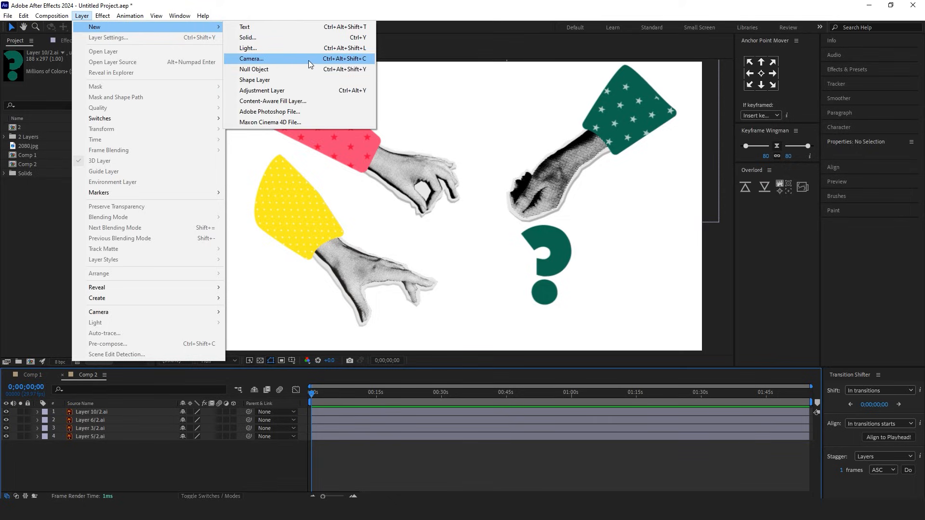
{"action": "left_click", "coordinate": [250, 59]}
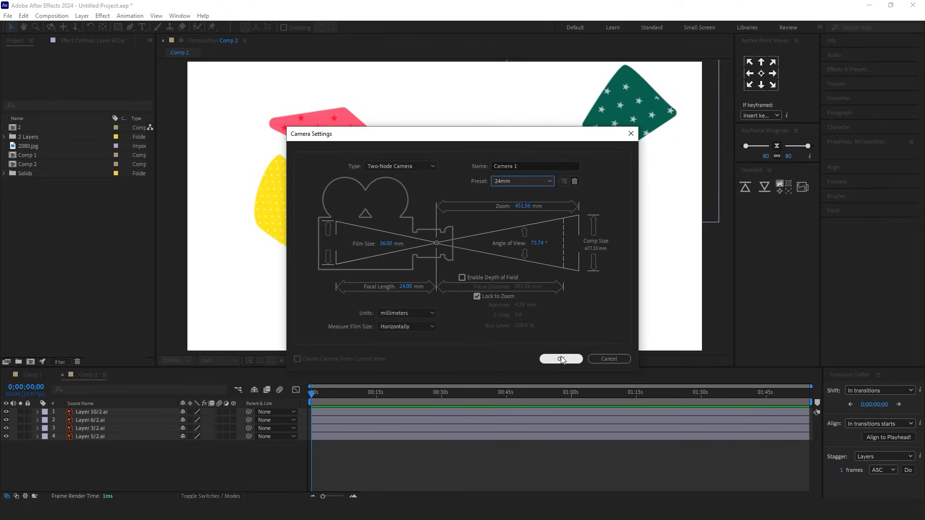
{"action": "left_click", "coordinate": [559, 358]}
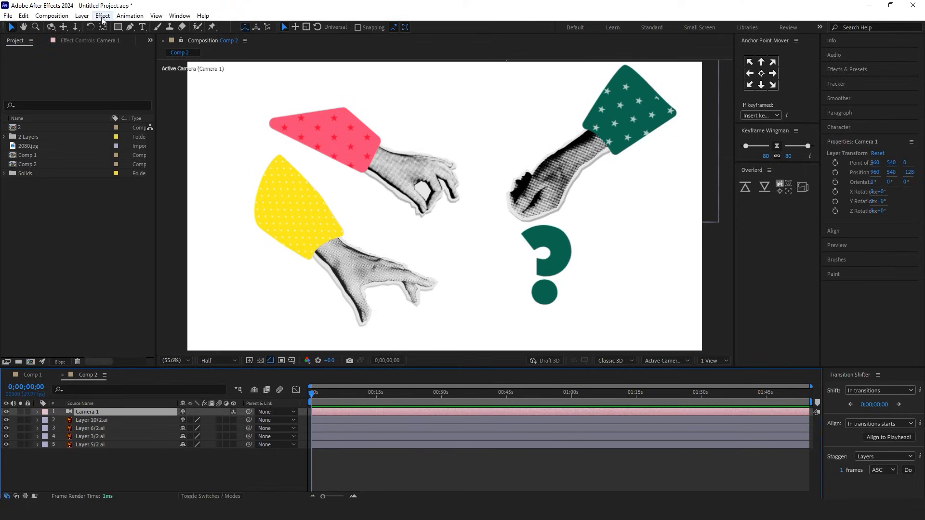
{"action": "left_click", "coordinate": [81, 15]}
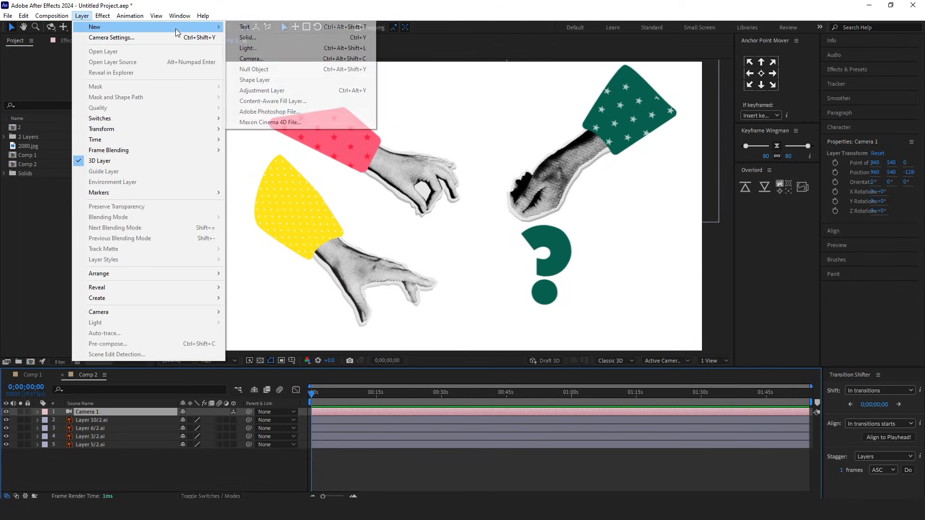
{"action": "mouse_move", "coordinate": [285, 48]}
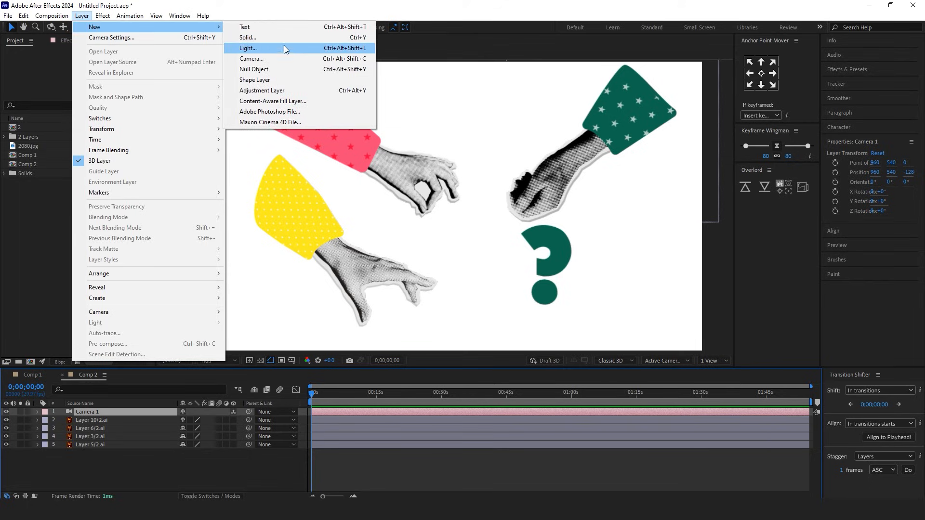
{"action": "left_click", "coordinate": [254, 70]}
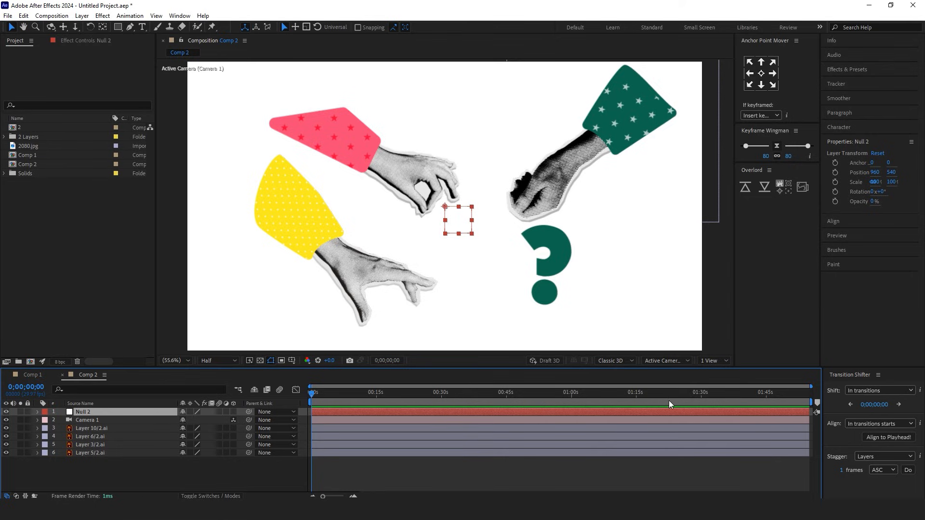
Step: Switch the viewer to Top view and parent Camera 1 to Null 2
{"action": "left_click", "coordinate": [665, 361]}
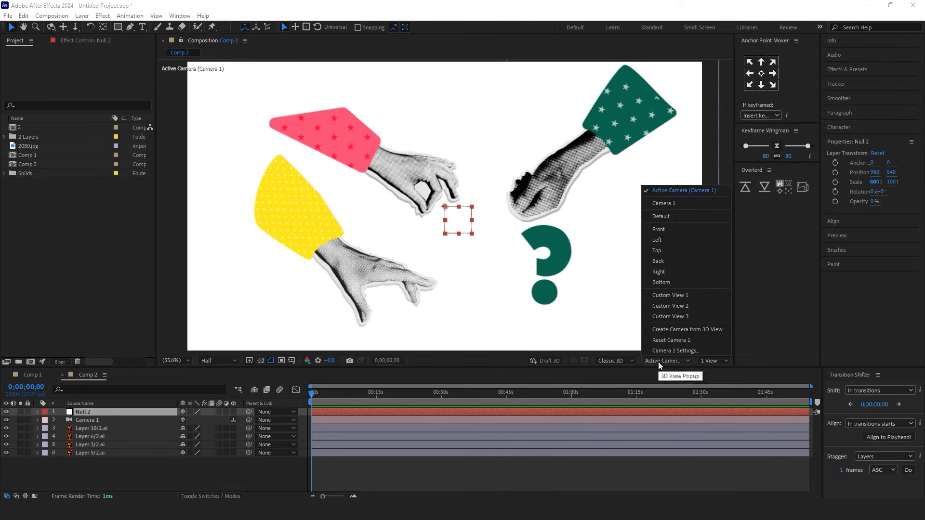
{"action": "left_click", "coordinate": [657, 250]}
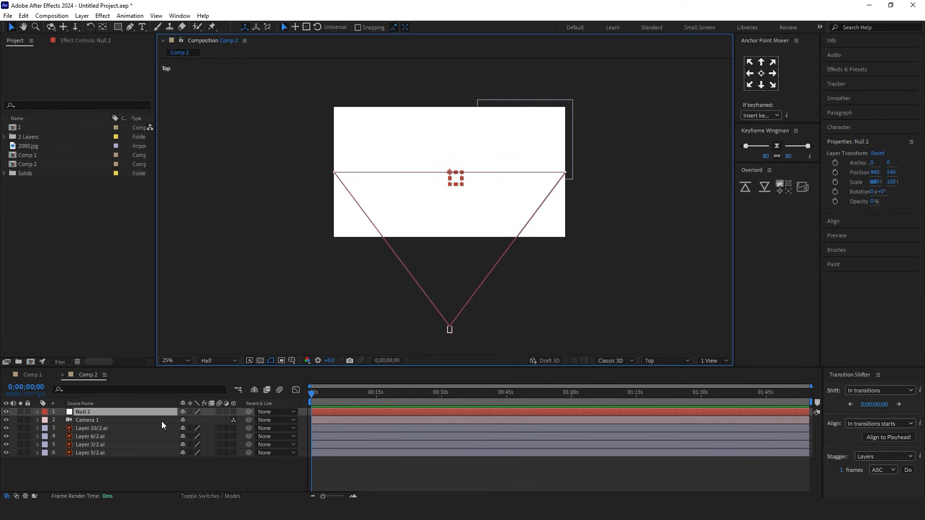
{"action": "left_click", "coordinate": [88, 419]}
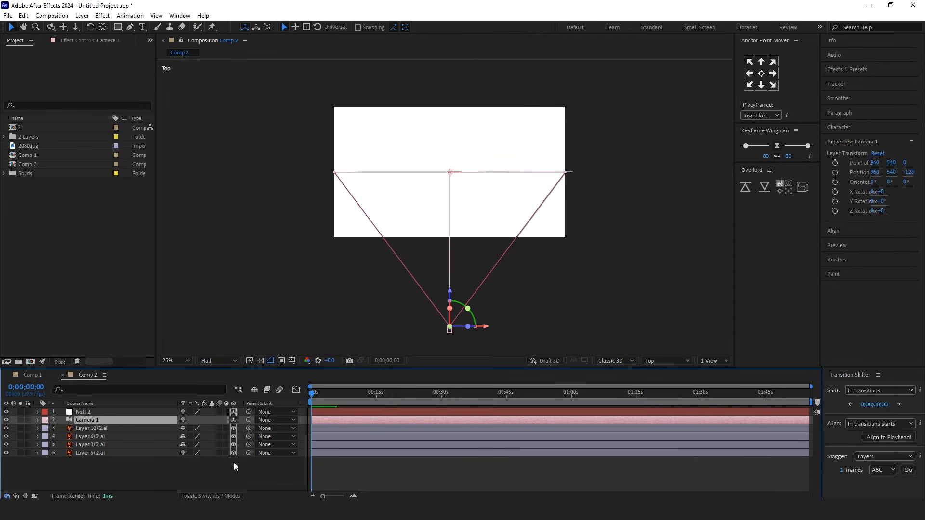
{"action": "left_click", "coordinate": [82, 411]}
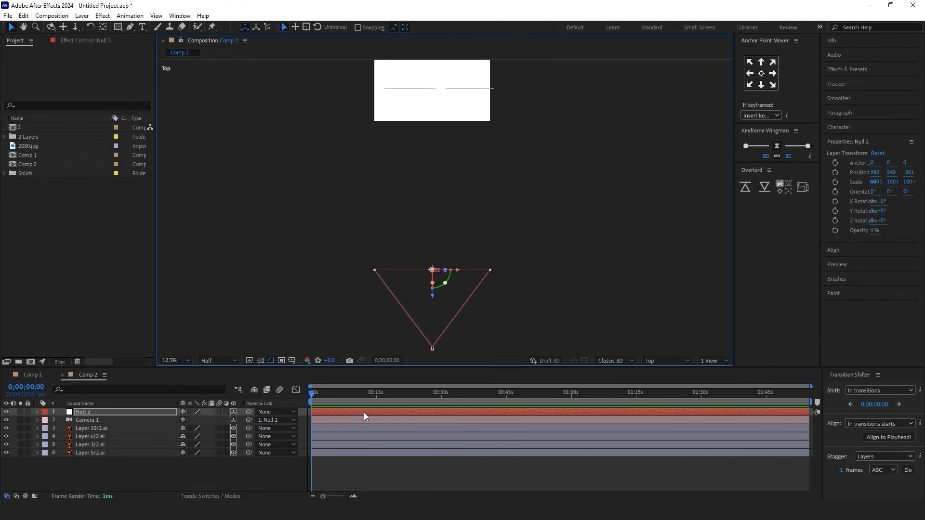
Step: Keyframe the null's Position and add a second keyframe later with a new Z depth
{"action": "left_click", "coordinate": [38, 412]}
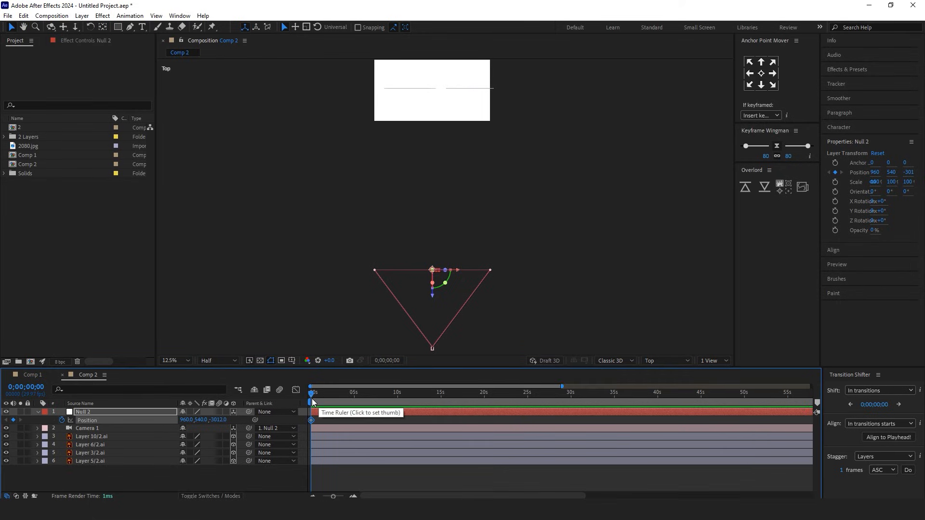
{"action": "left_click", "coordinate": [353, 392]}
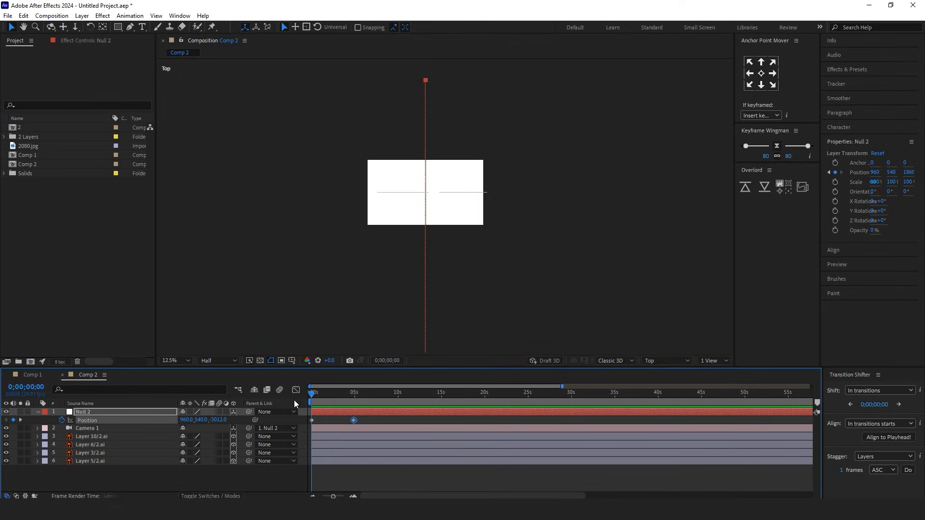
{"action": "left_click", "coordinate": [92, 436]}
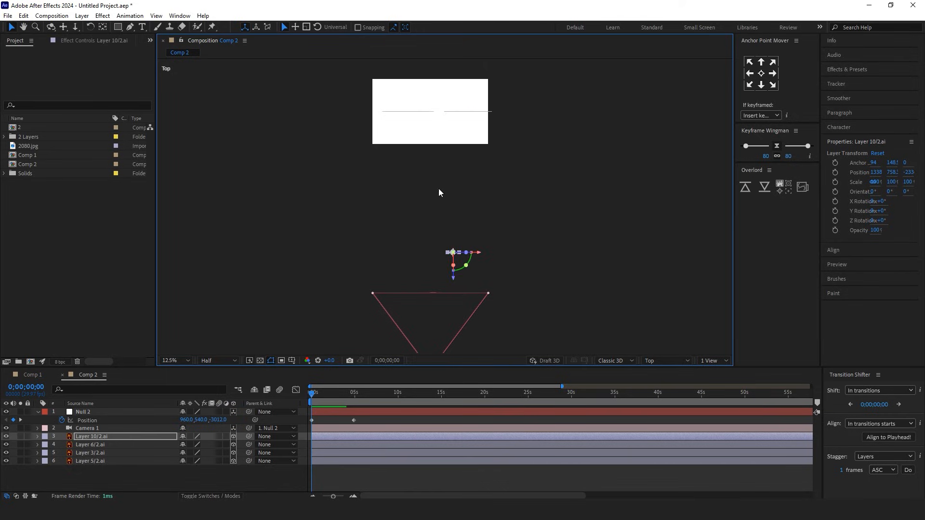
Step: Drag each hand and question-mark layer to a staggered Z depth in Top view
{"action": "left_click", "coordinate": [91, 445]}
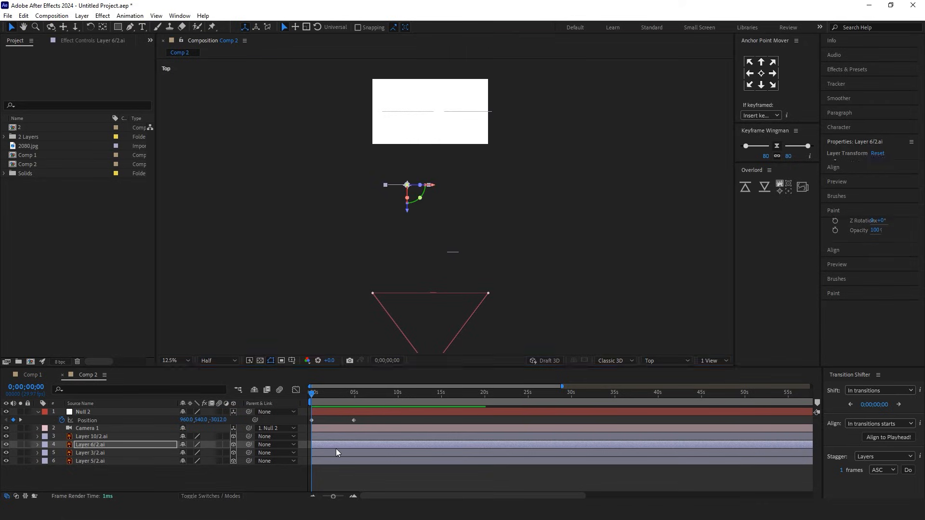
{"action": "left_click", "coordinate": [92, 453]}
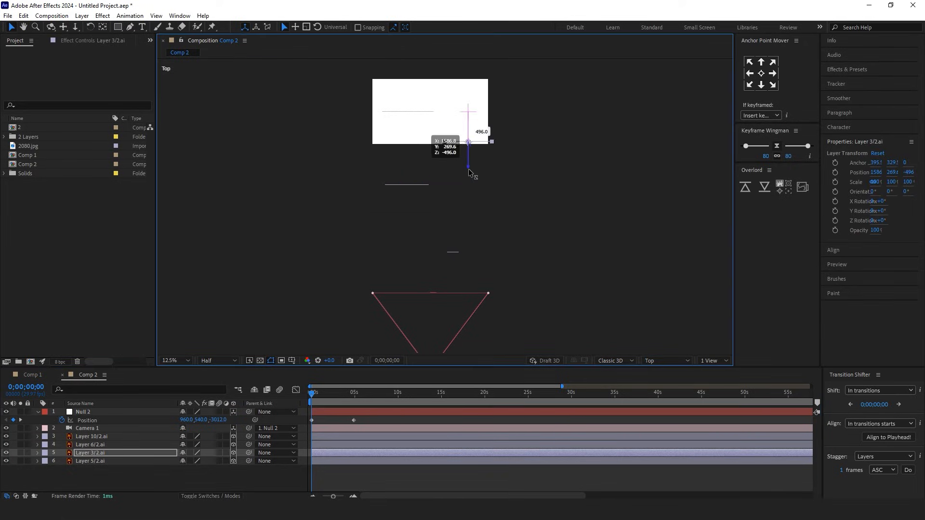
{"action": "left_click", "coordinate": [91, 460]}
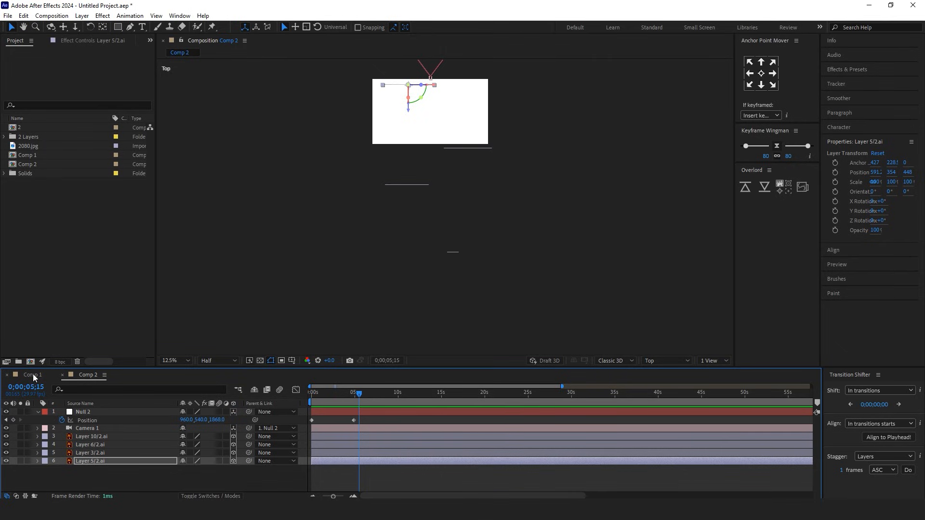
Step: Switch the 3D view back to Camera 1 and play the fly-through from the start
{"action": "left_click", "coordinate": [663, 360]}
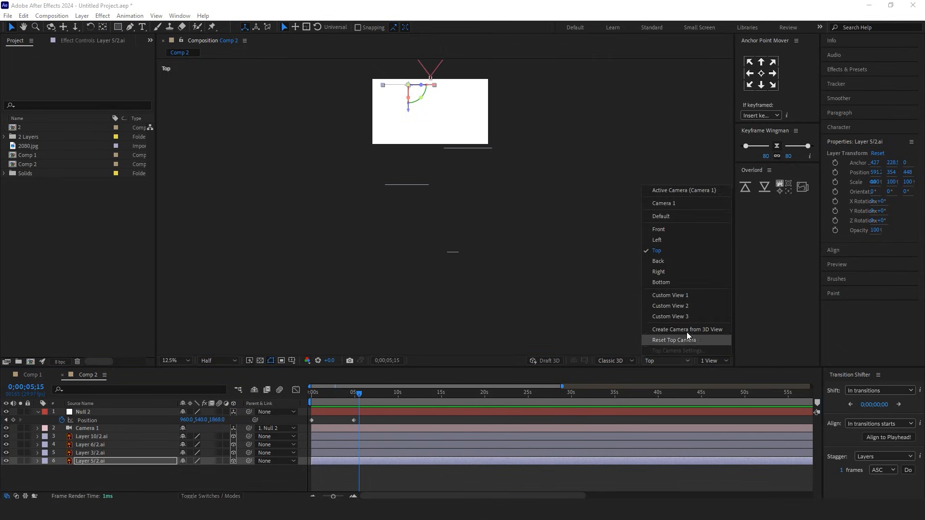
{"action": "left_click", "coordinate": [173, 360]}
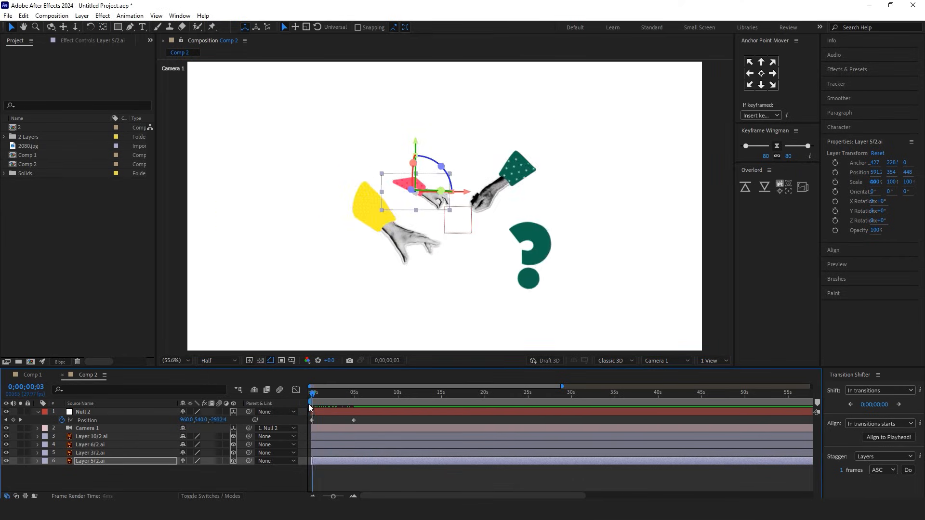
{"action": "left_click", "coordinate": [312, 392]}
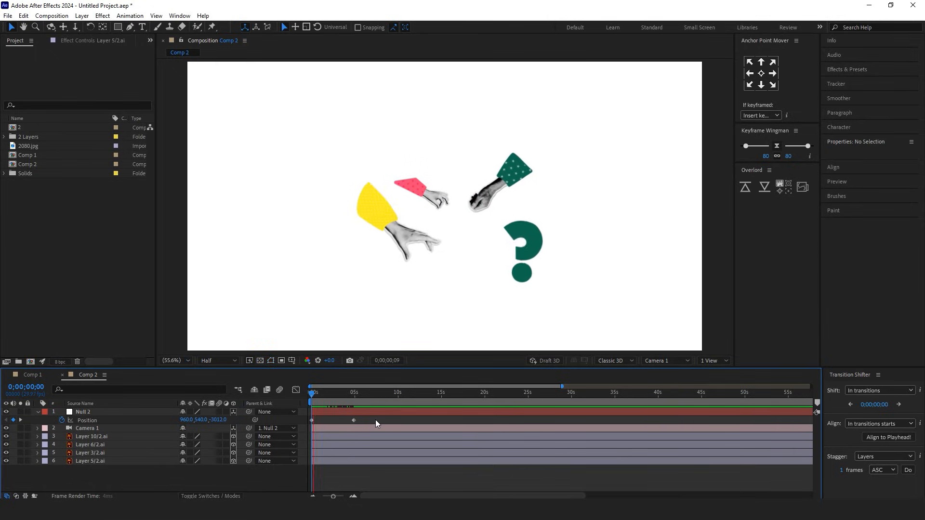